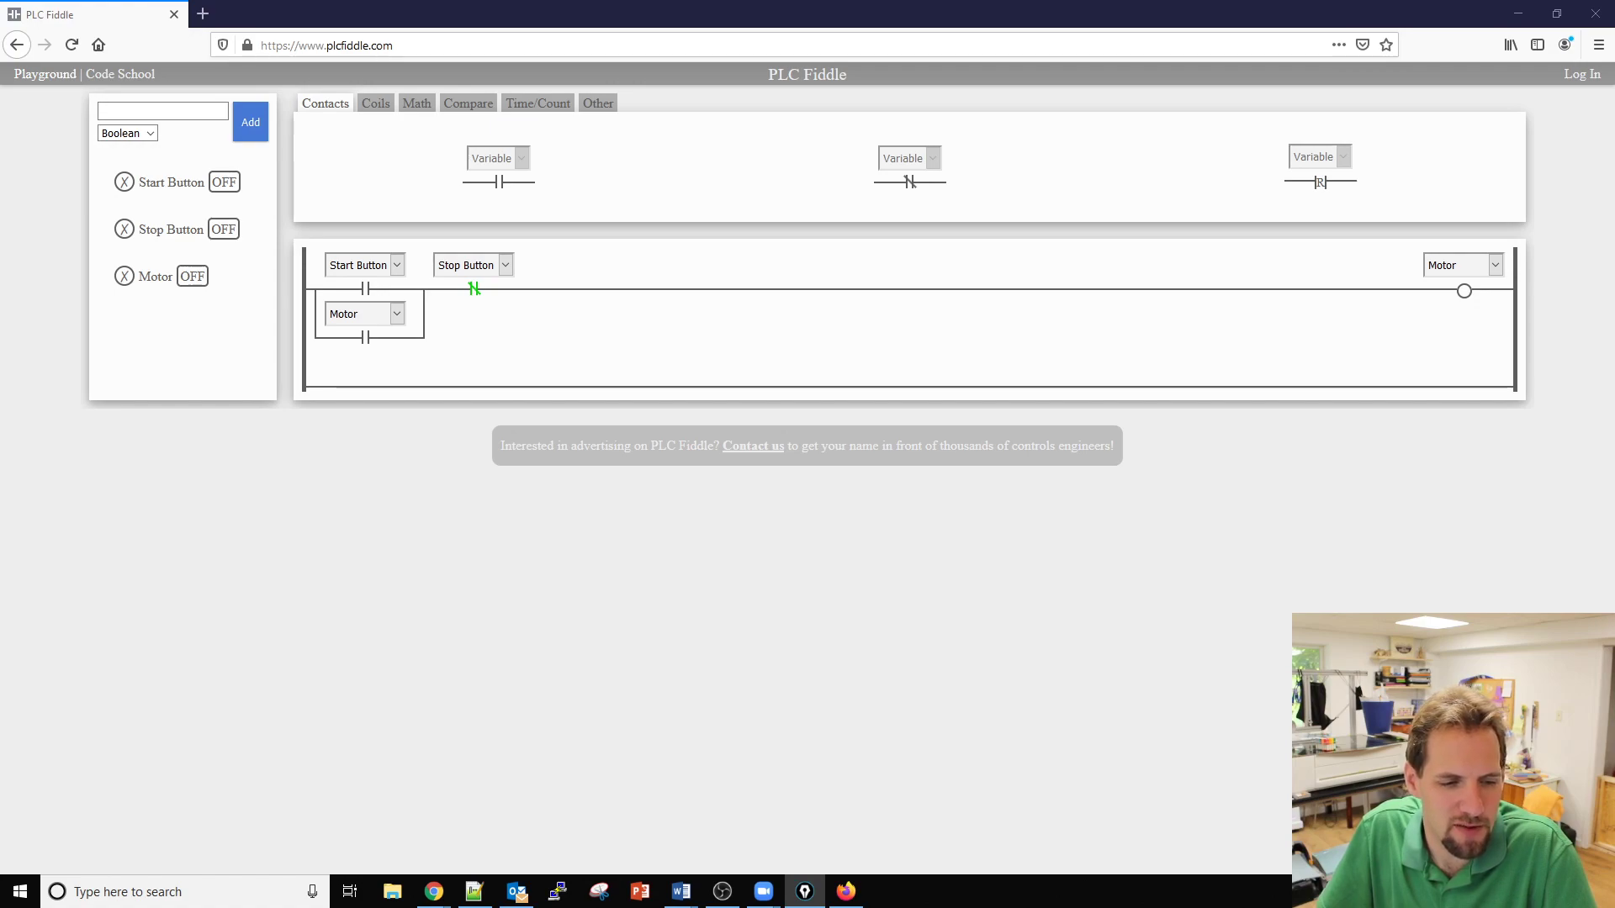
mouse_move(720, 209)
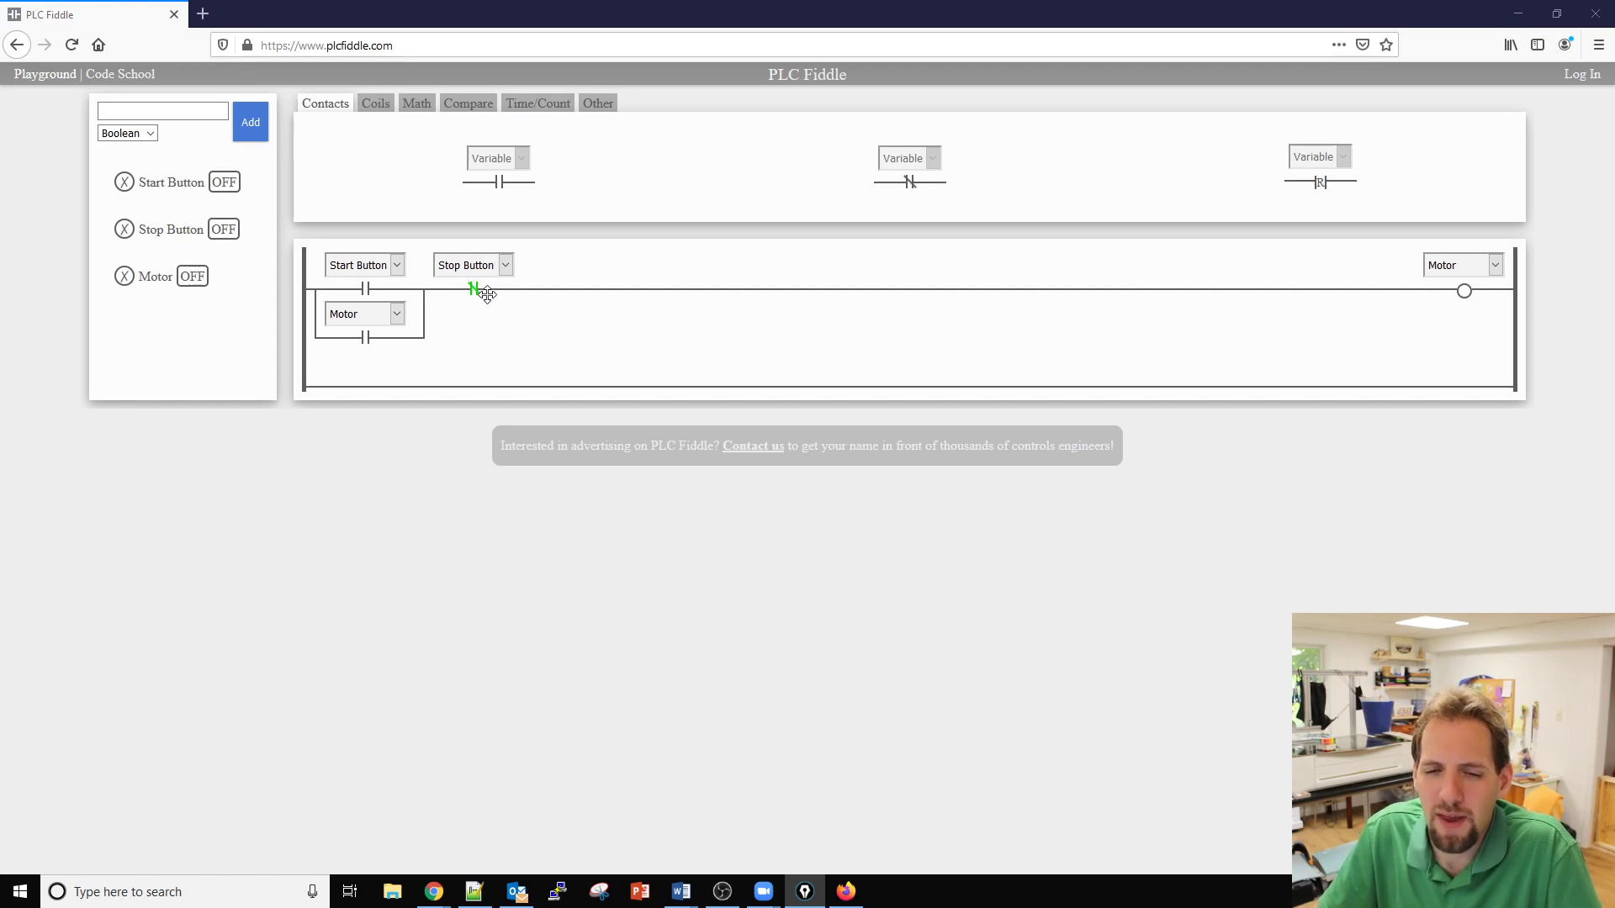
mouse_move(235, 235)
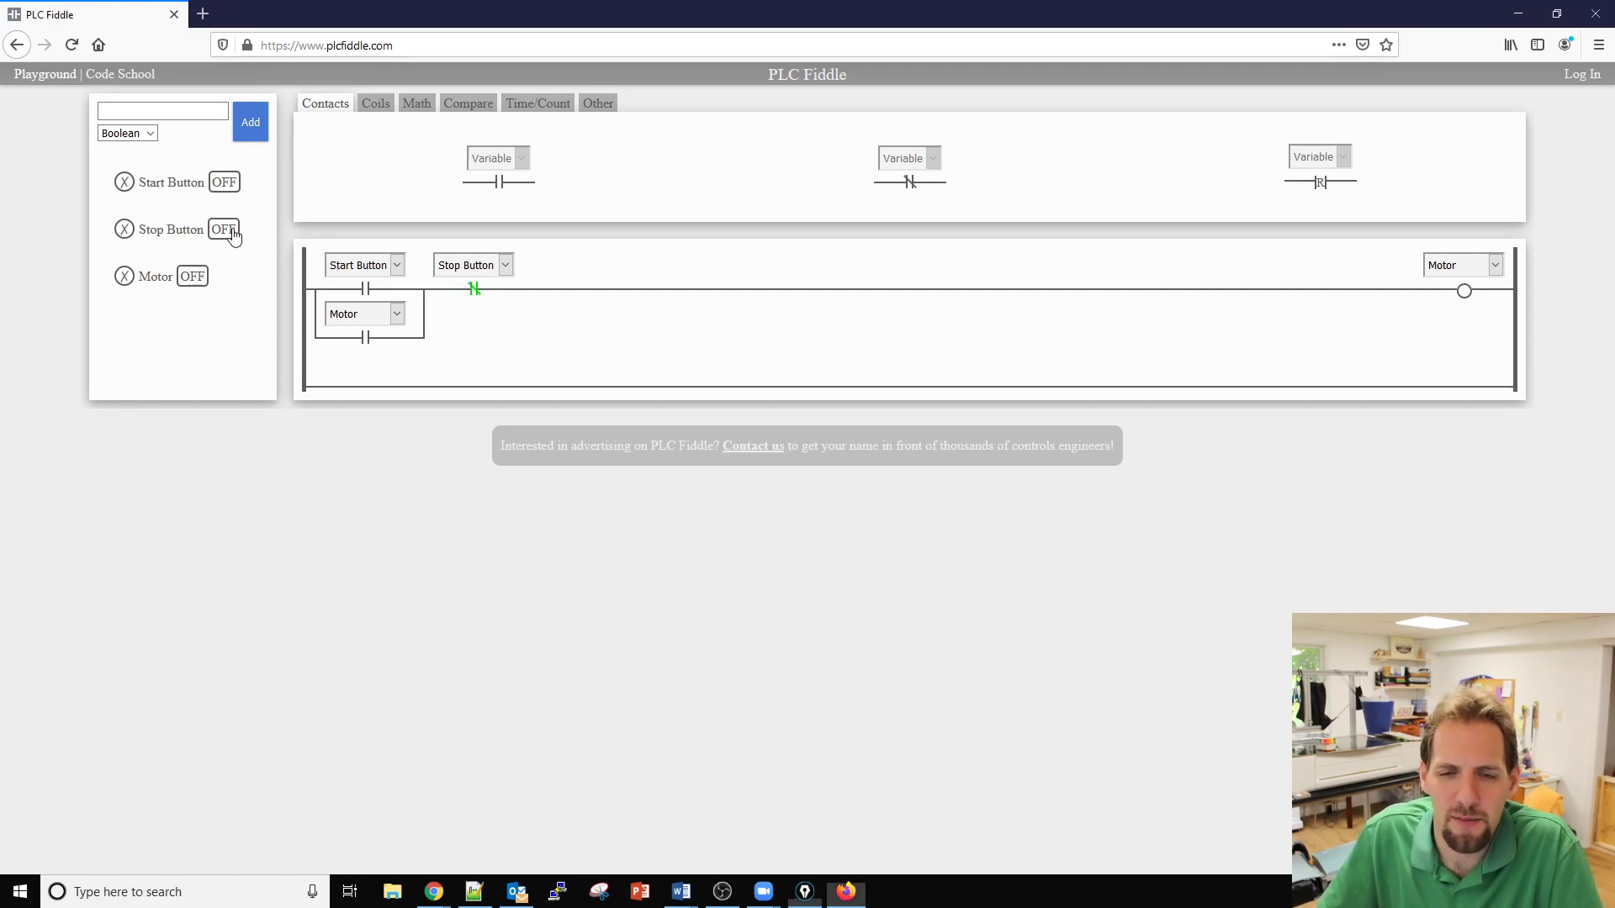
Test the seal-in rung: Start latches the Motor on, Stop drops it out again.
left_click(224, 229)
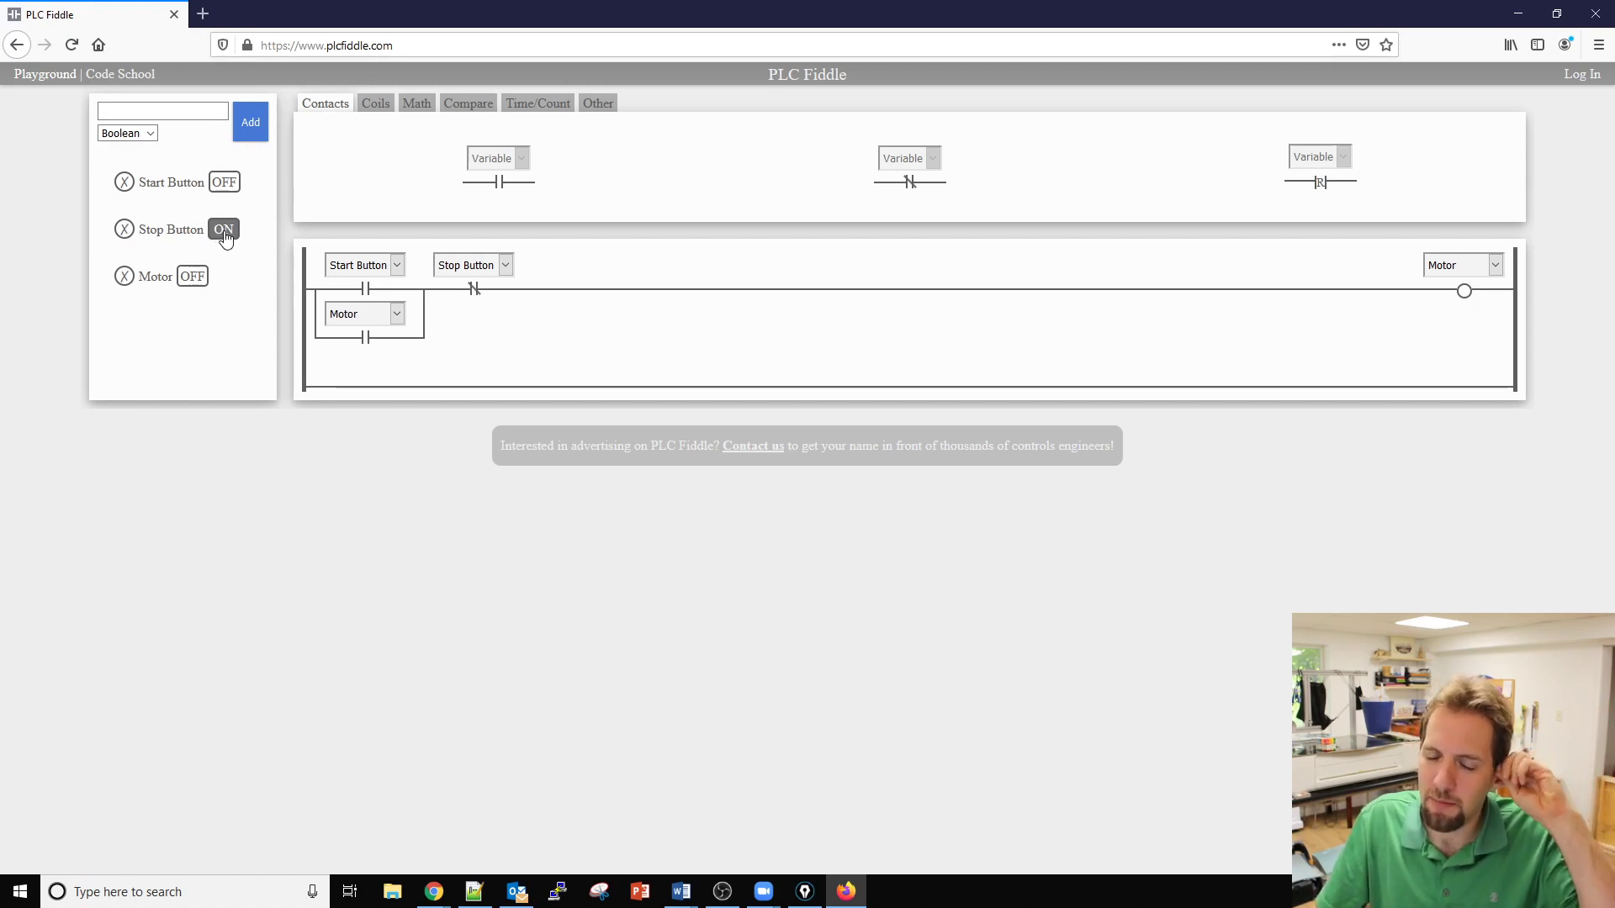
left_click(223, 229)
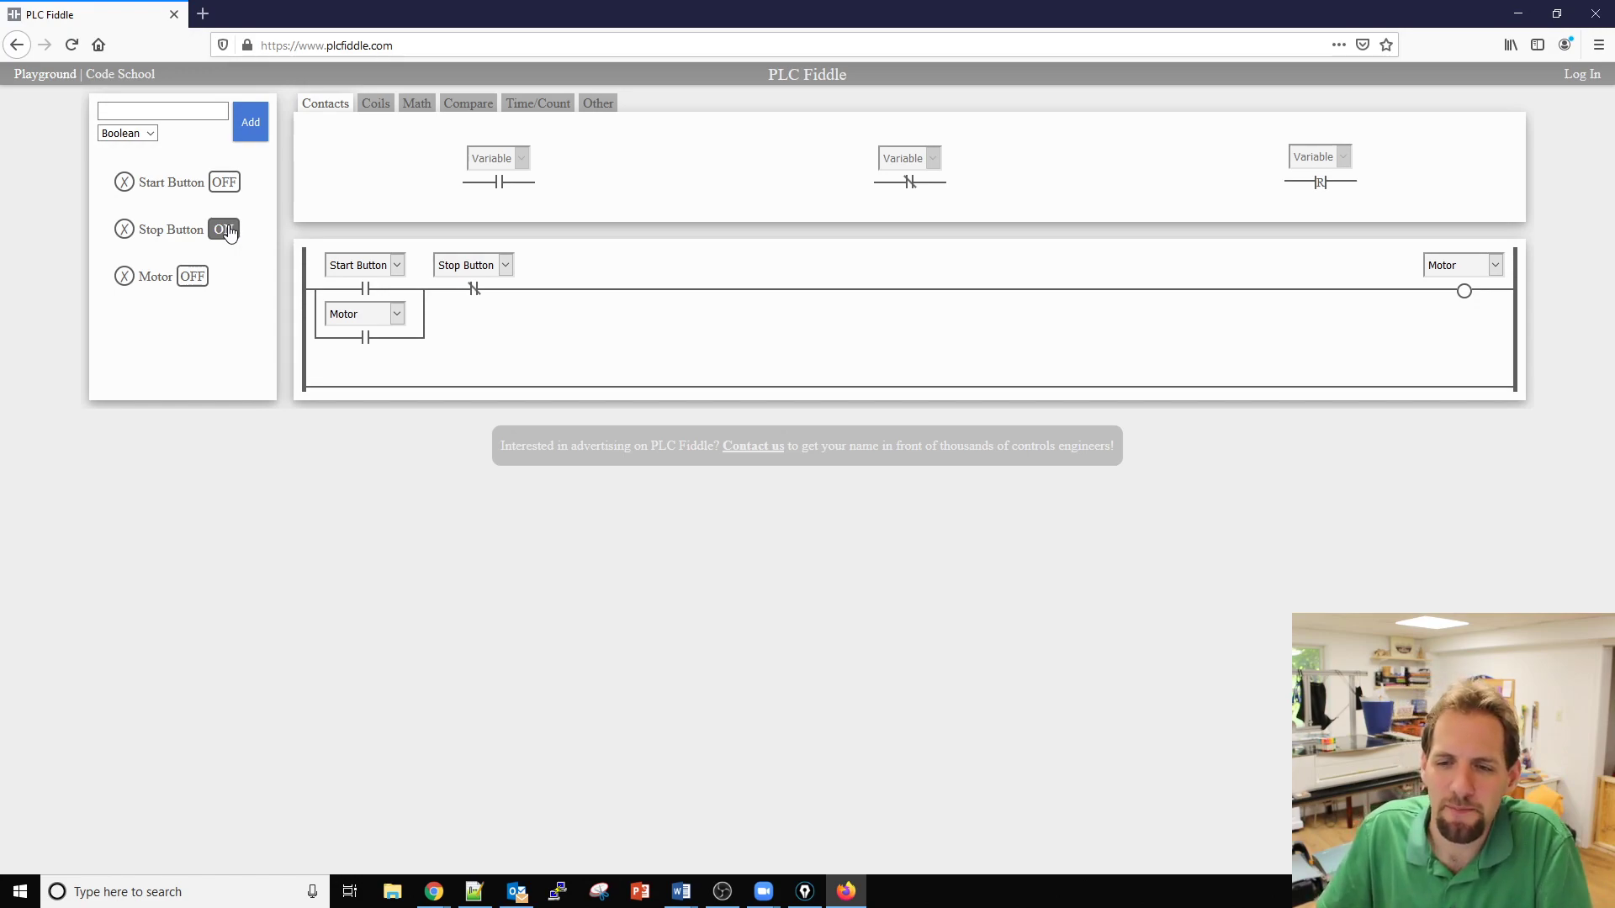
left_click(224, 229)
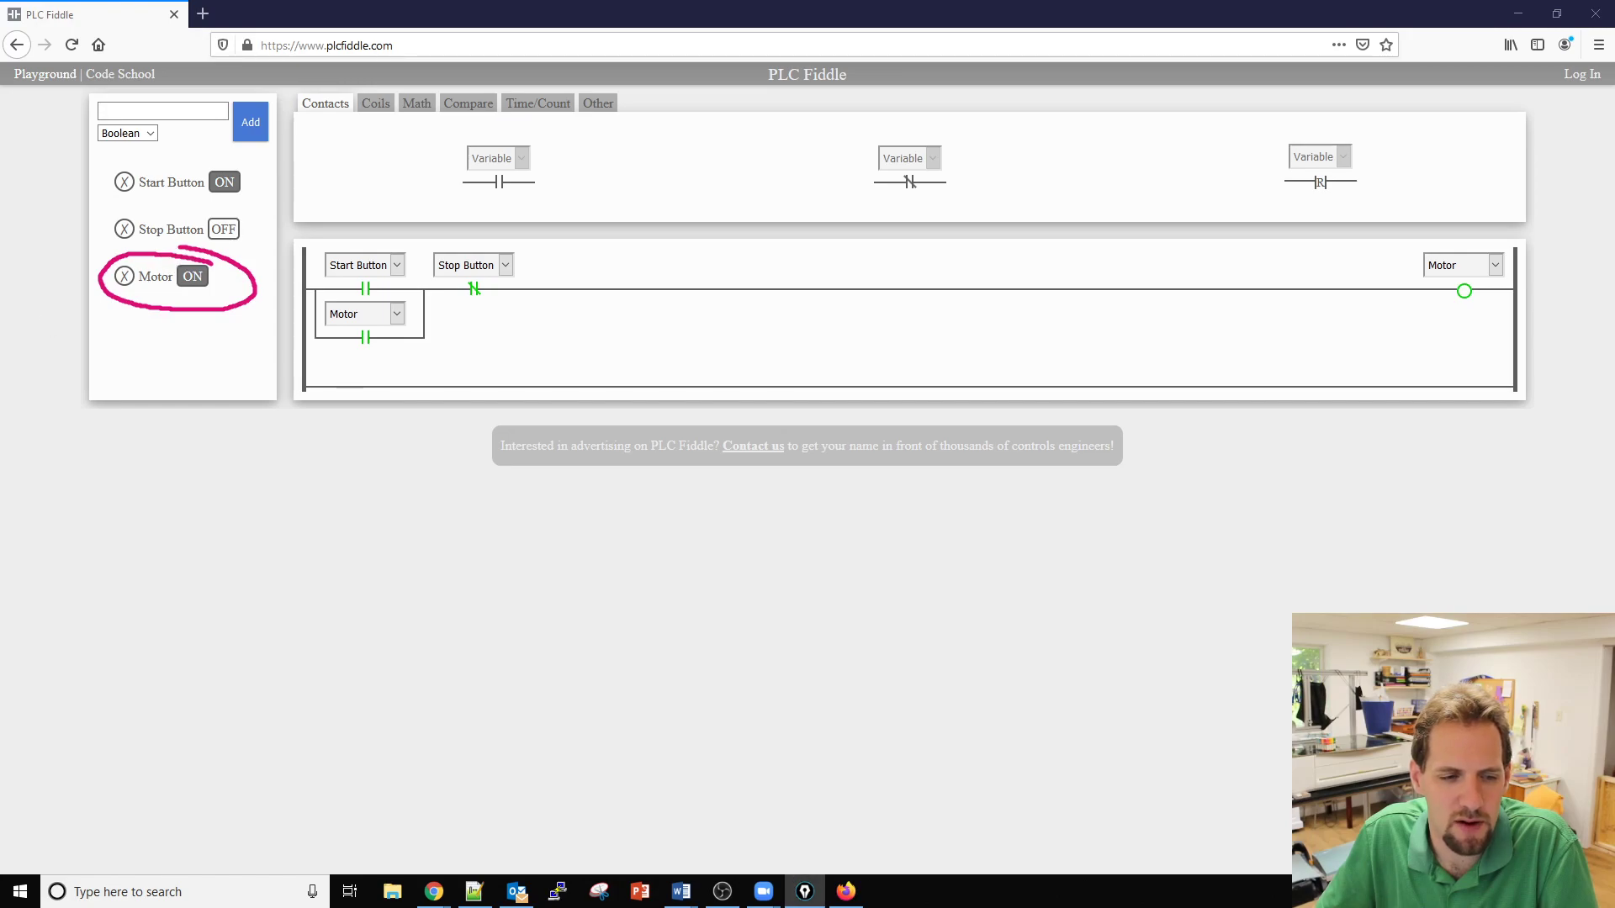
left_click(224, 182)
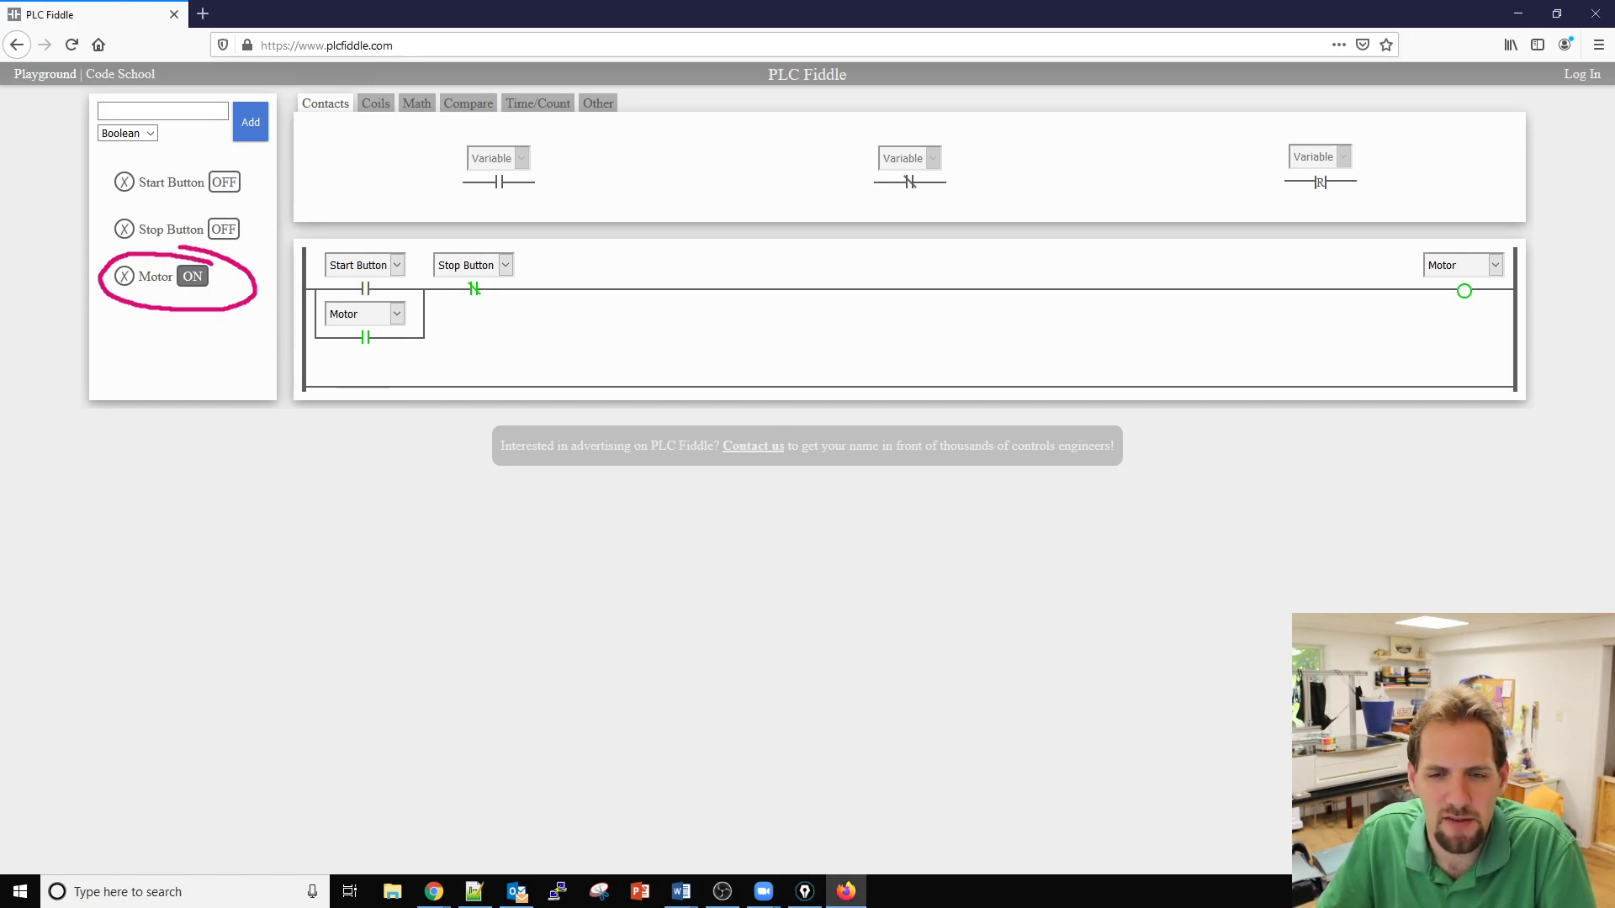
mouse_move(54, 323)
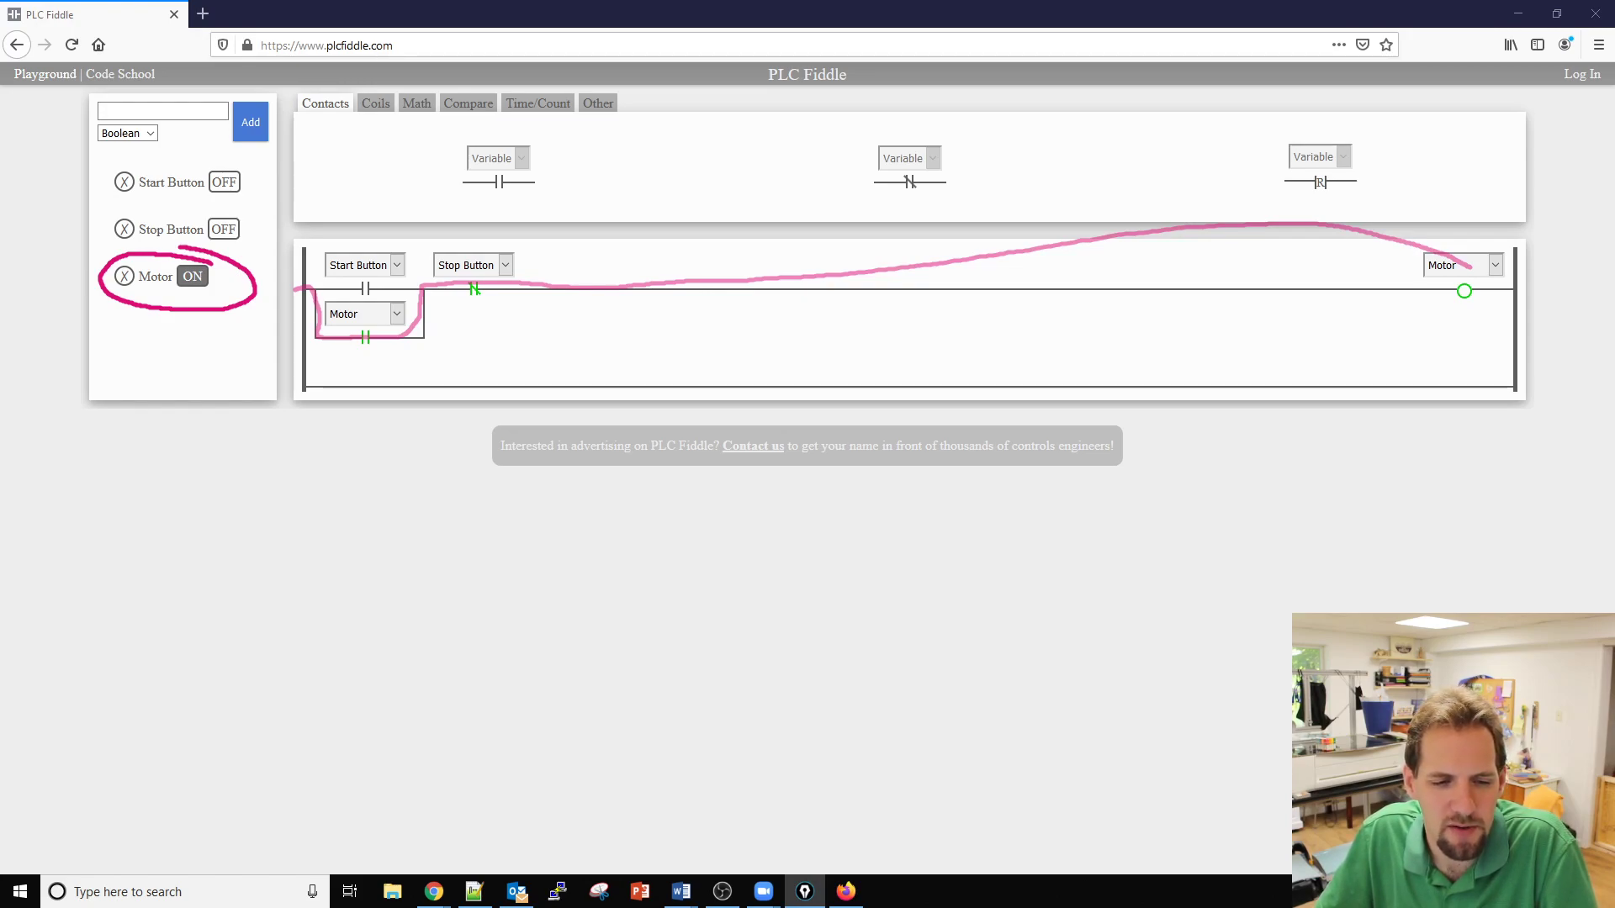
left_click(223, 229)
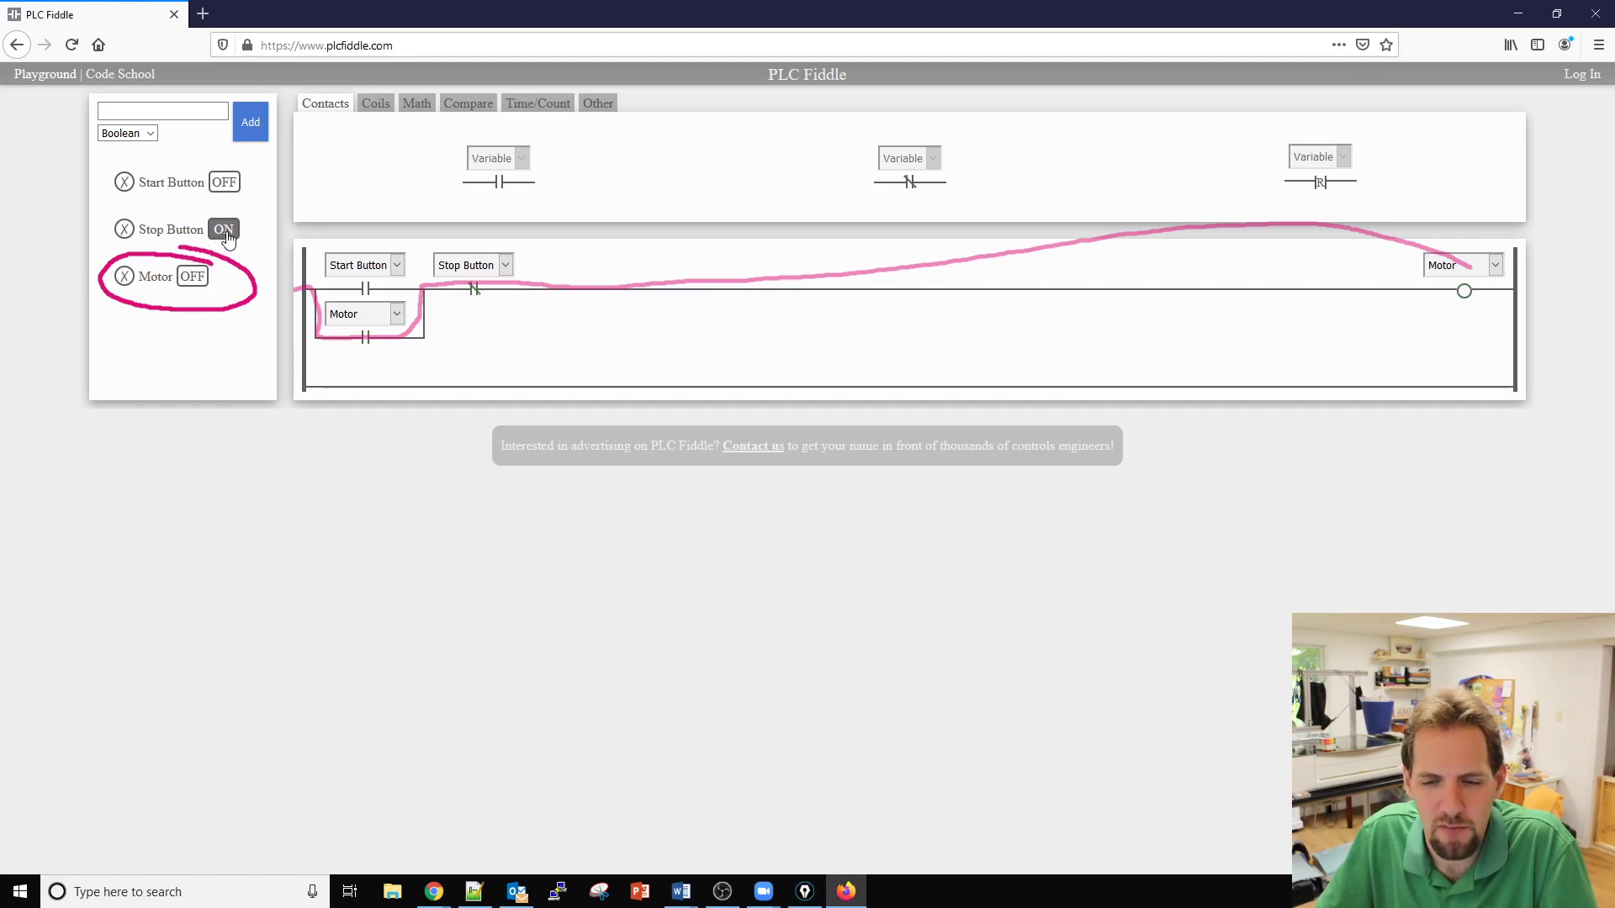
left_click(222, 229)
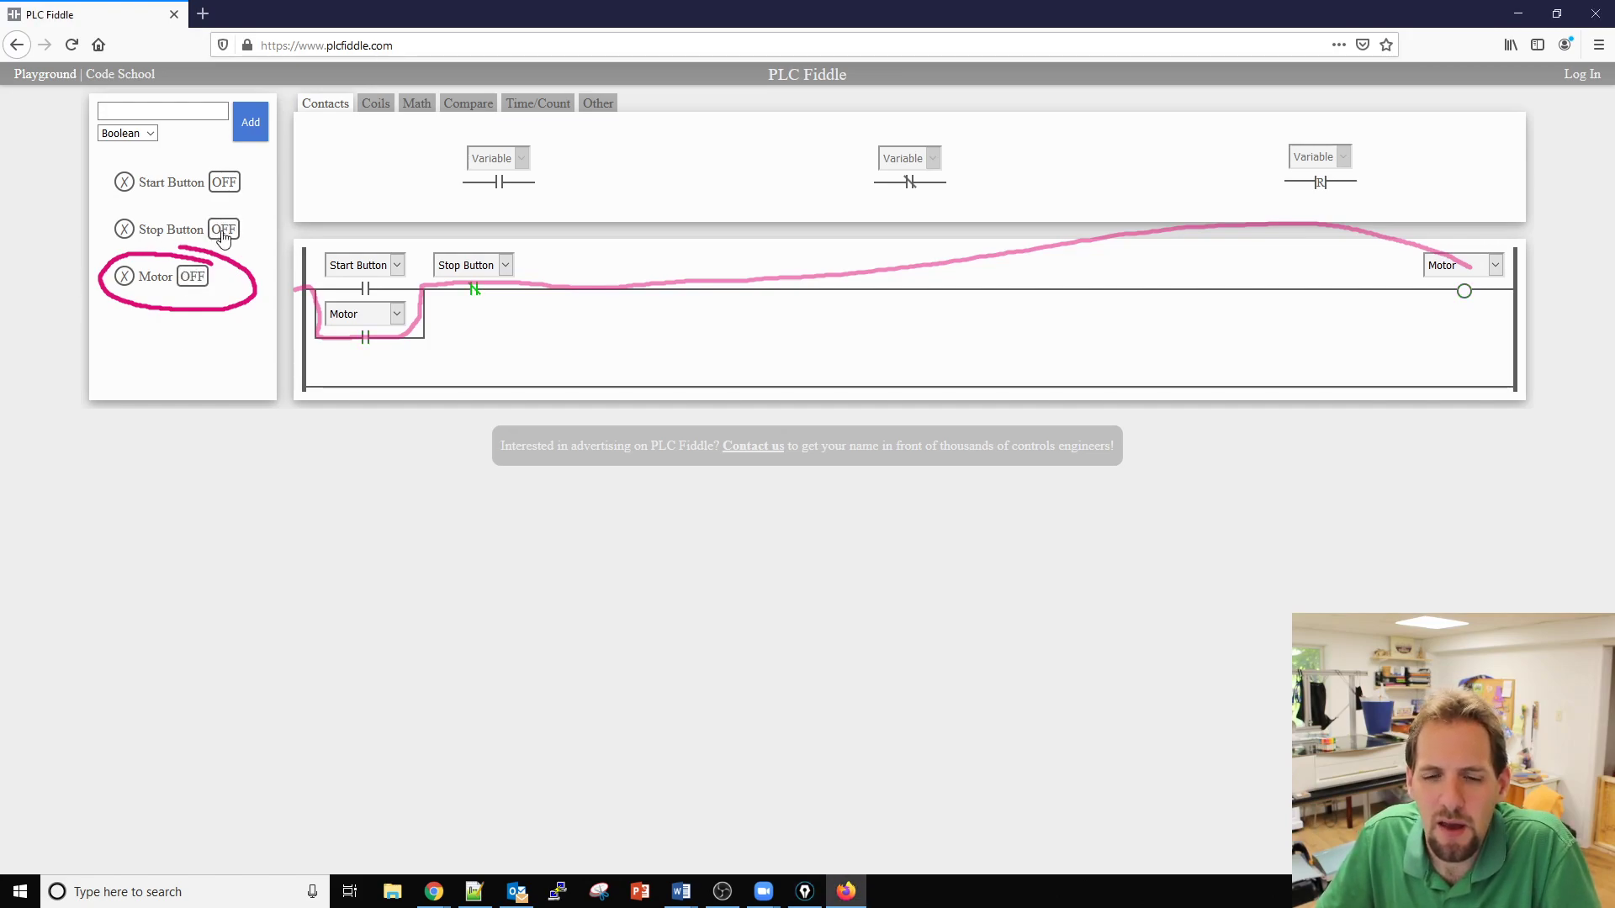
Verify Start cannot run the Motor while Stop is held, then force Motor on and stop it.
left_click(222, 182)
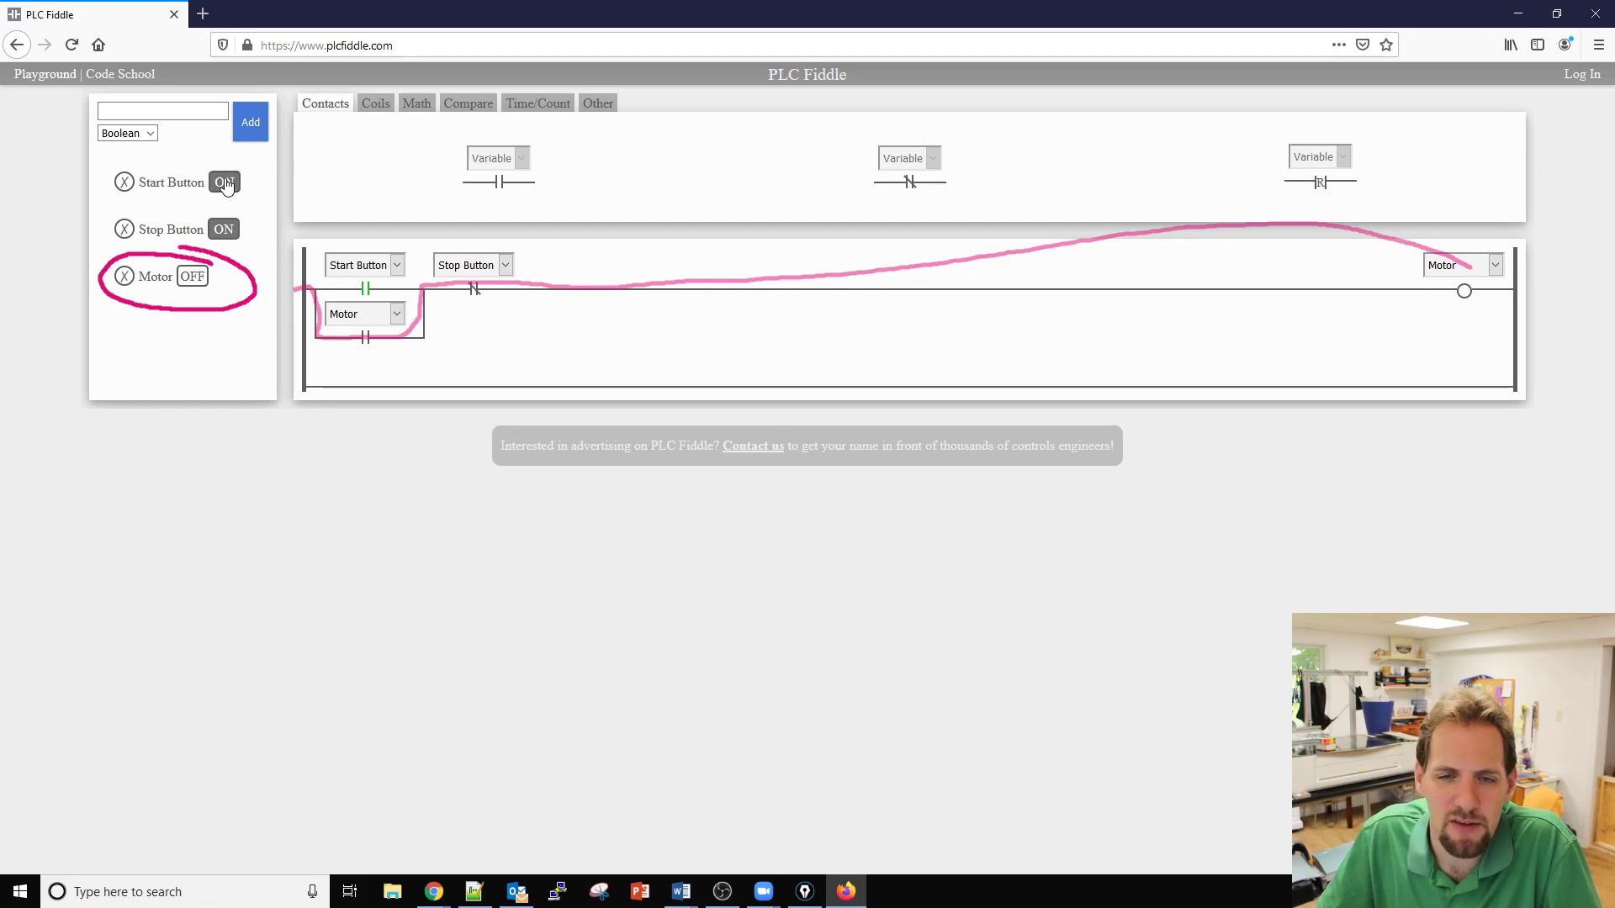
left_click(224, 182)
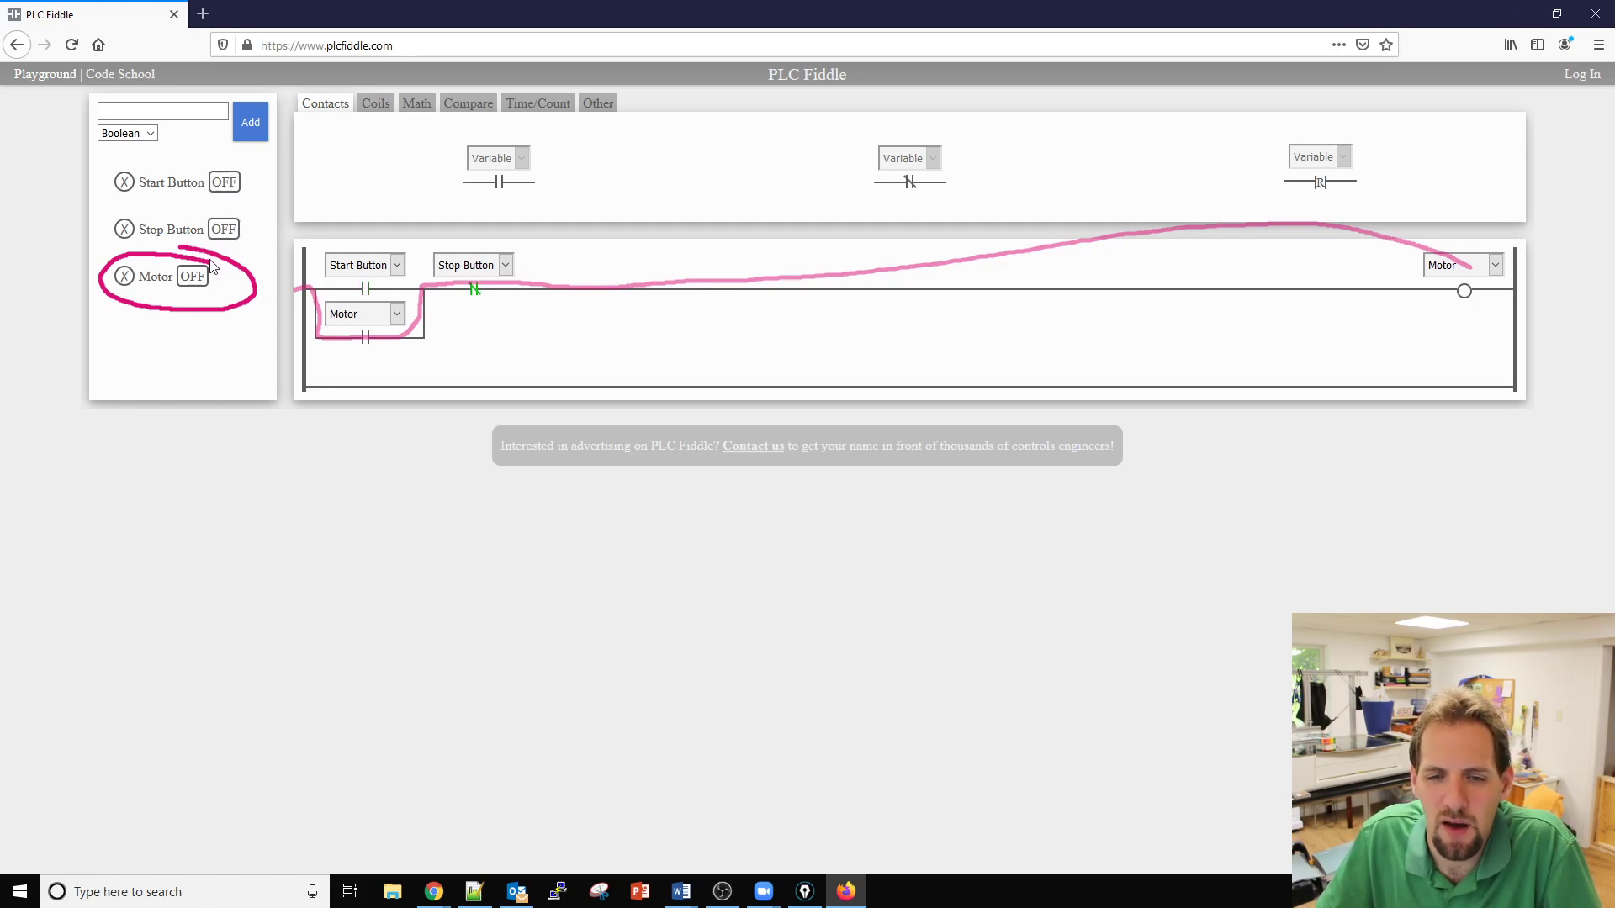
left_click(224, 182)
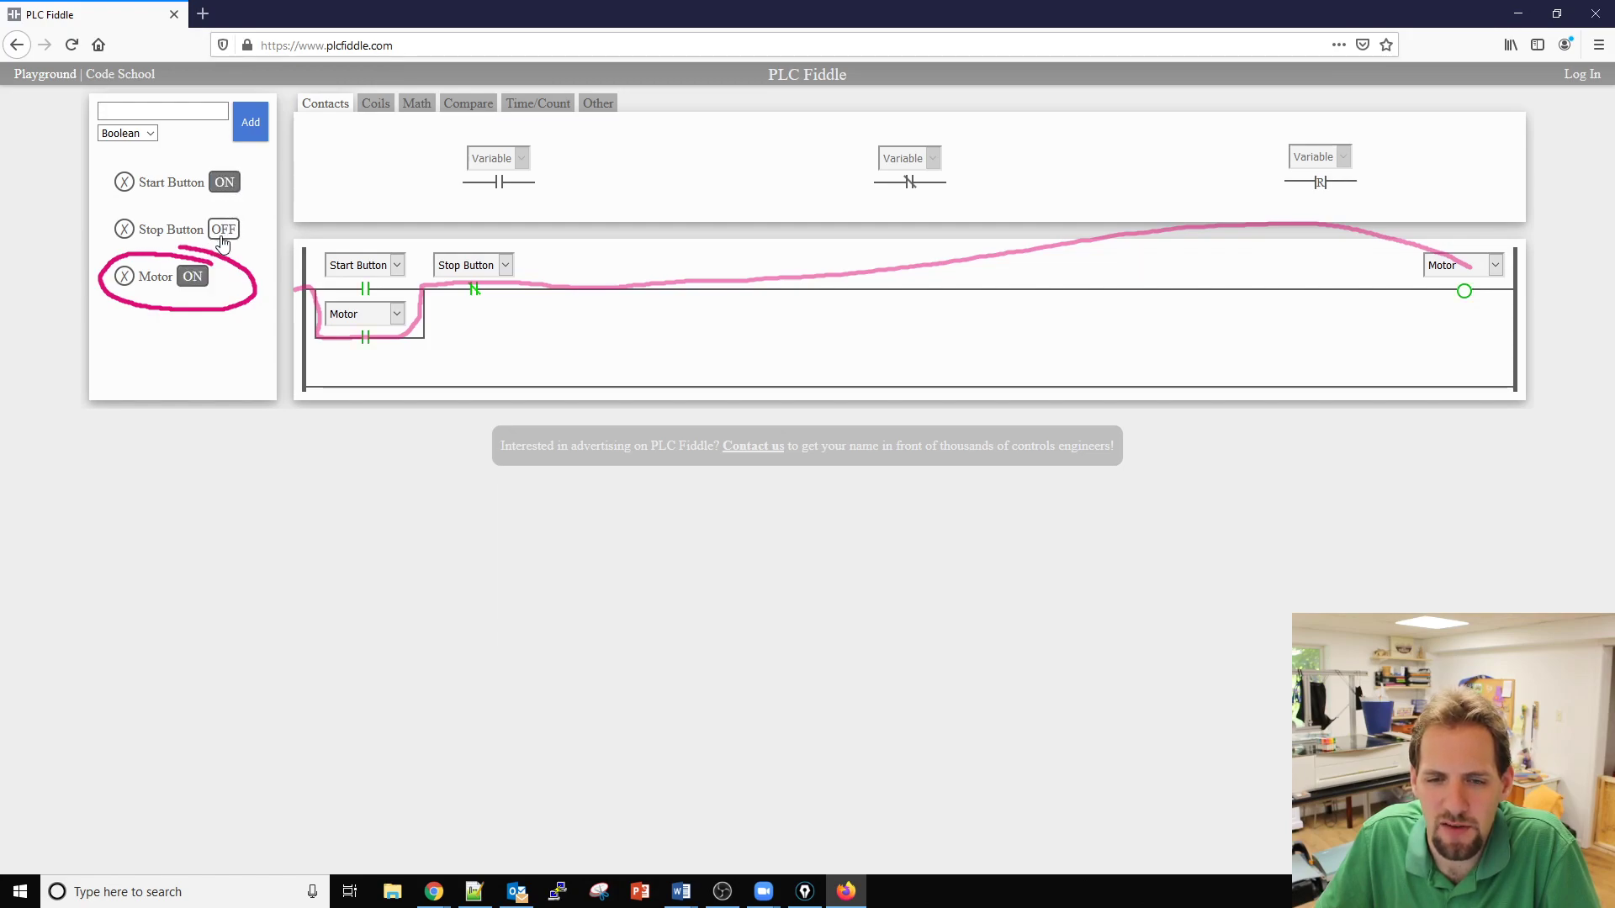
left_click(224, 182)
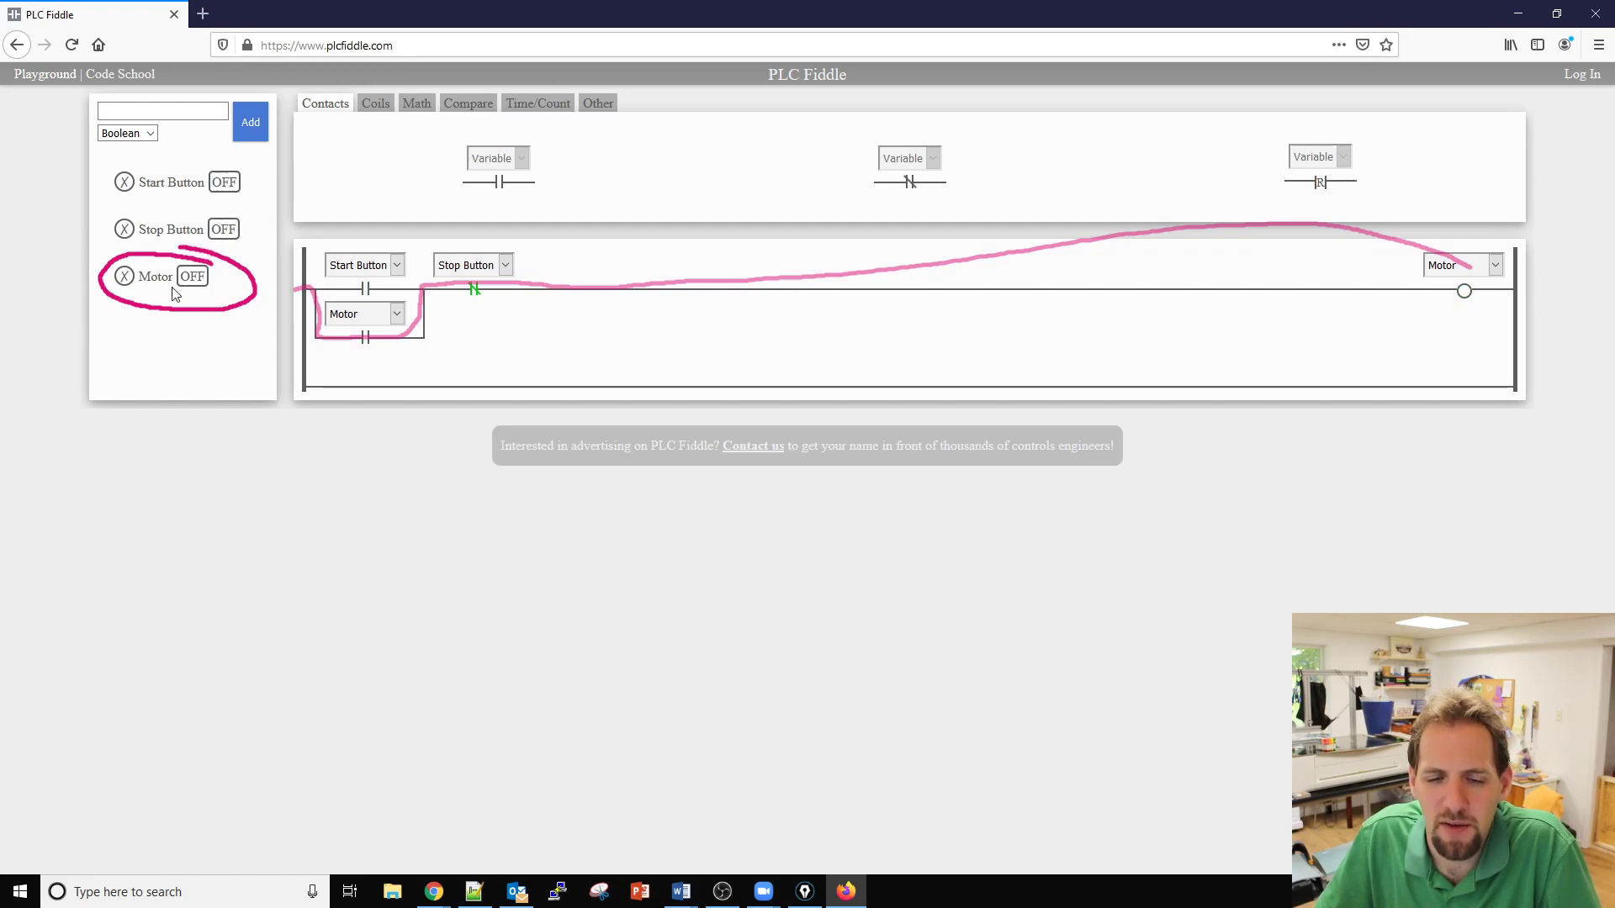
mouse_move(85, 279)
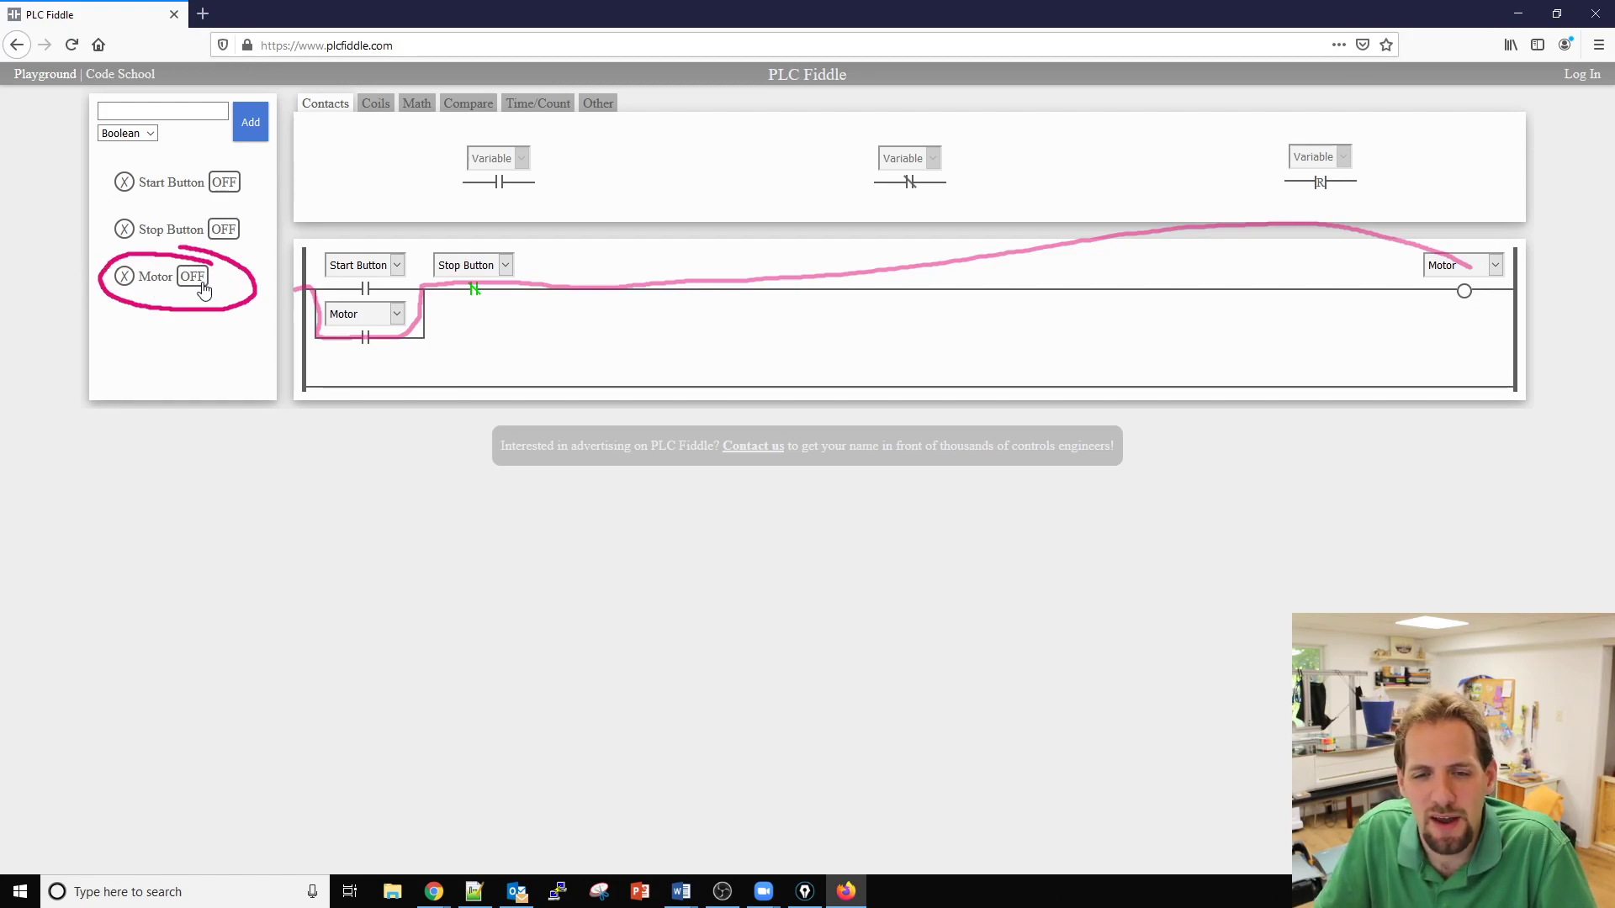
left_click(192, 275)
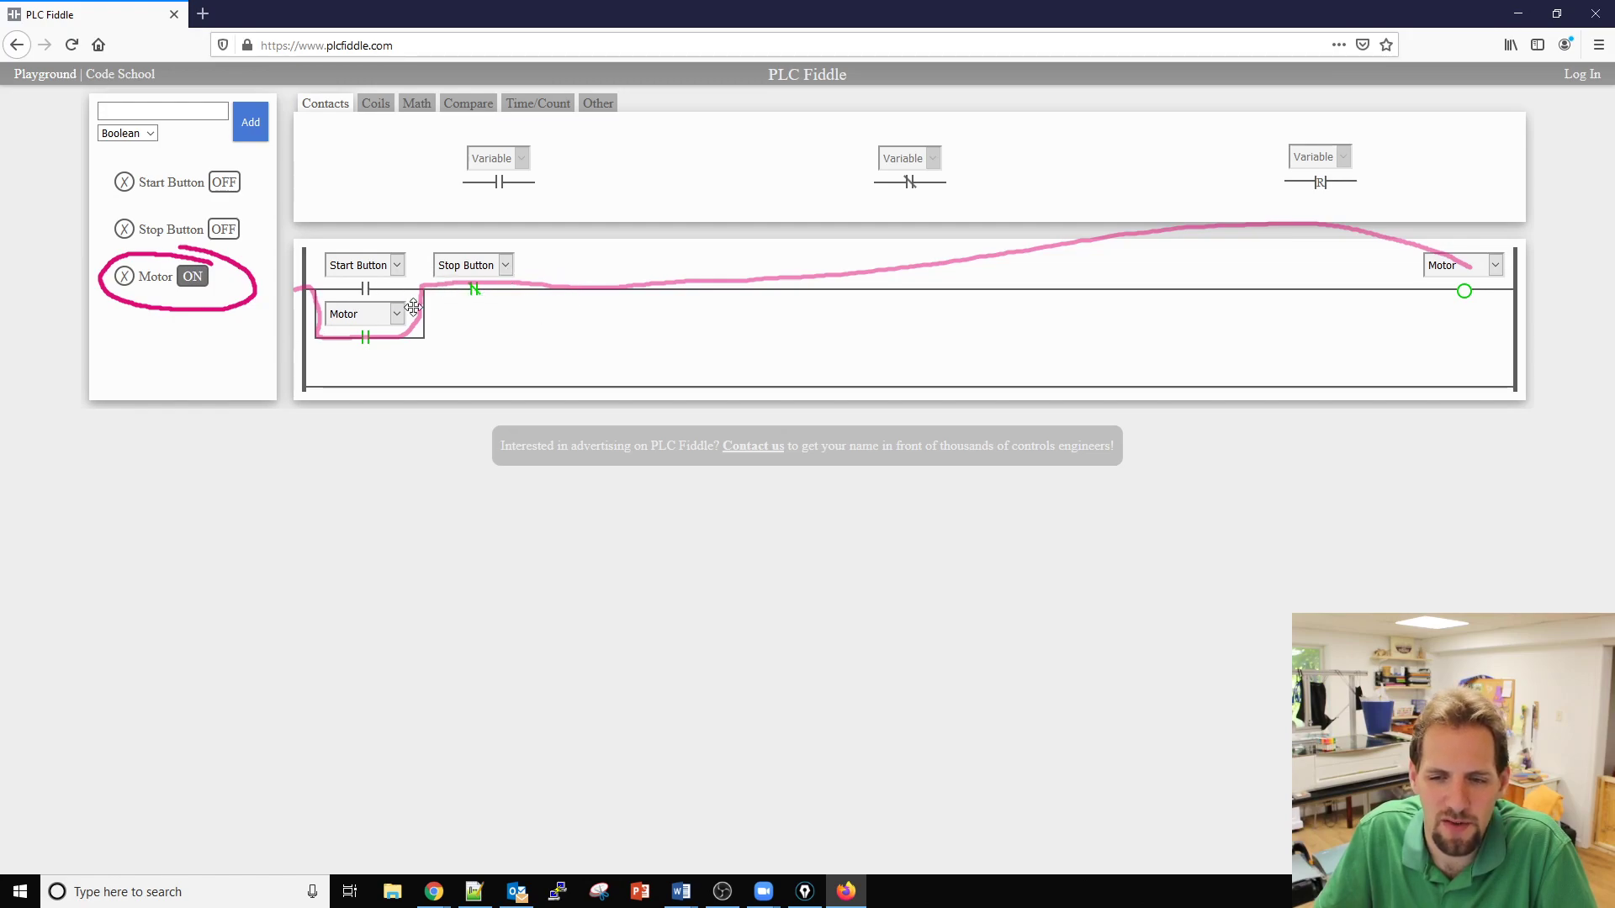
left_click(224, 229)
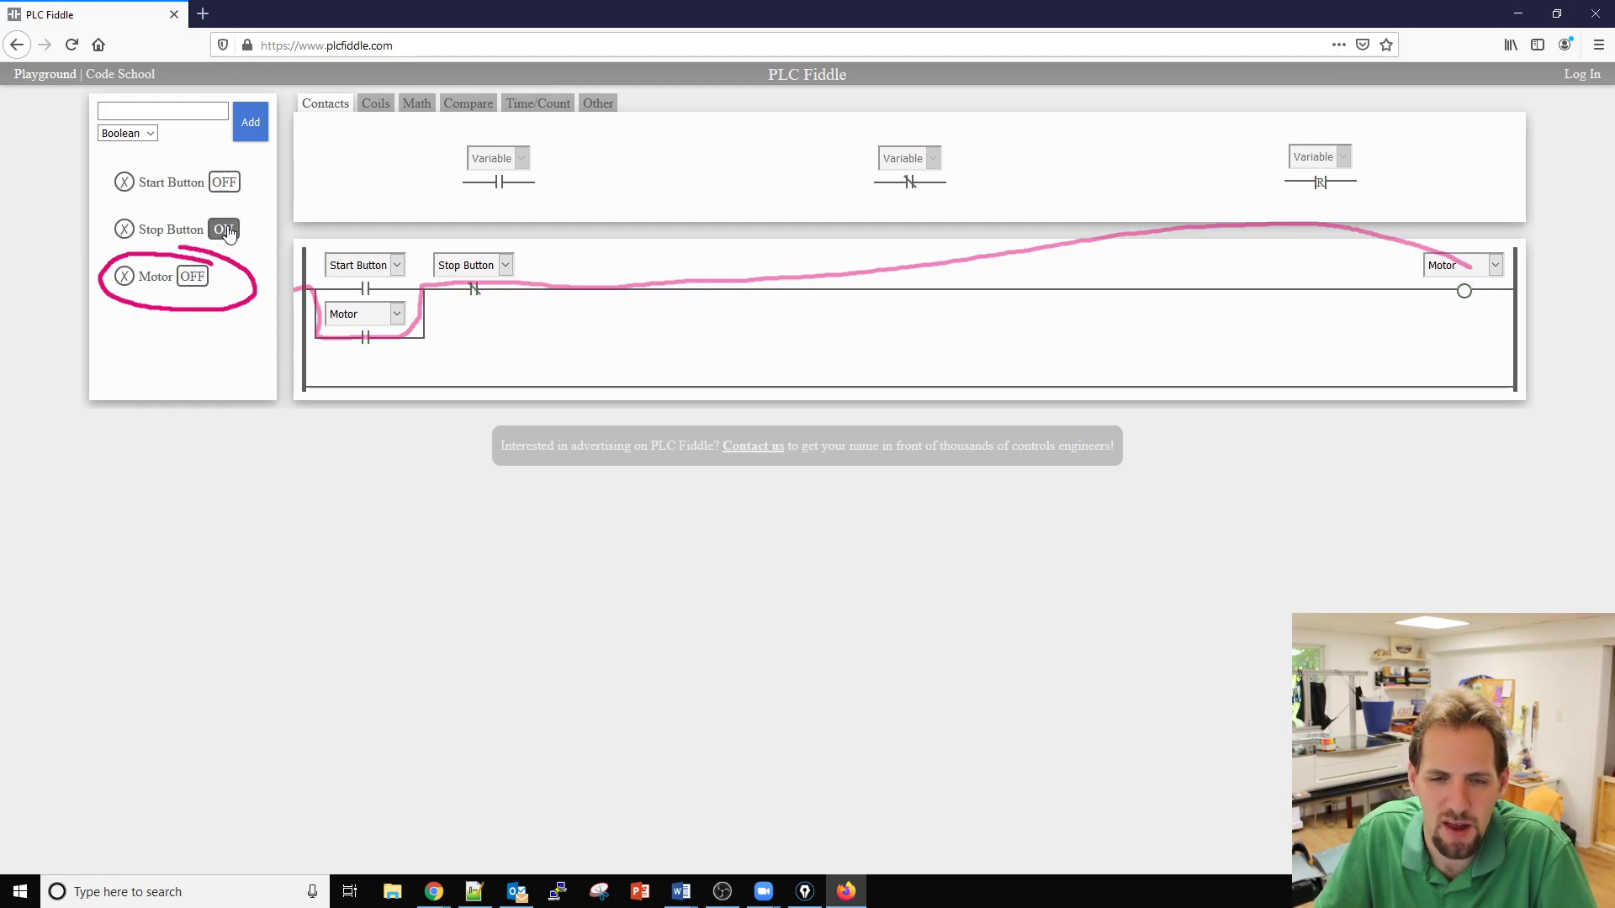
left_click(224, 229)
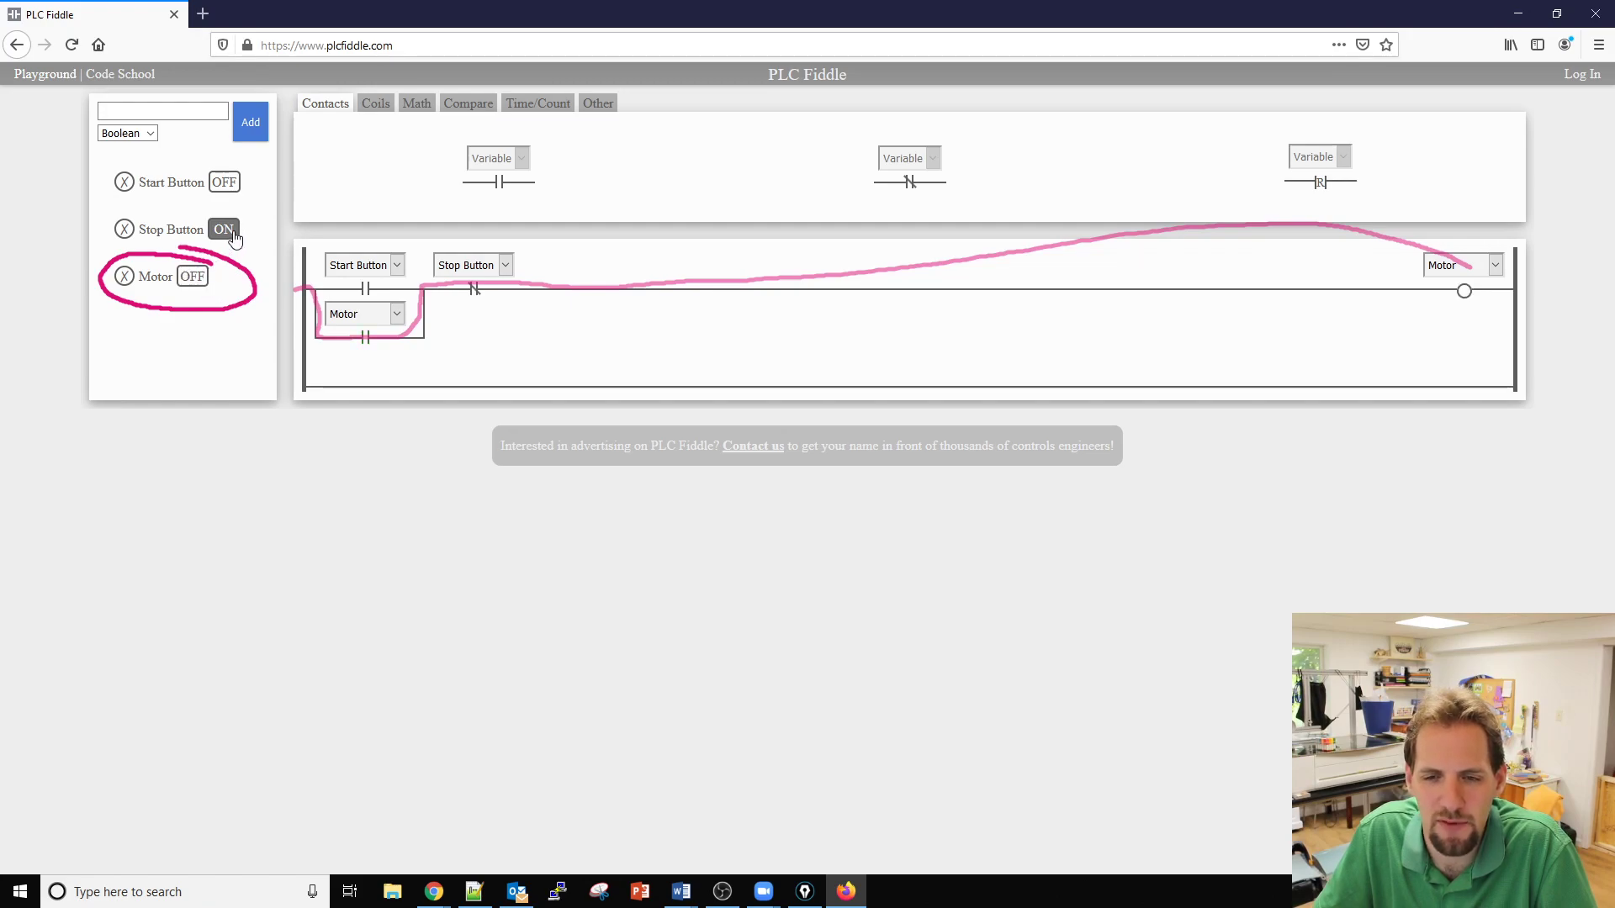
left_click(223, 229)
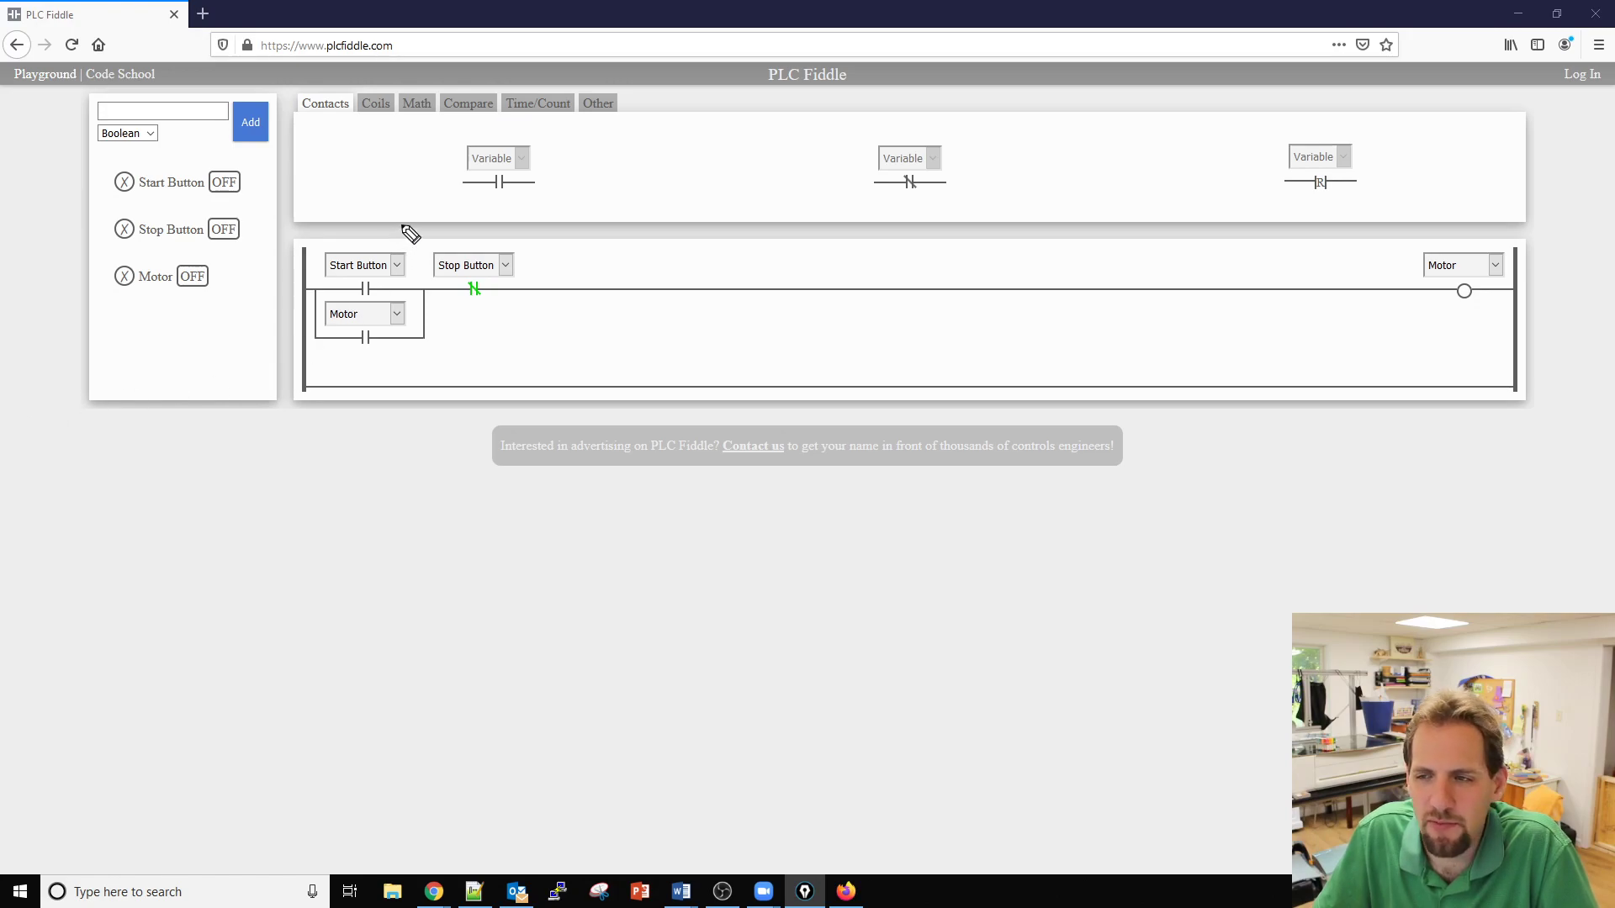
mouse_move(558, 151)
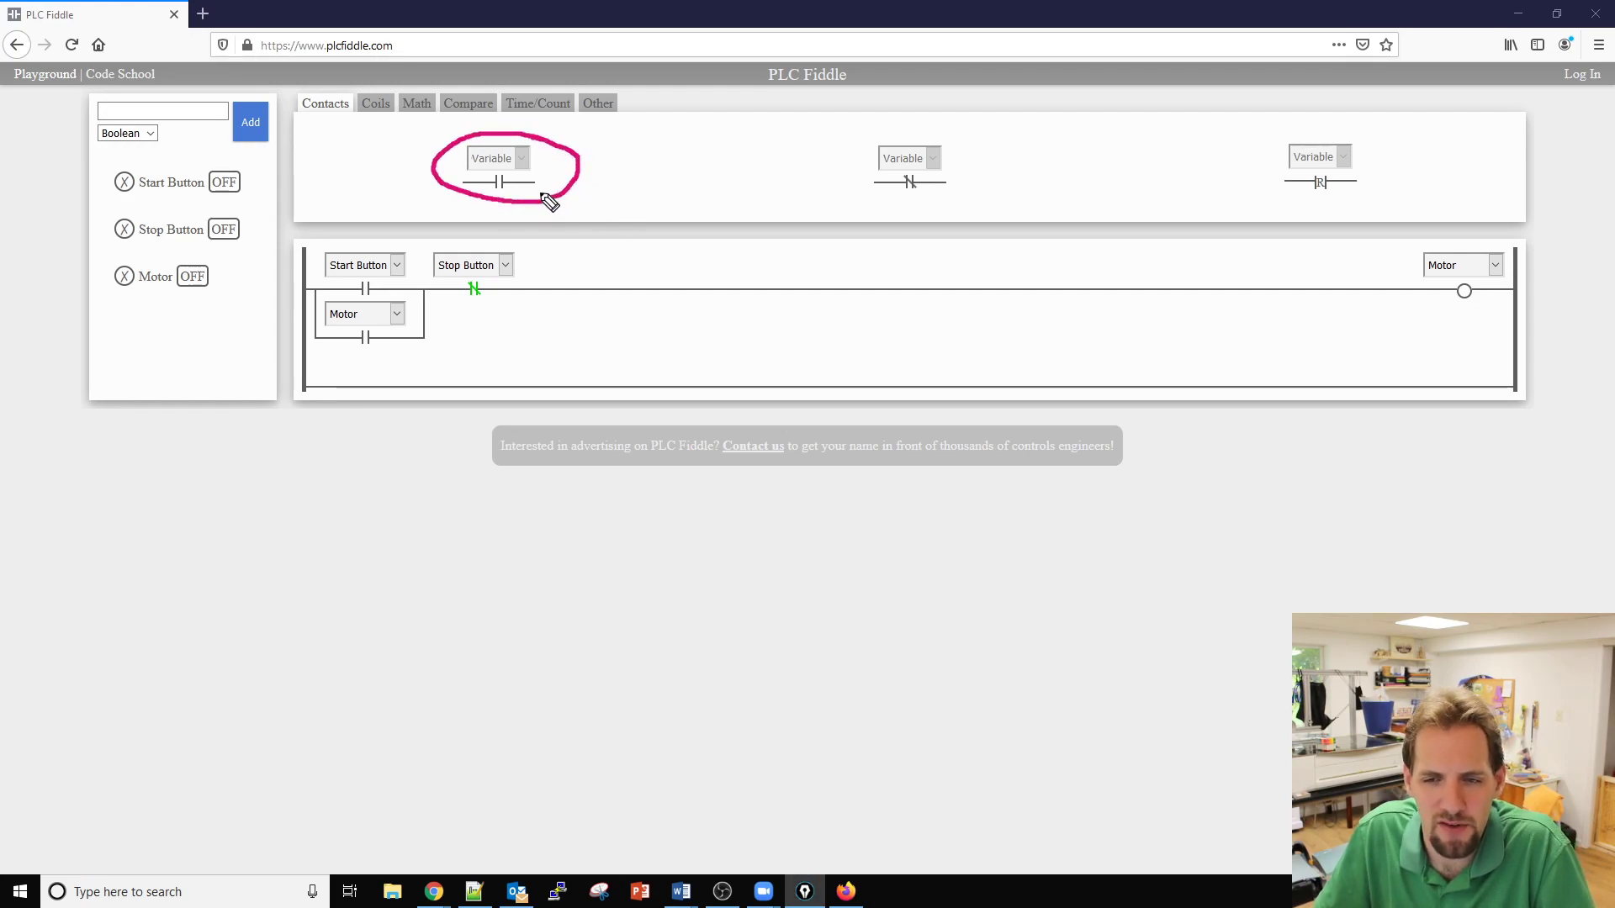
mouse_move(888, 141)
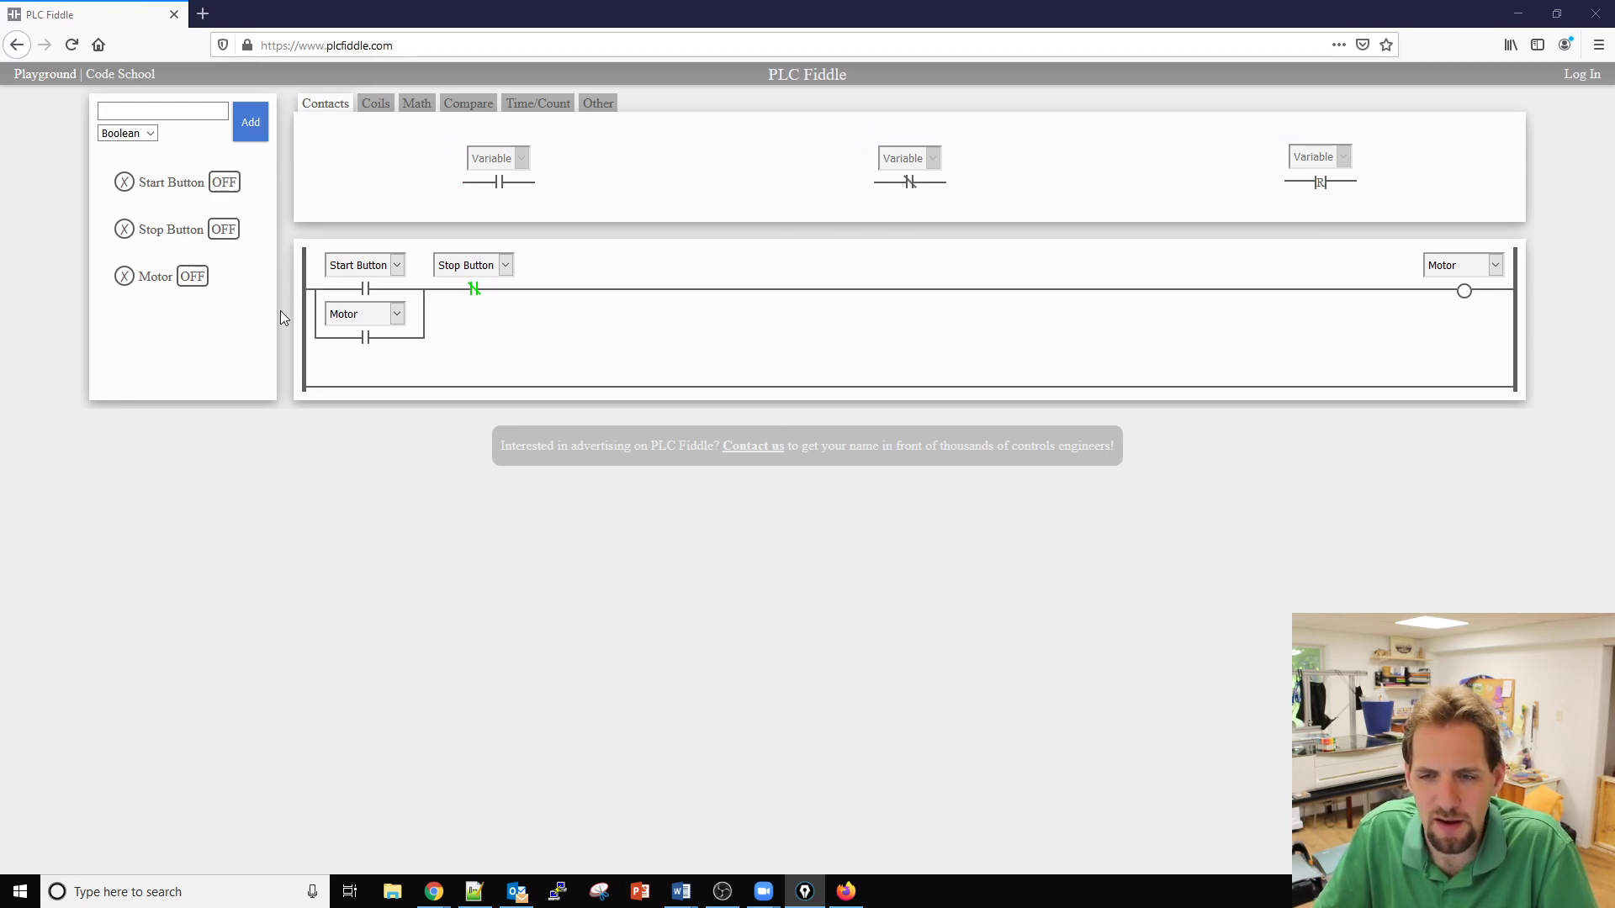
mouse_move(207, 328)
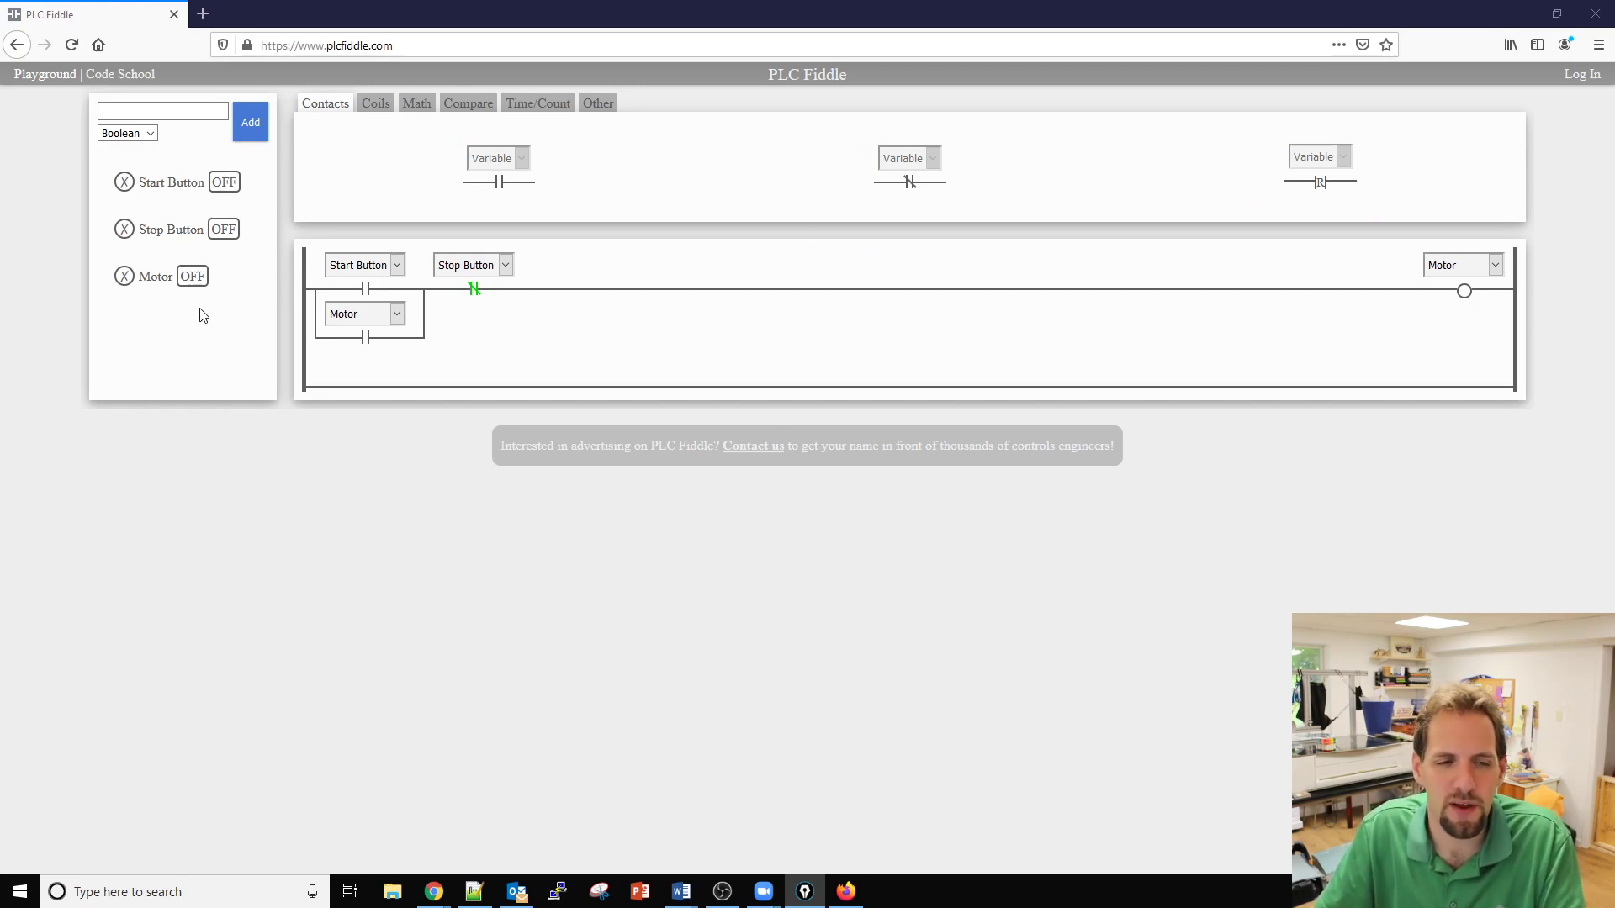
mouse_move(601, 217)
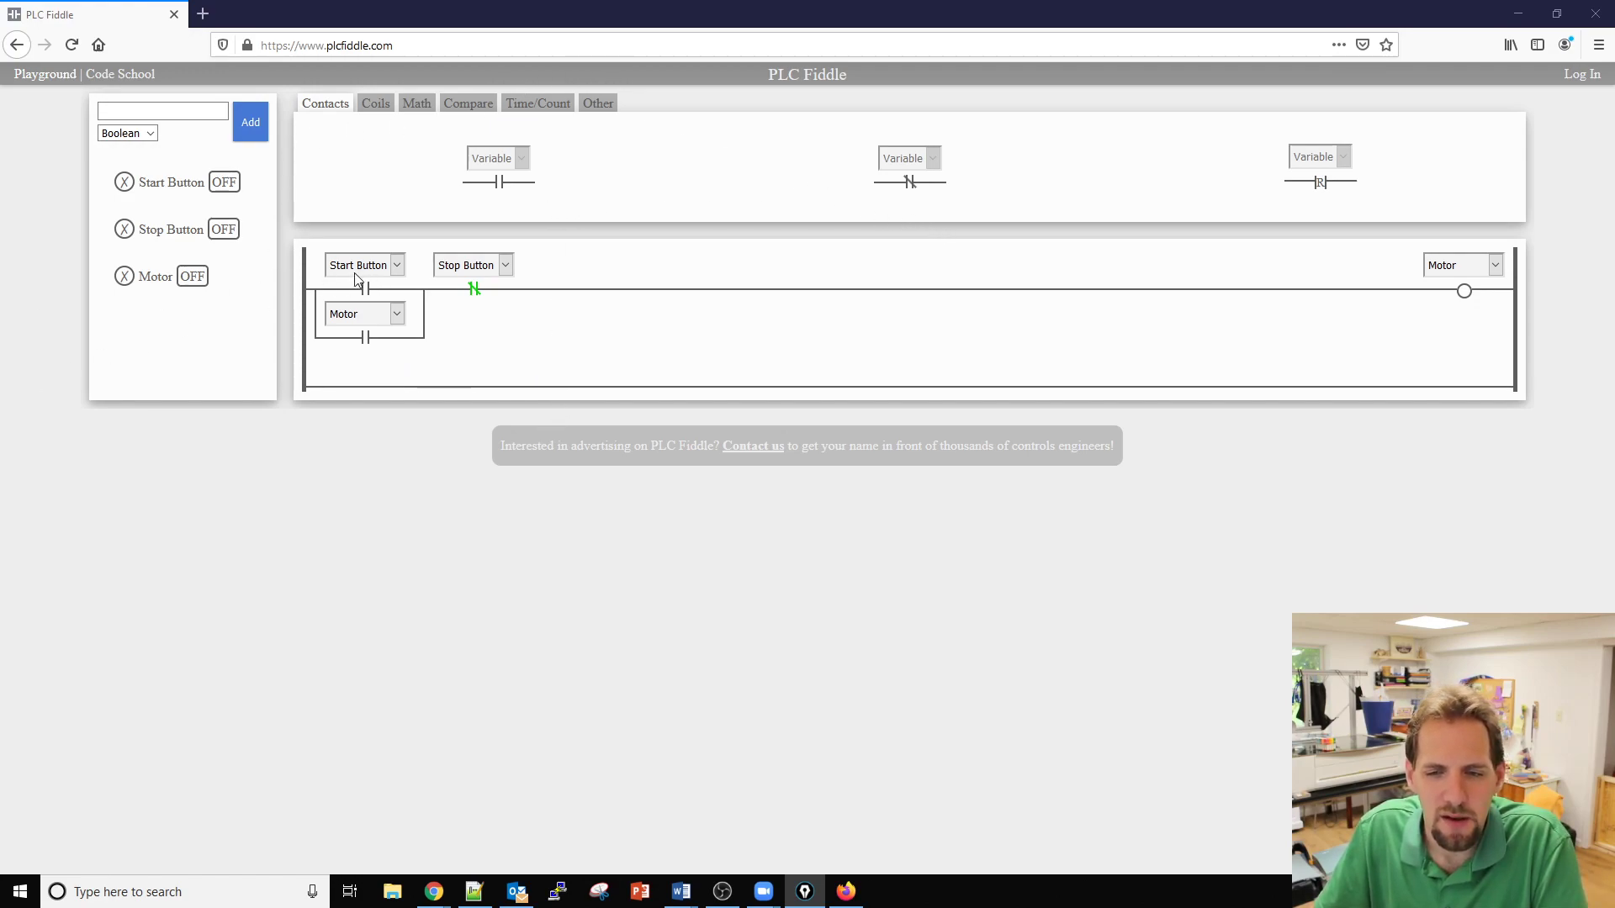
mouse_move(1344, 141)
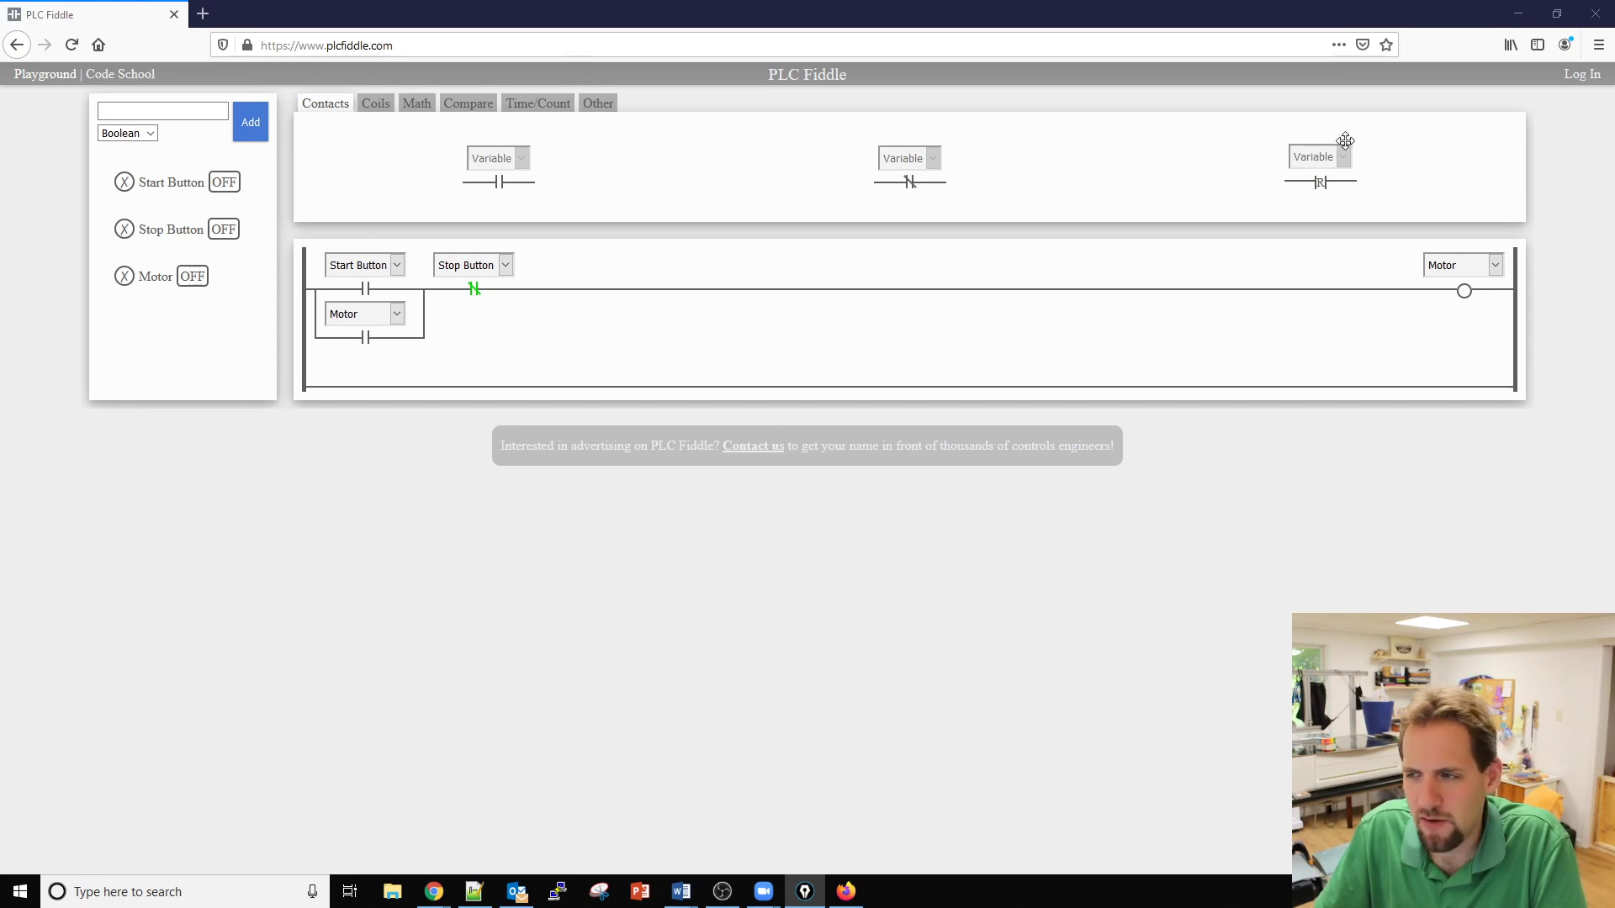
Browse the Coils, Compare and Time/Count instruction palettes.
left_click(376, 103)
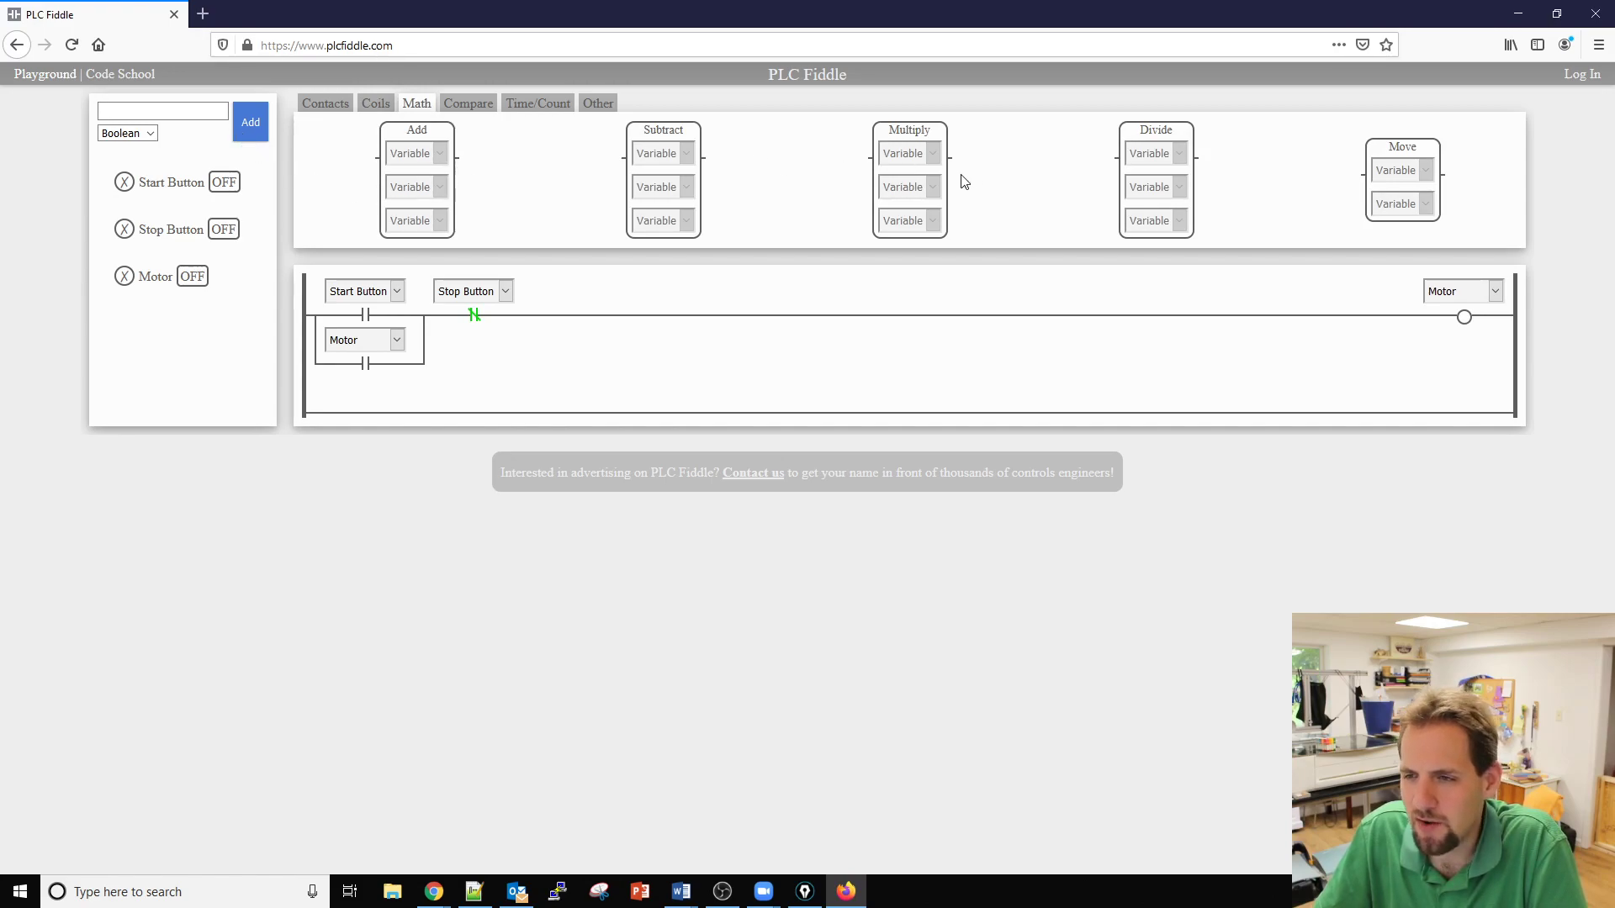
mouse_move(1359, 205)
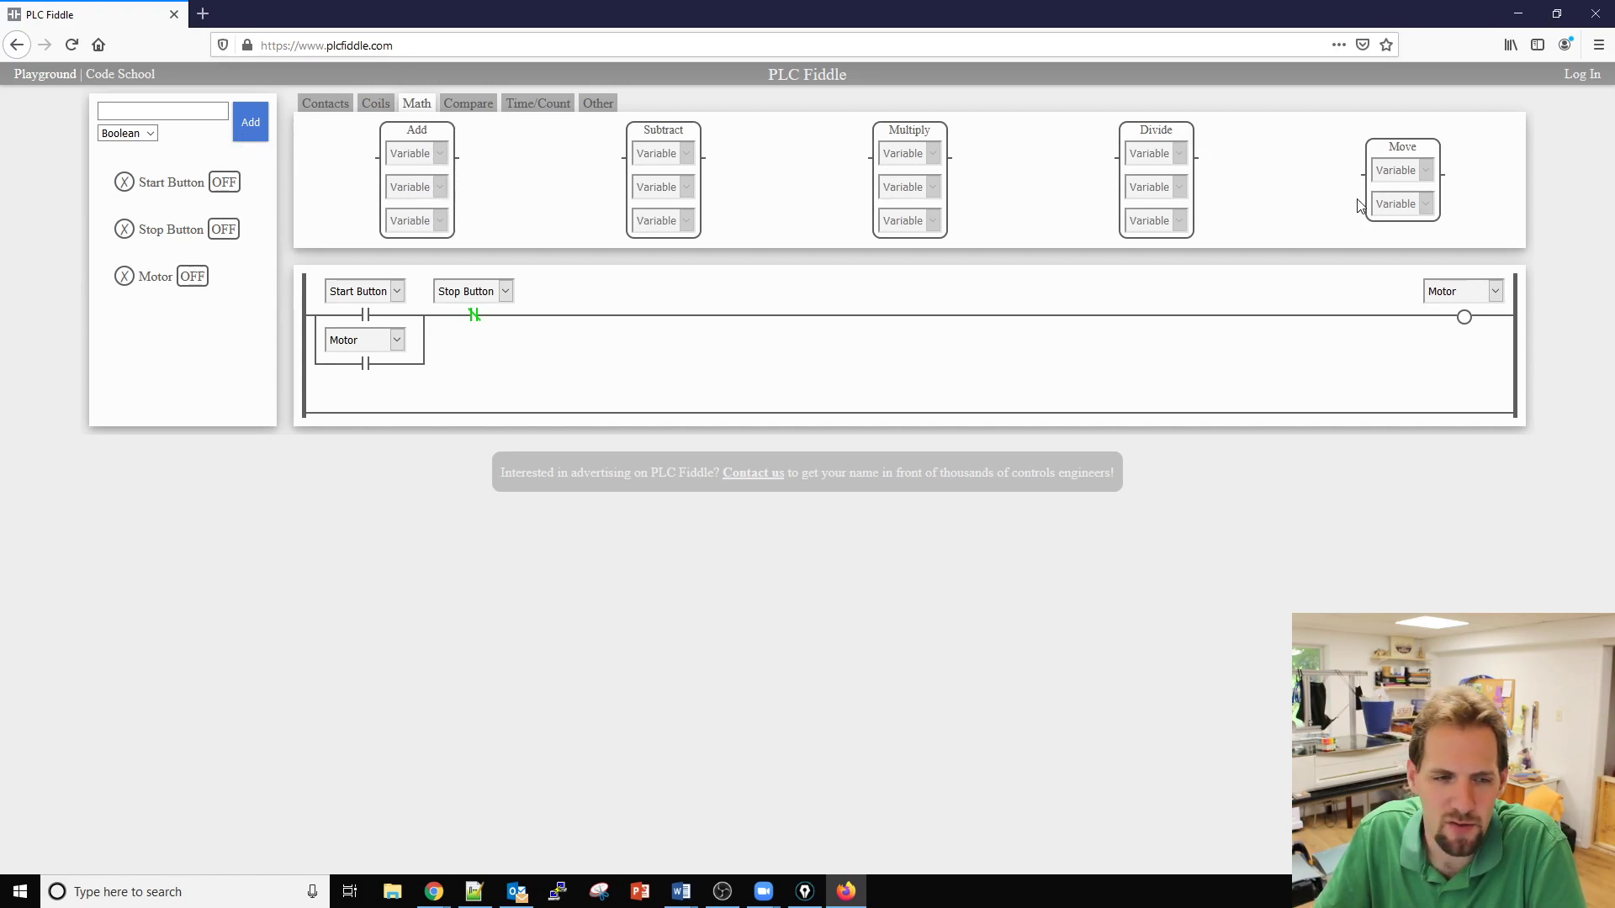
left_click(467, 103)
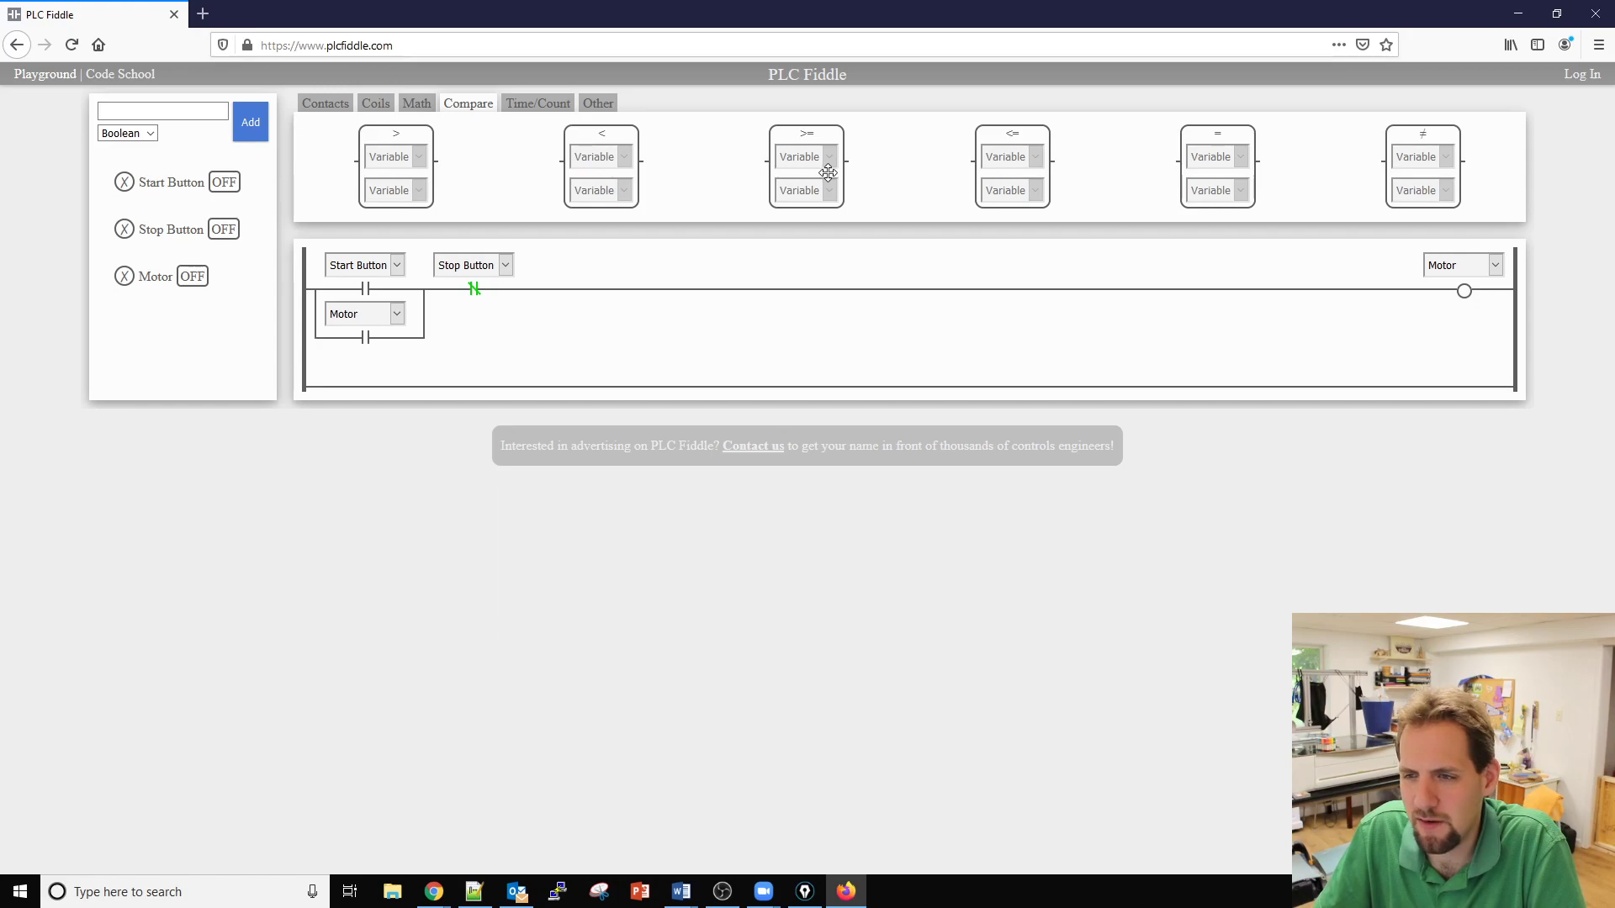
mouse_move(1431, 154)
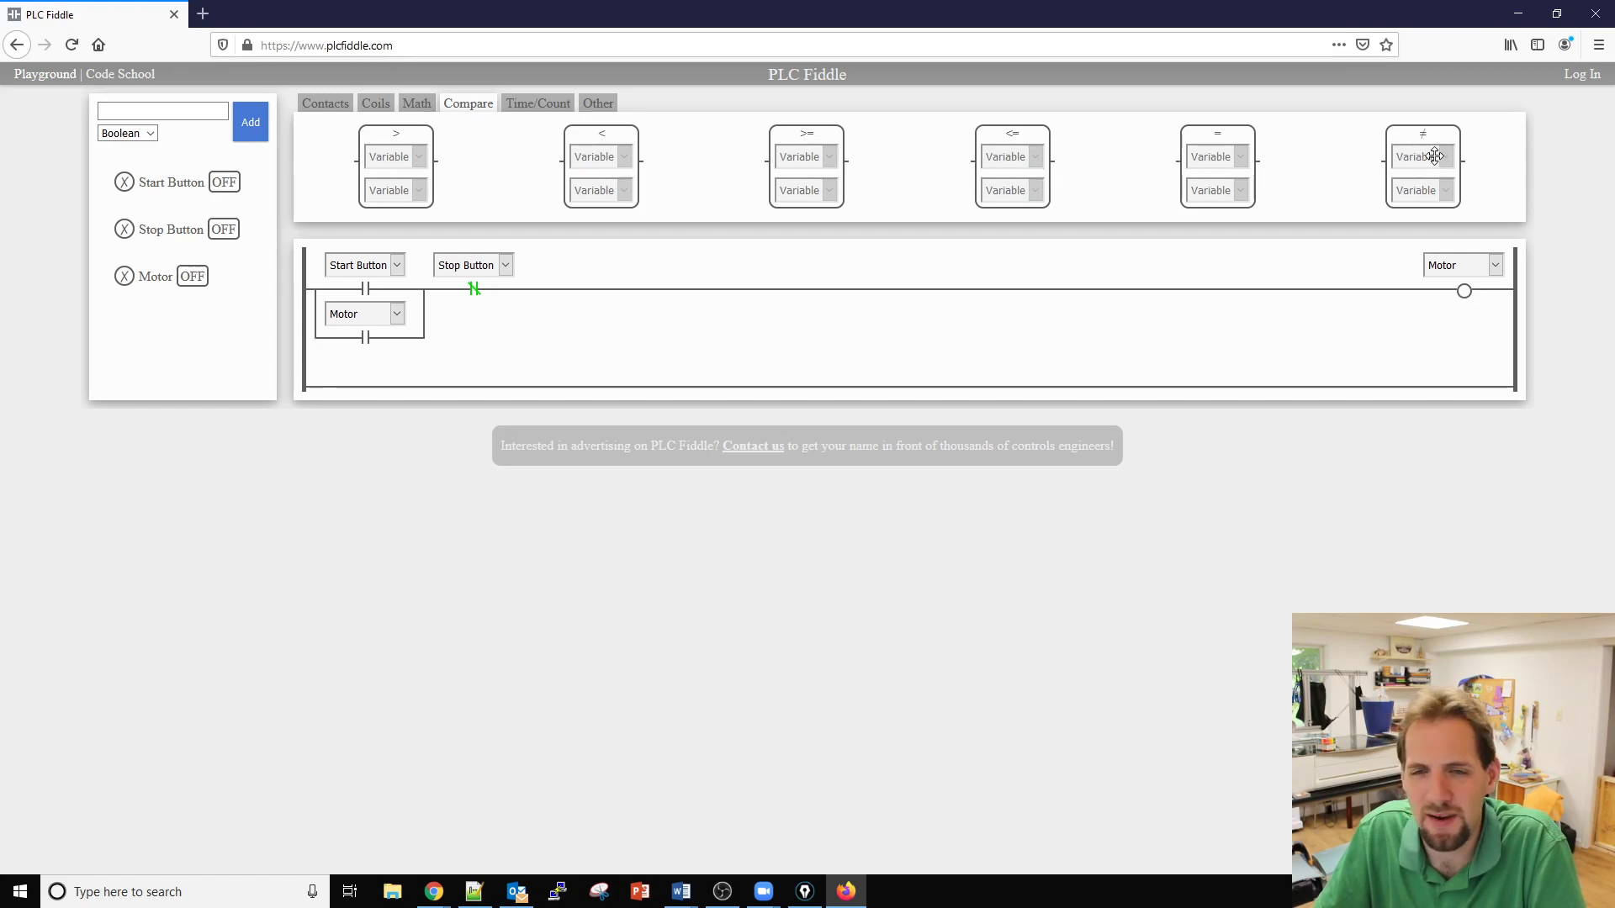
left_click(537, 102)
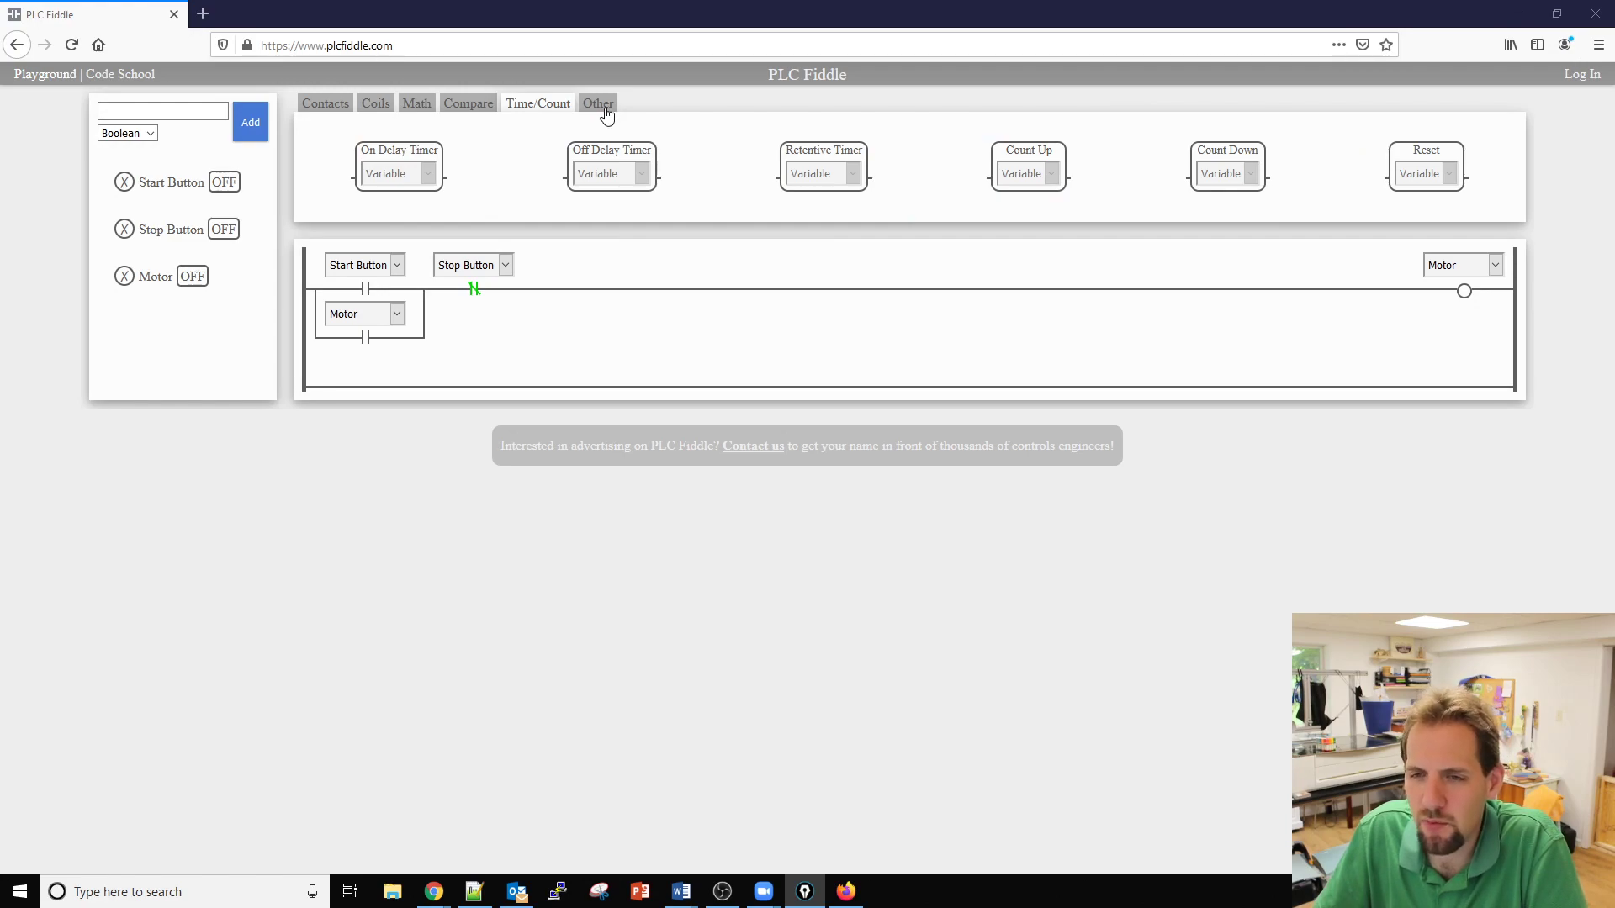
From the Other palette, add several empty rungs below the Motor rung.
left_click(598, 102)
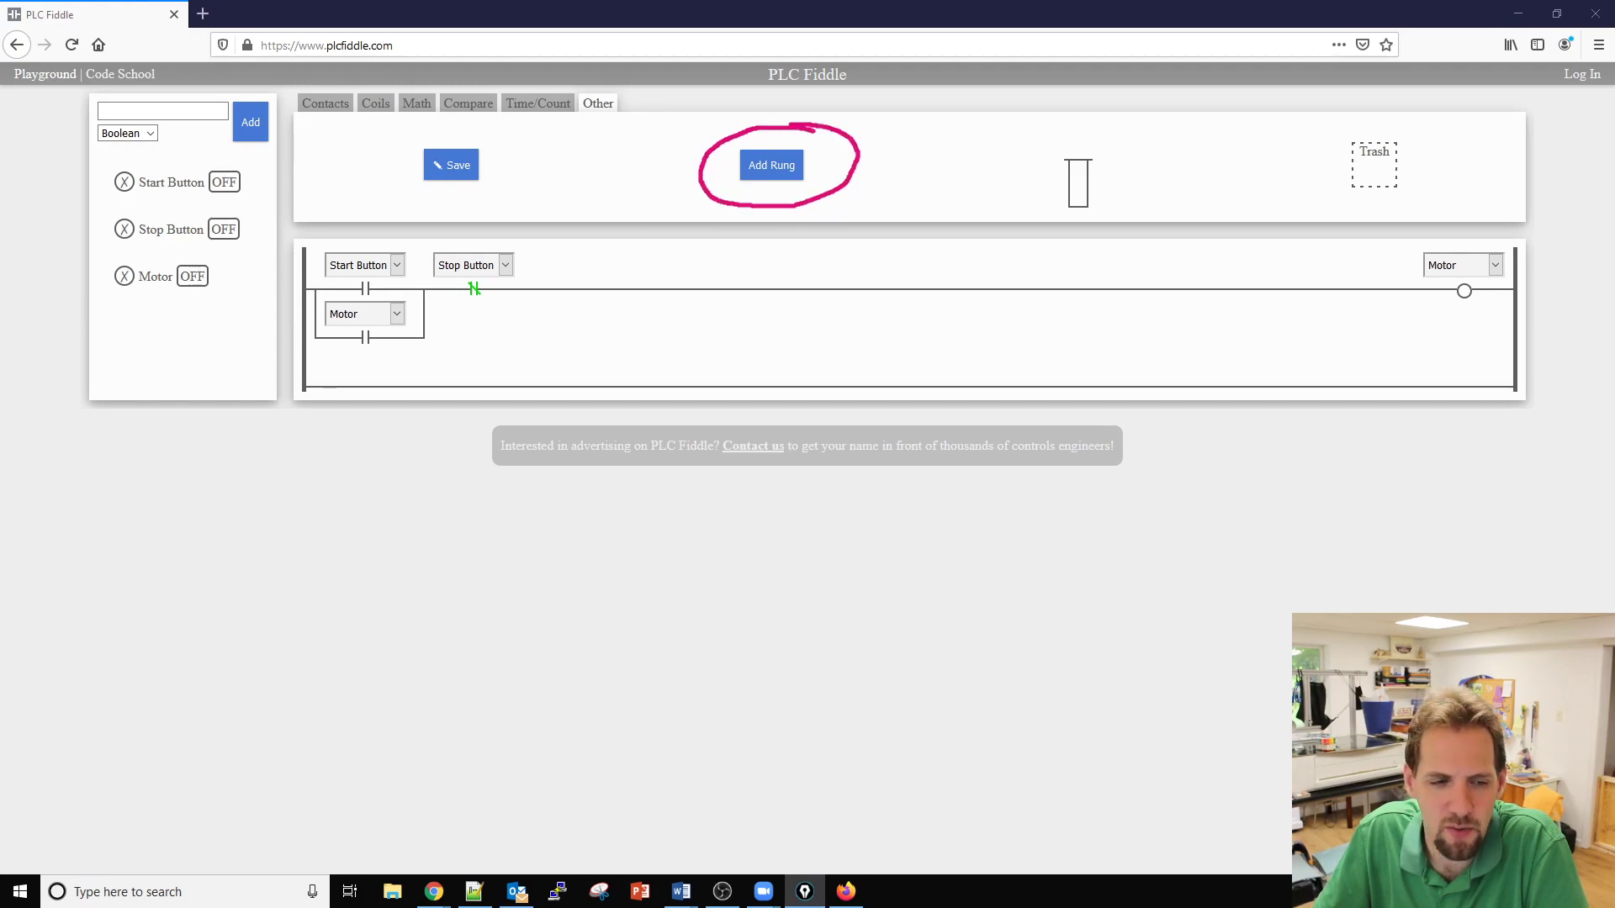
mouse_move(592, 217)
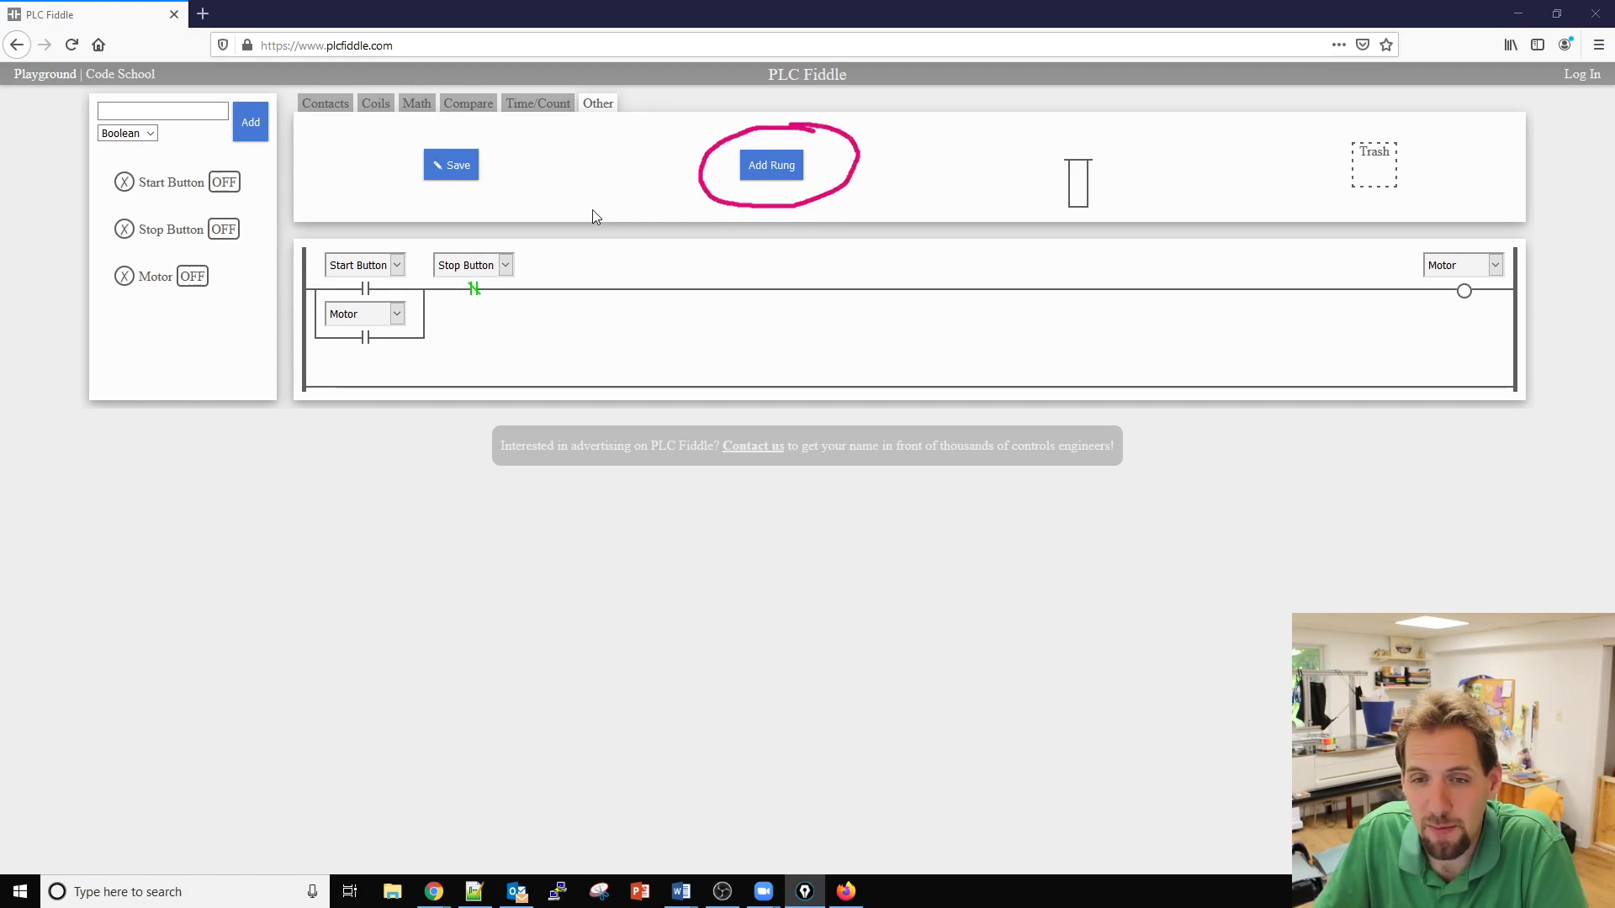
left_click(770, 165)
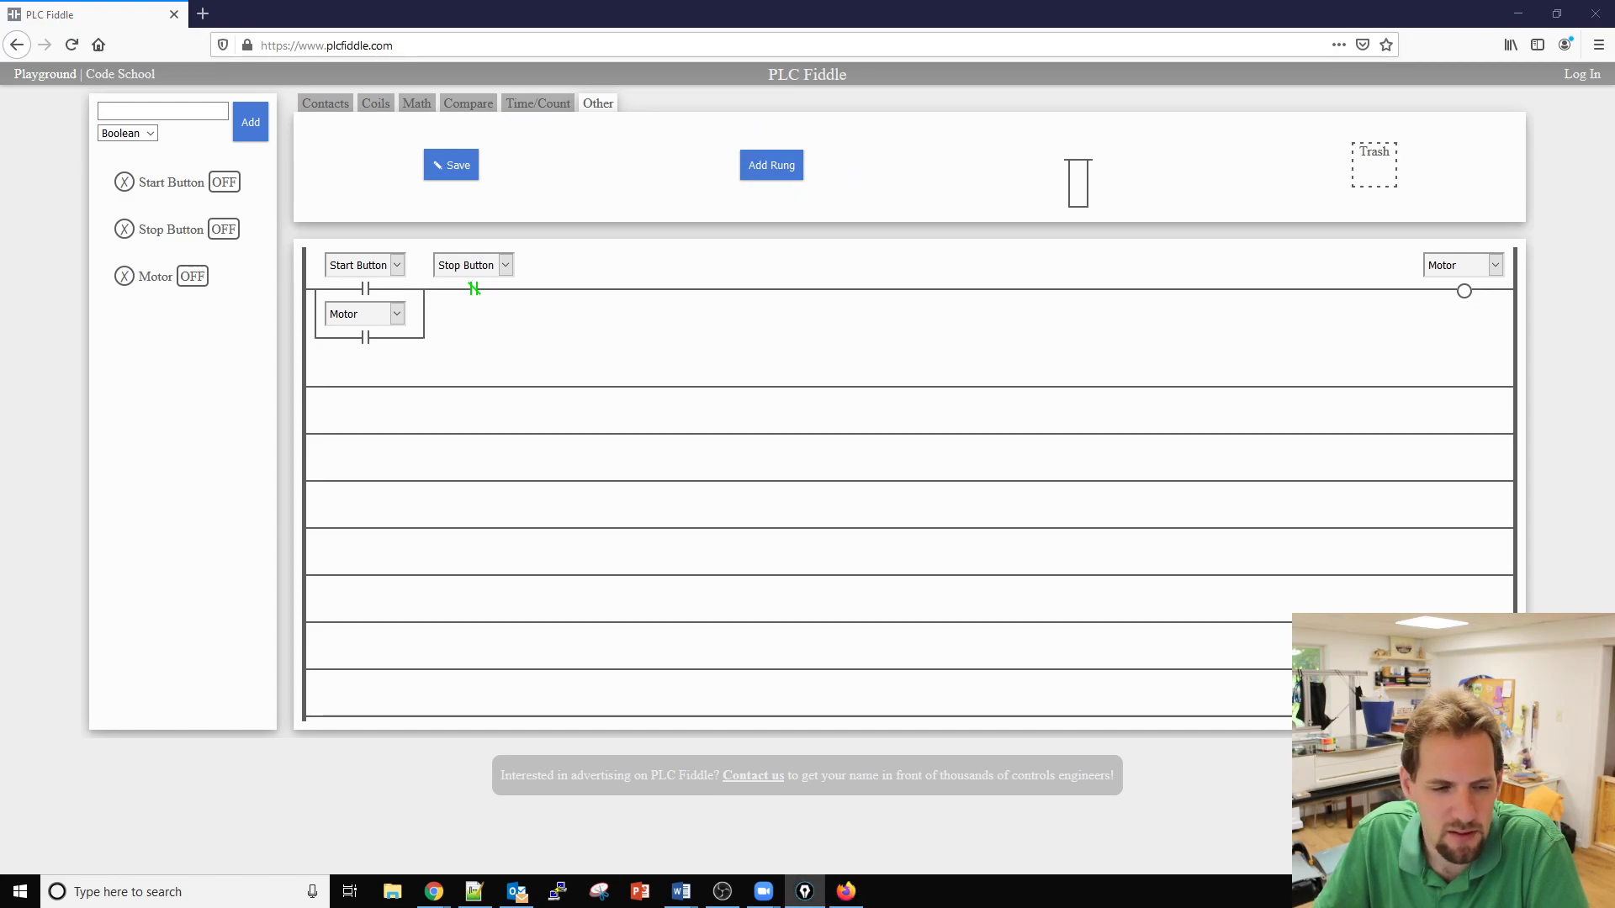
mouse_move(1101, 141)
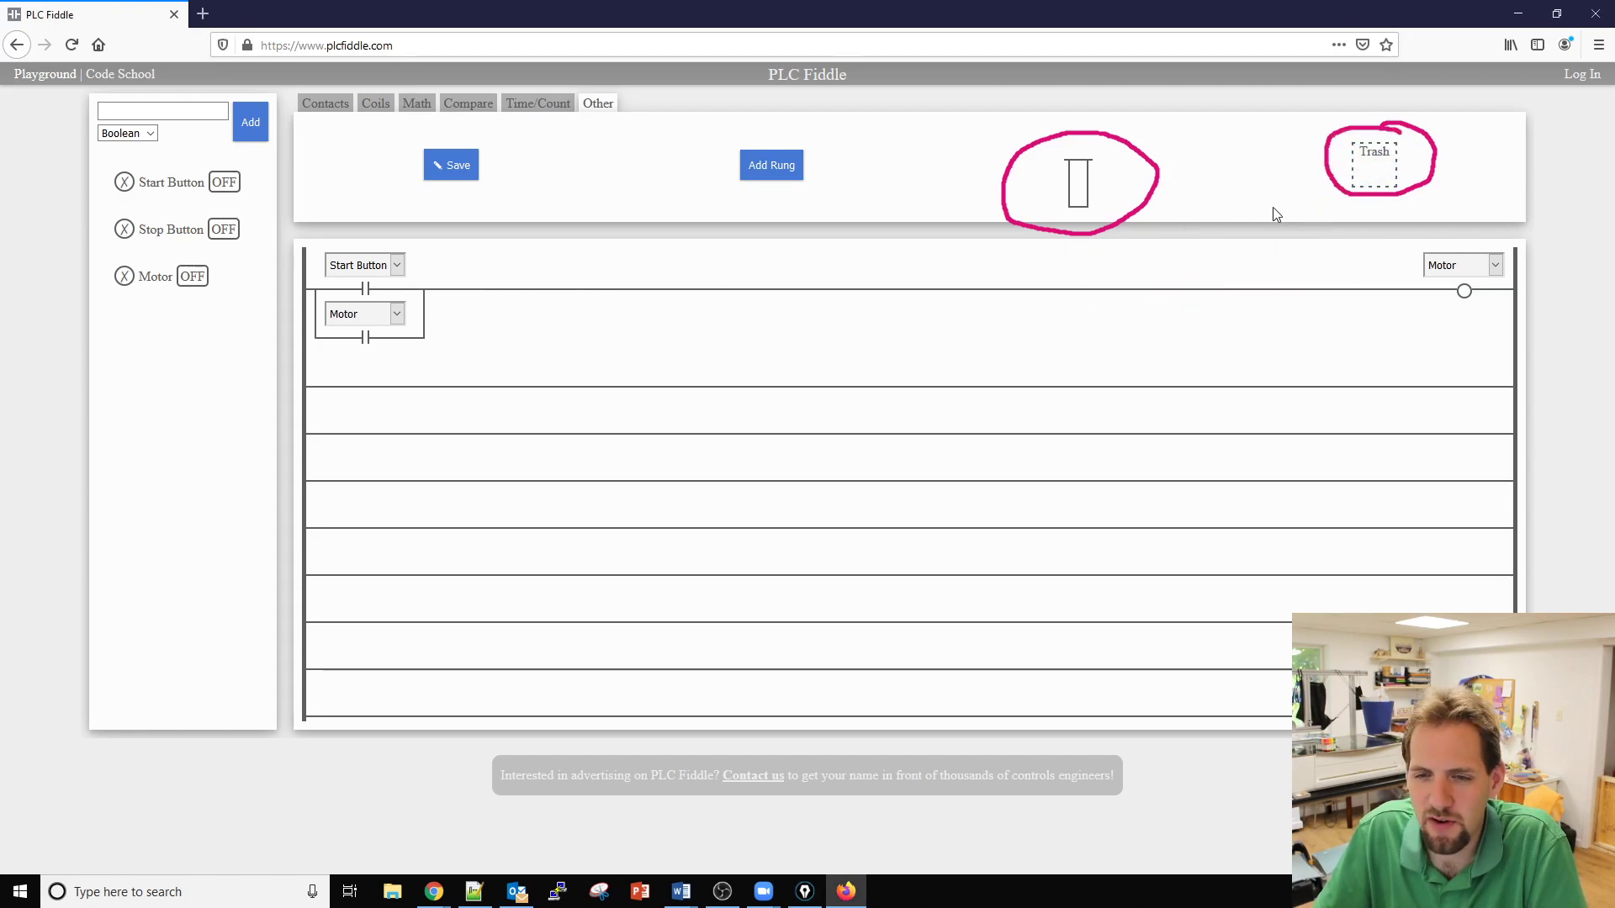
mouse_move(809, 287)
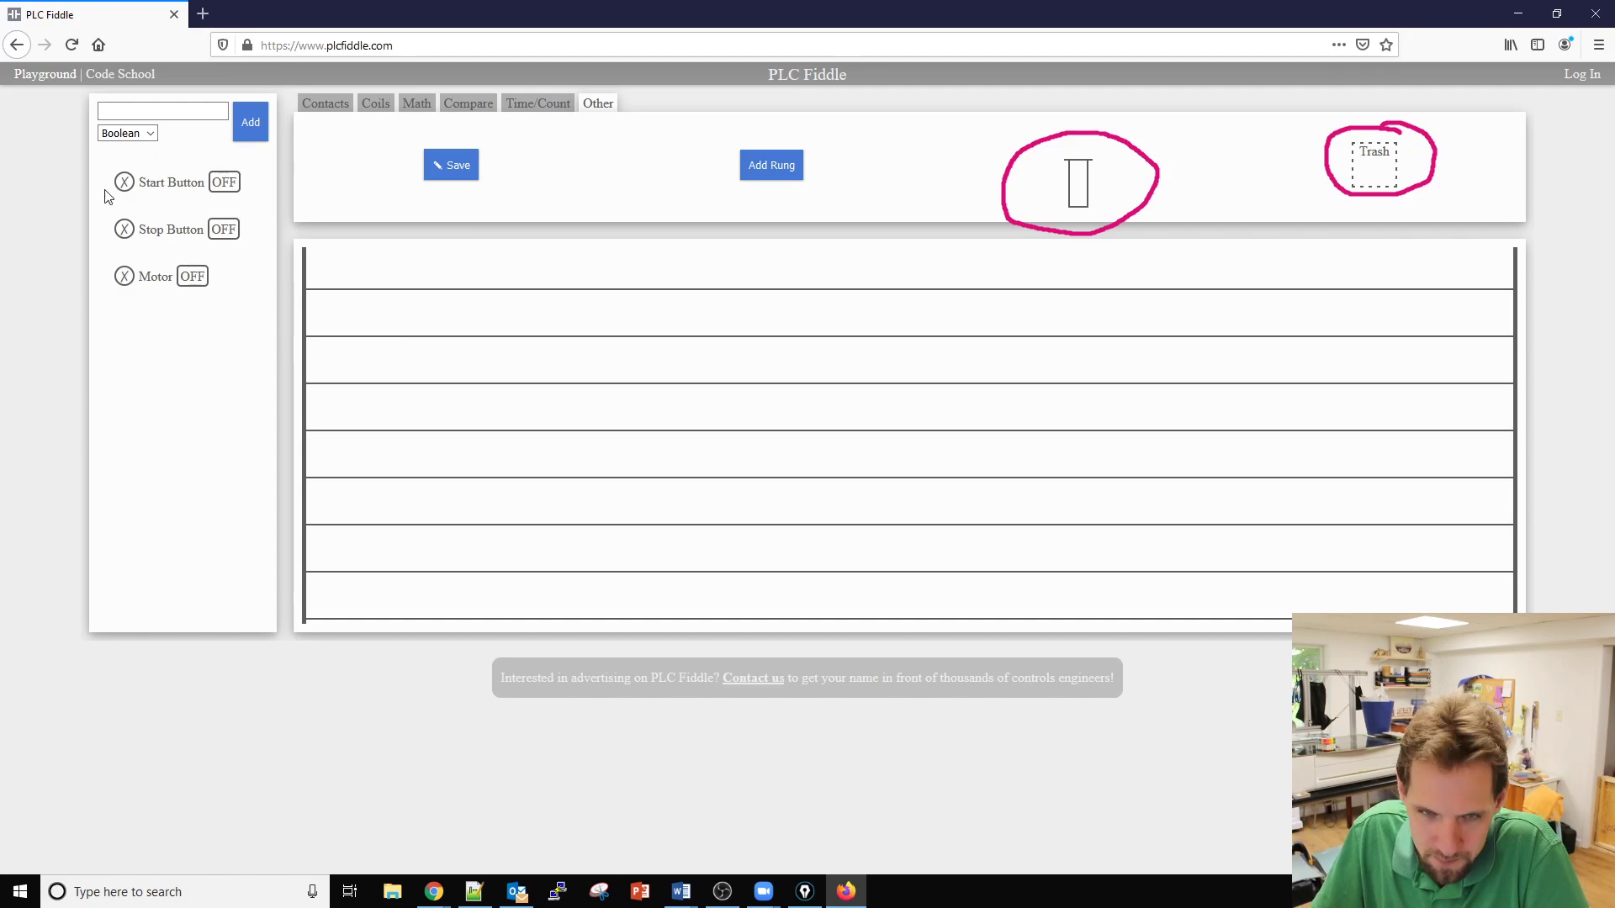
Place a normally open Start Button contact at the start of rung 1, old elements trashed.
left_click(325, 103)
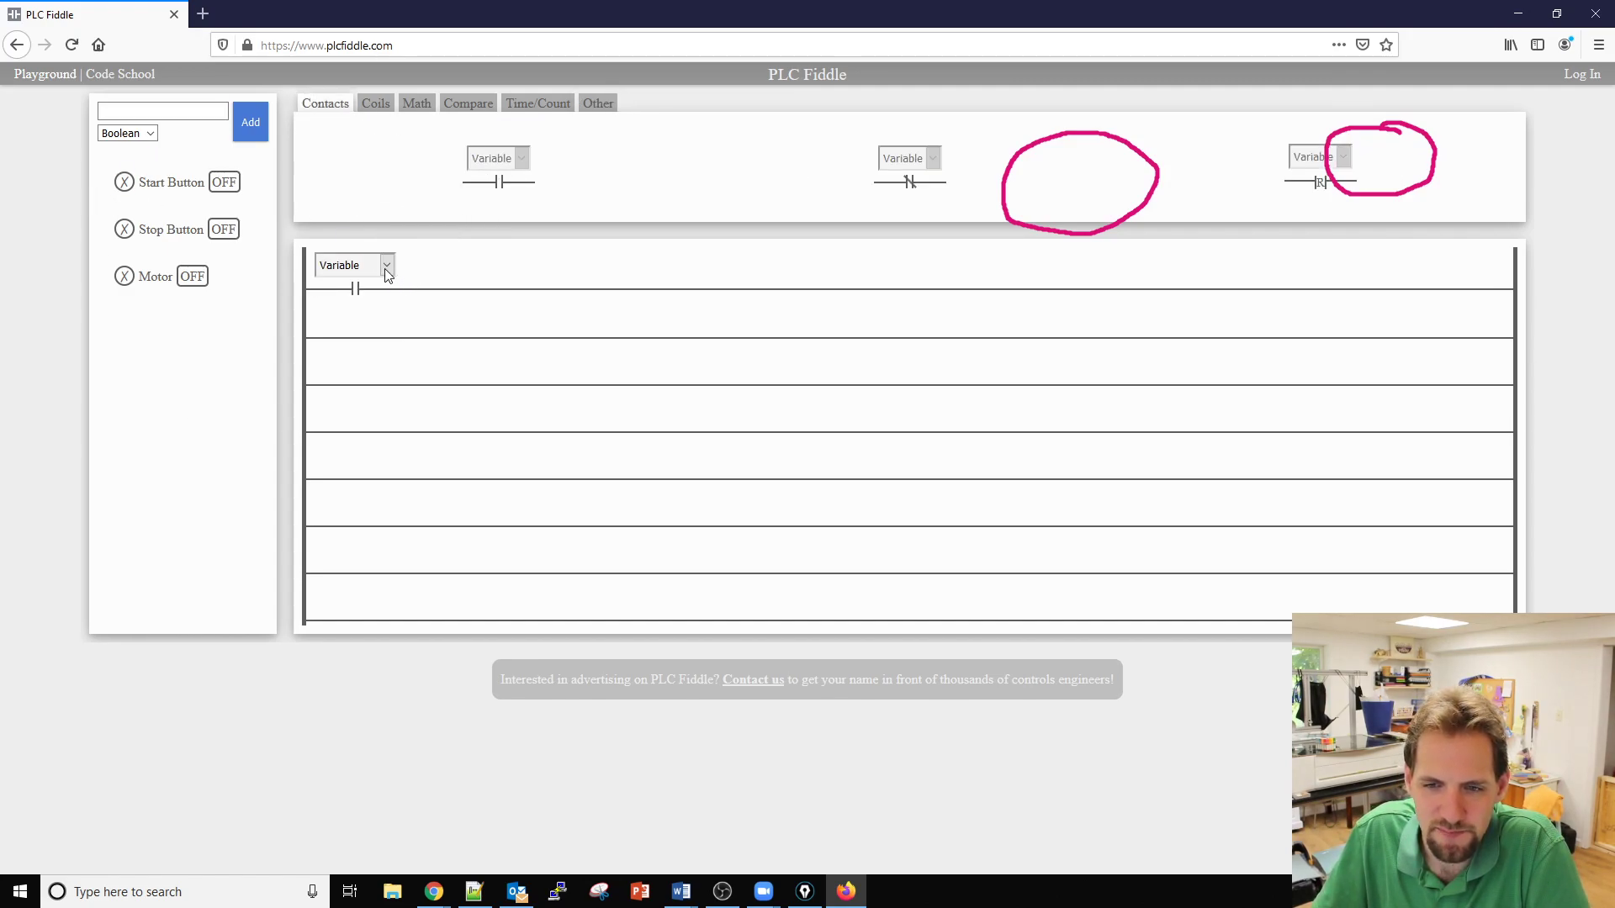
left_click(353, 264)
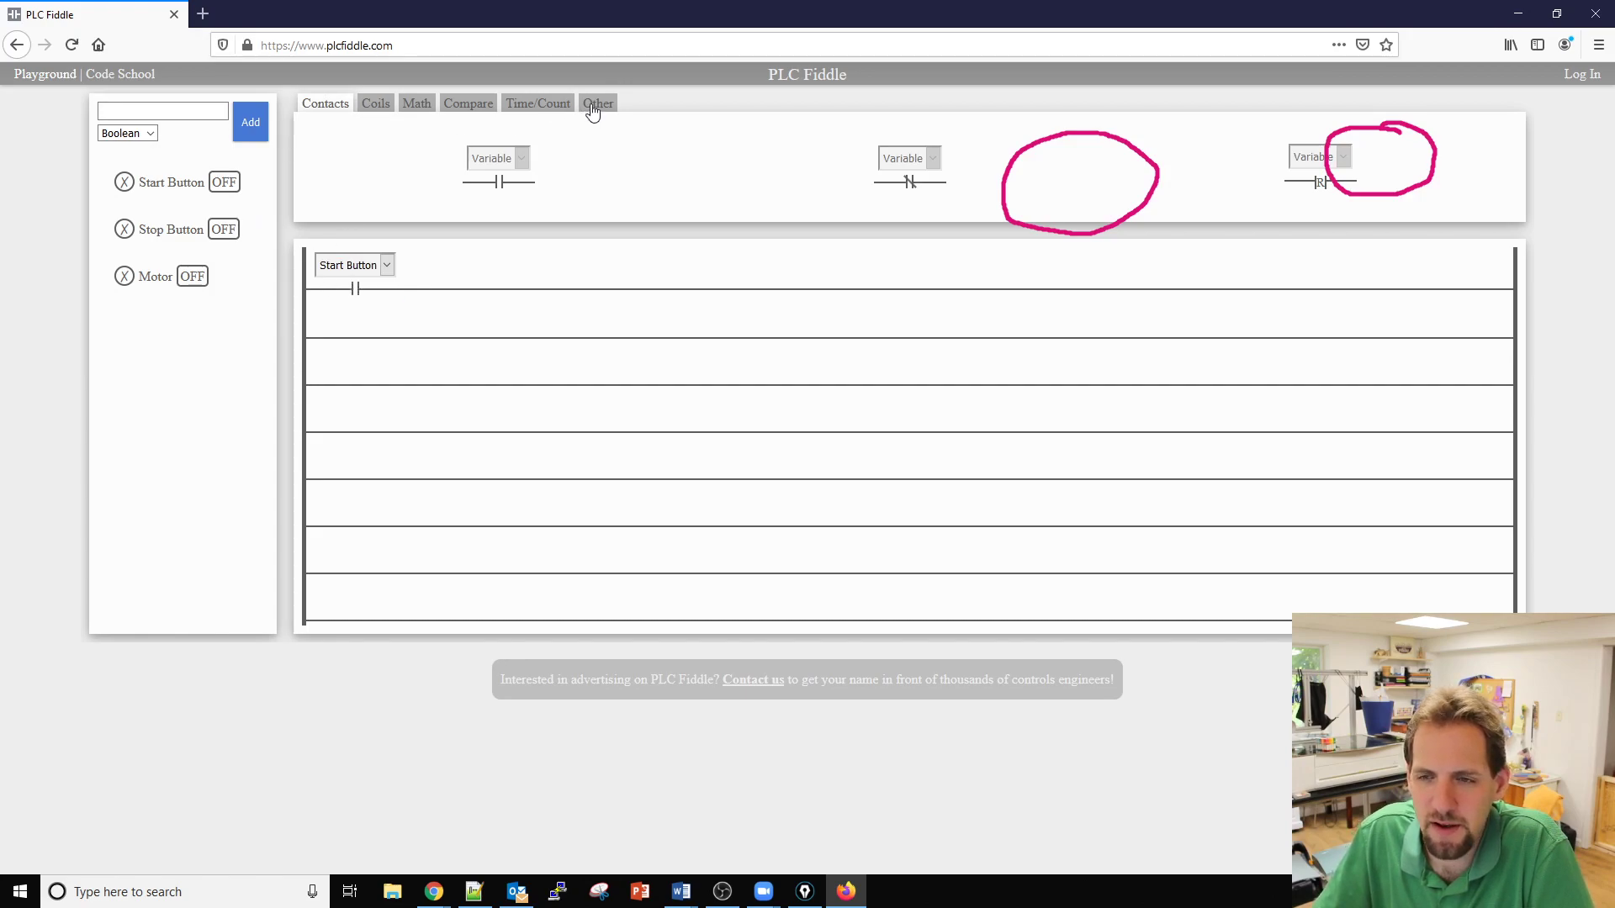
left_click(597, 103)
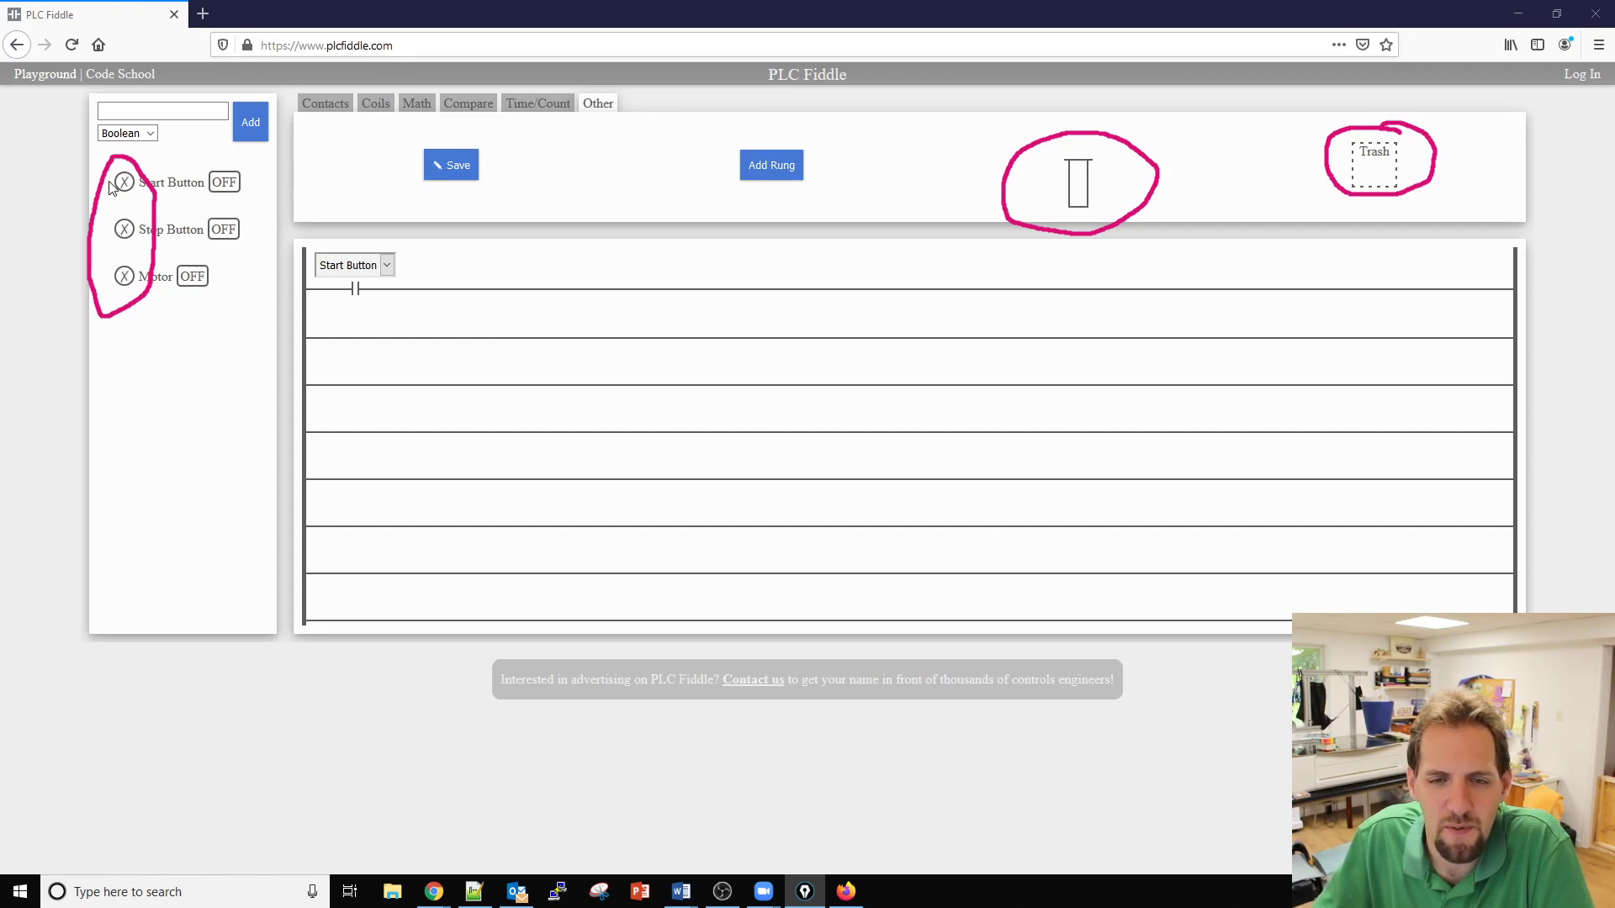
left_click(122, 182)
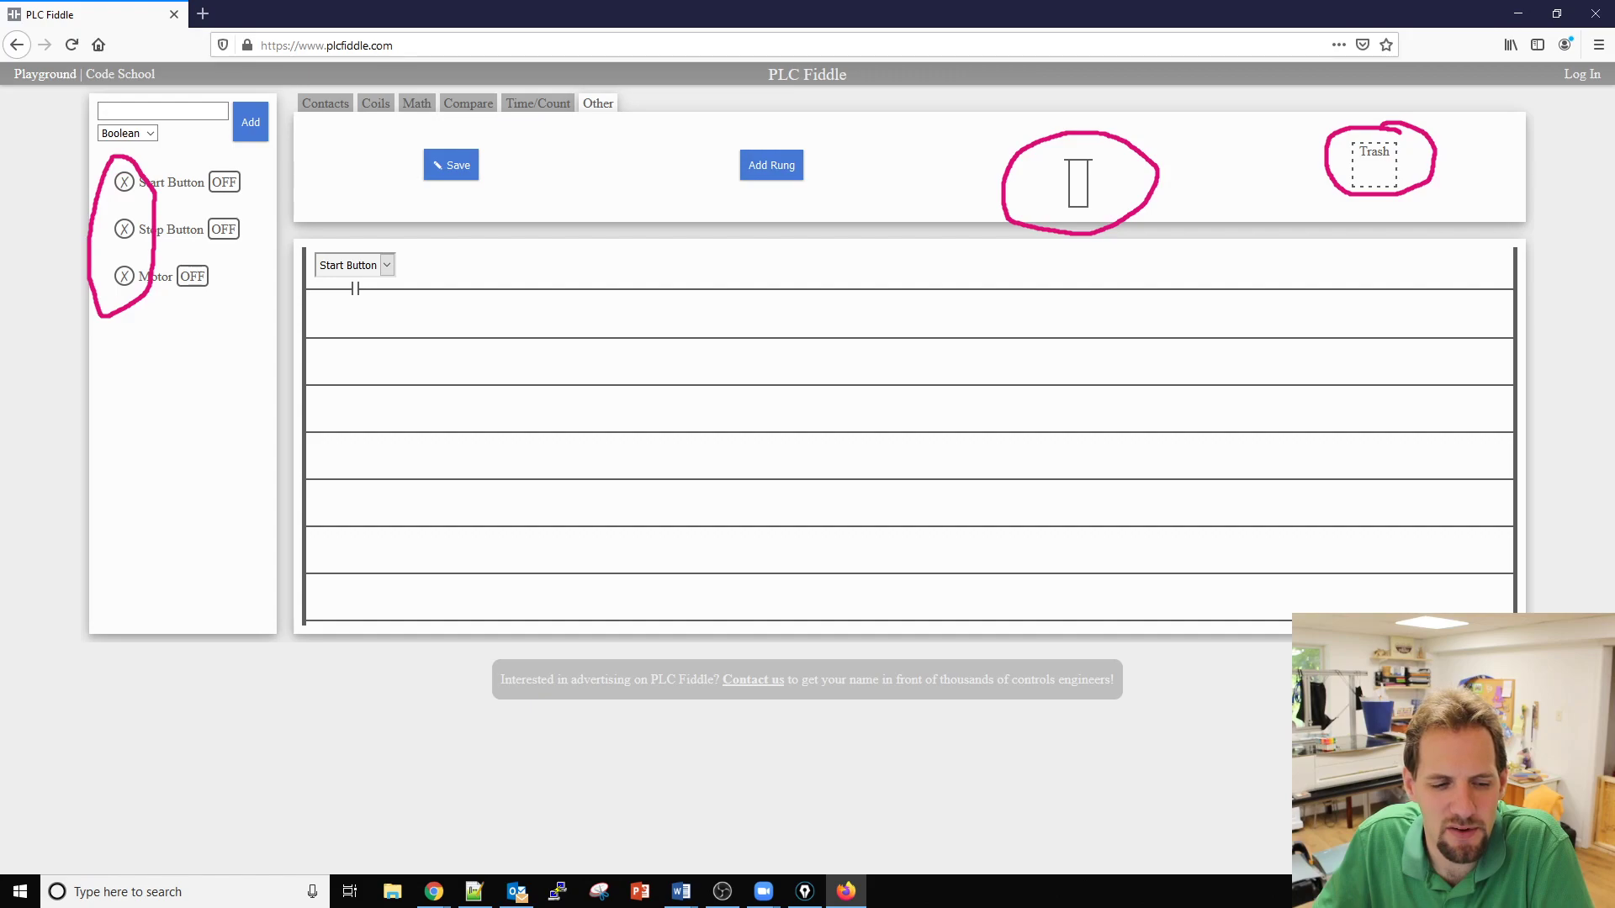
mouse_move(145, 328)
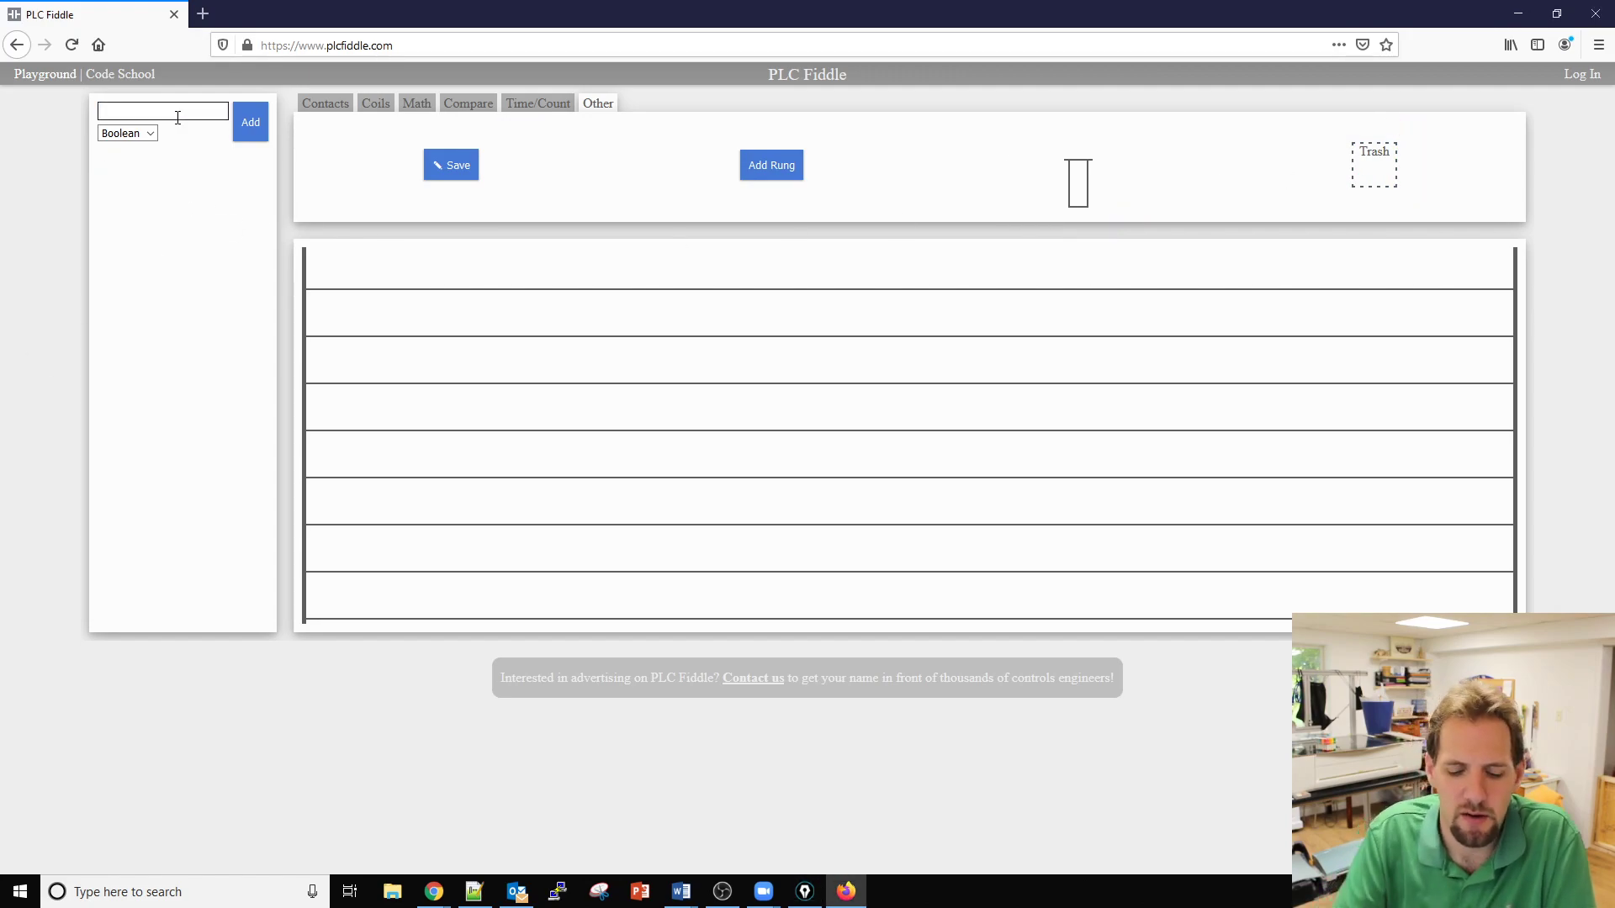
Create Boolean variables IA, IB, IC, ID, OA and OB in place of the old tags.
left_click(249, 122)
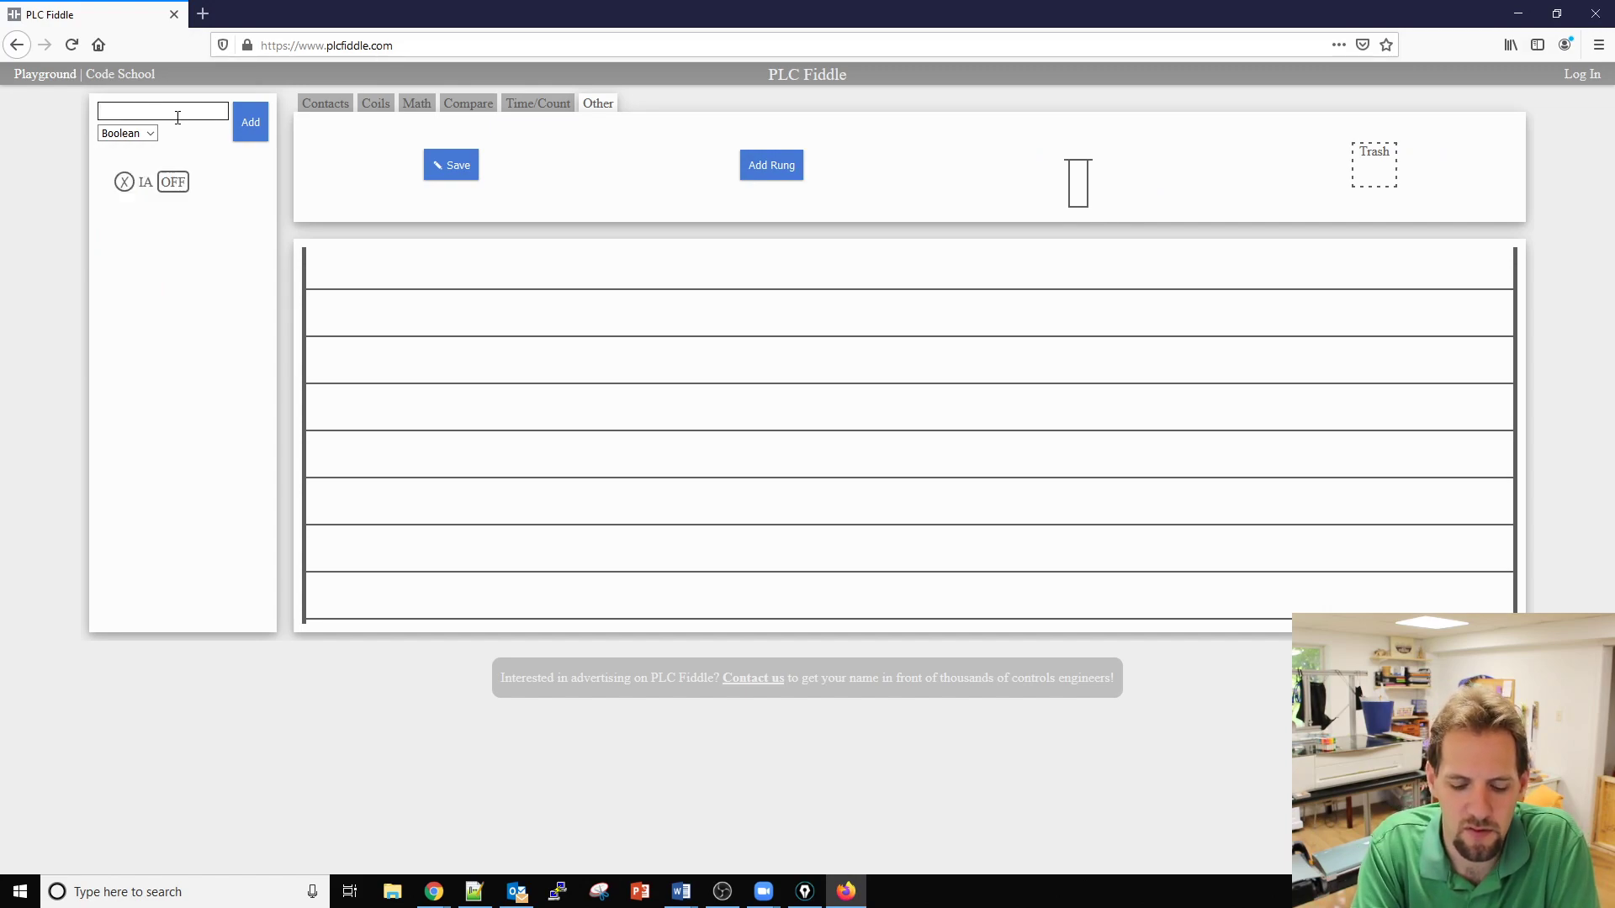
left_click(249, 123)
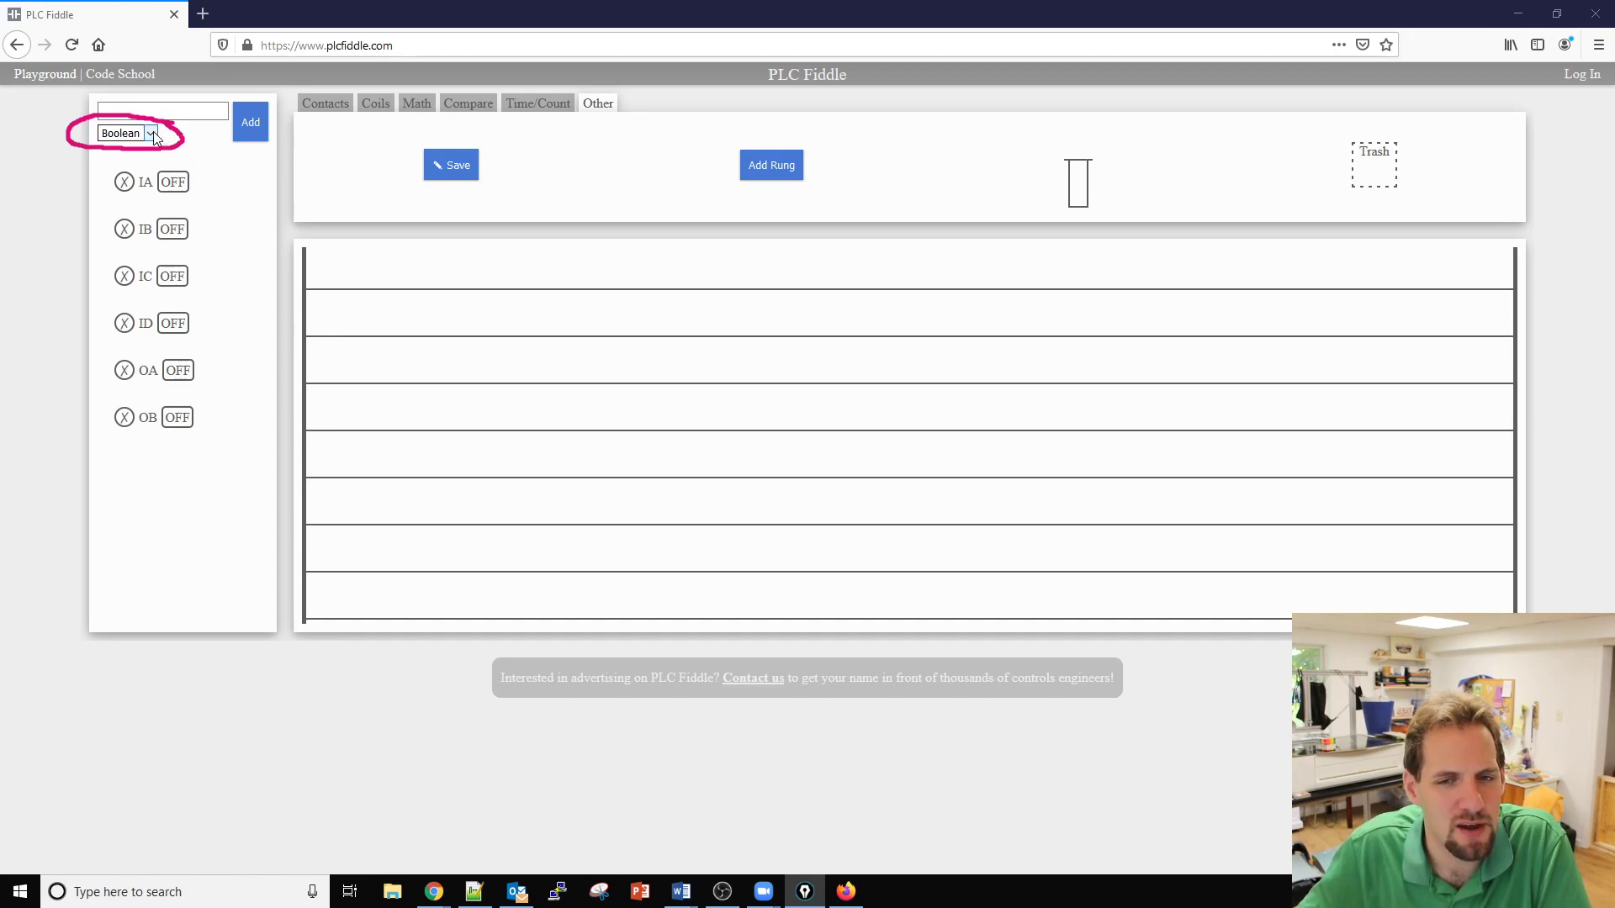
left_click(149, 133)
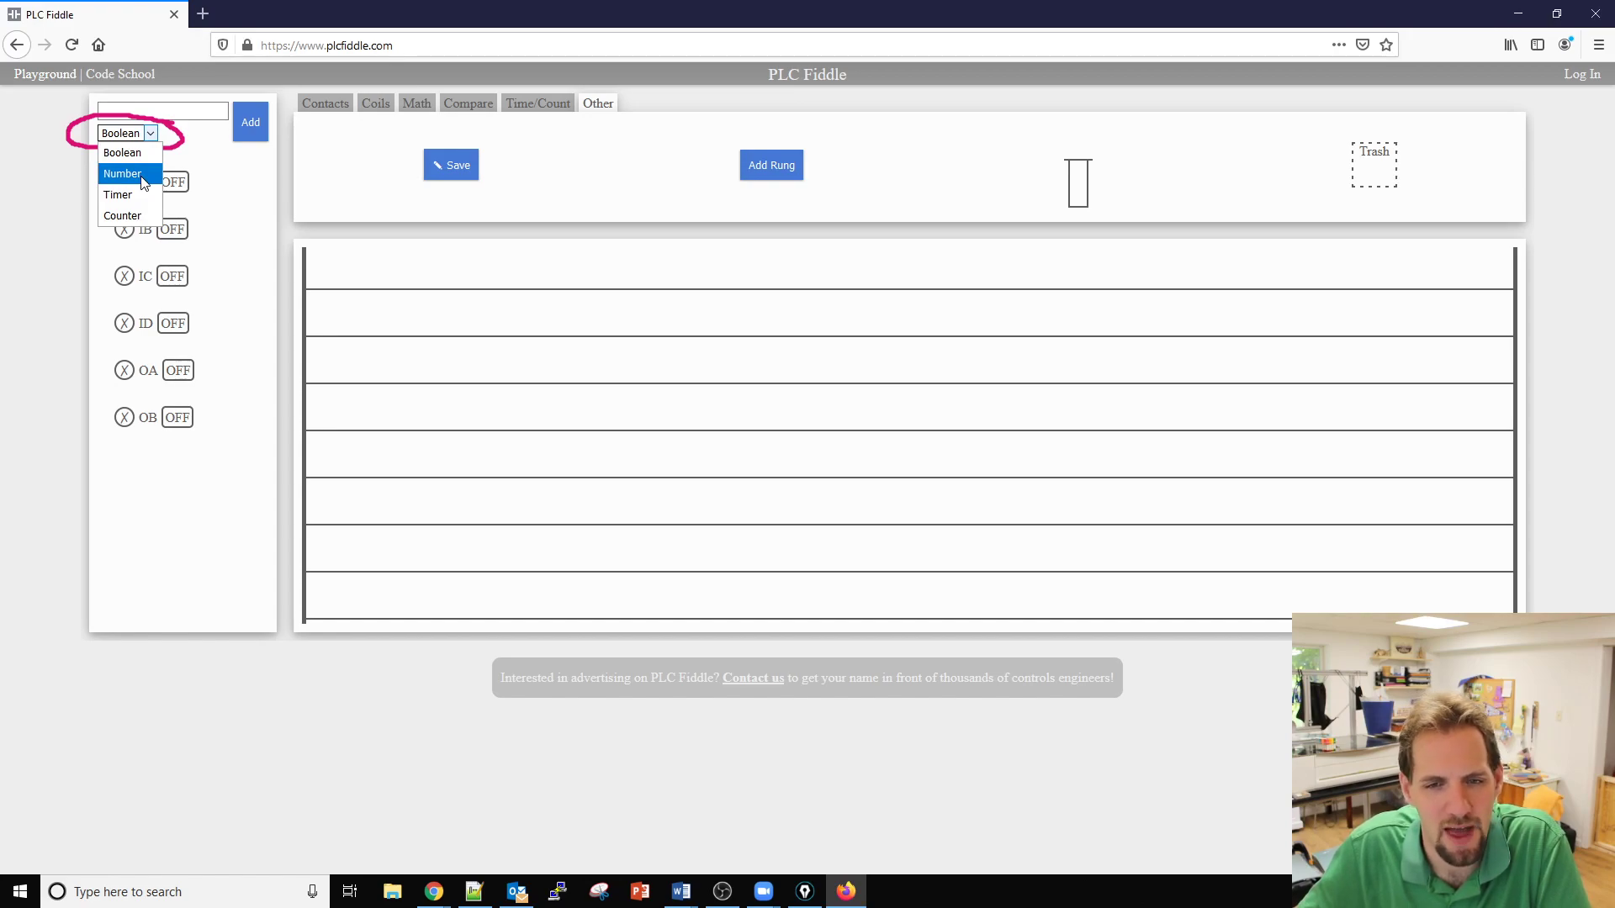
mouse_move(121, 215)
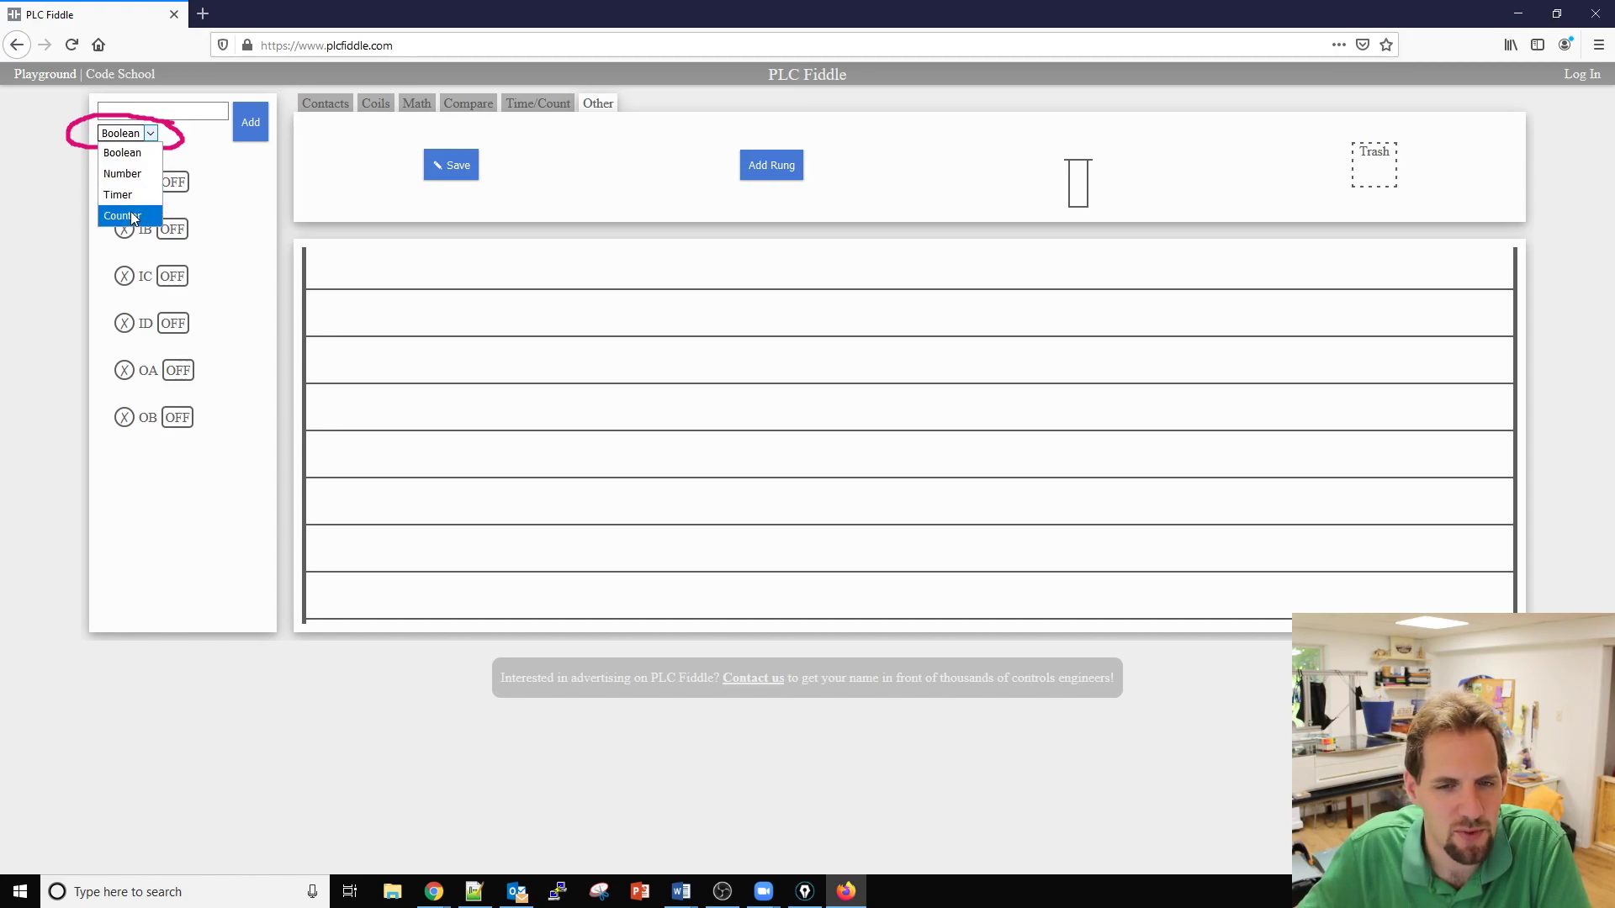
mouse_move(118, 195)
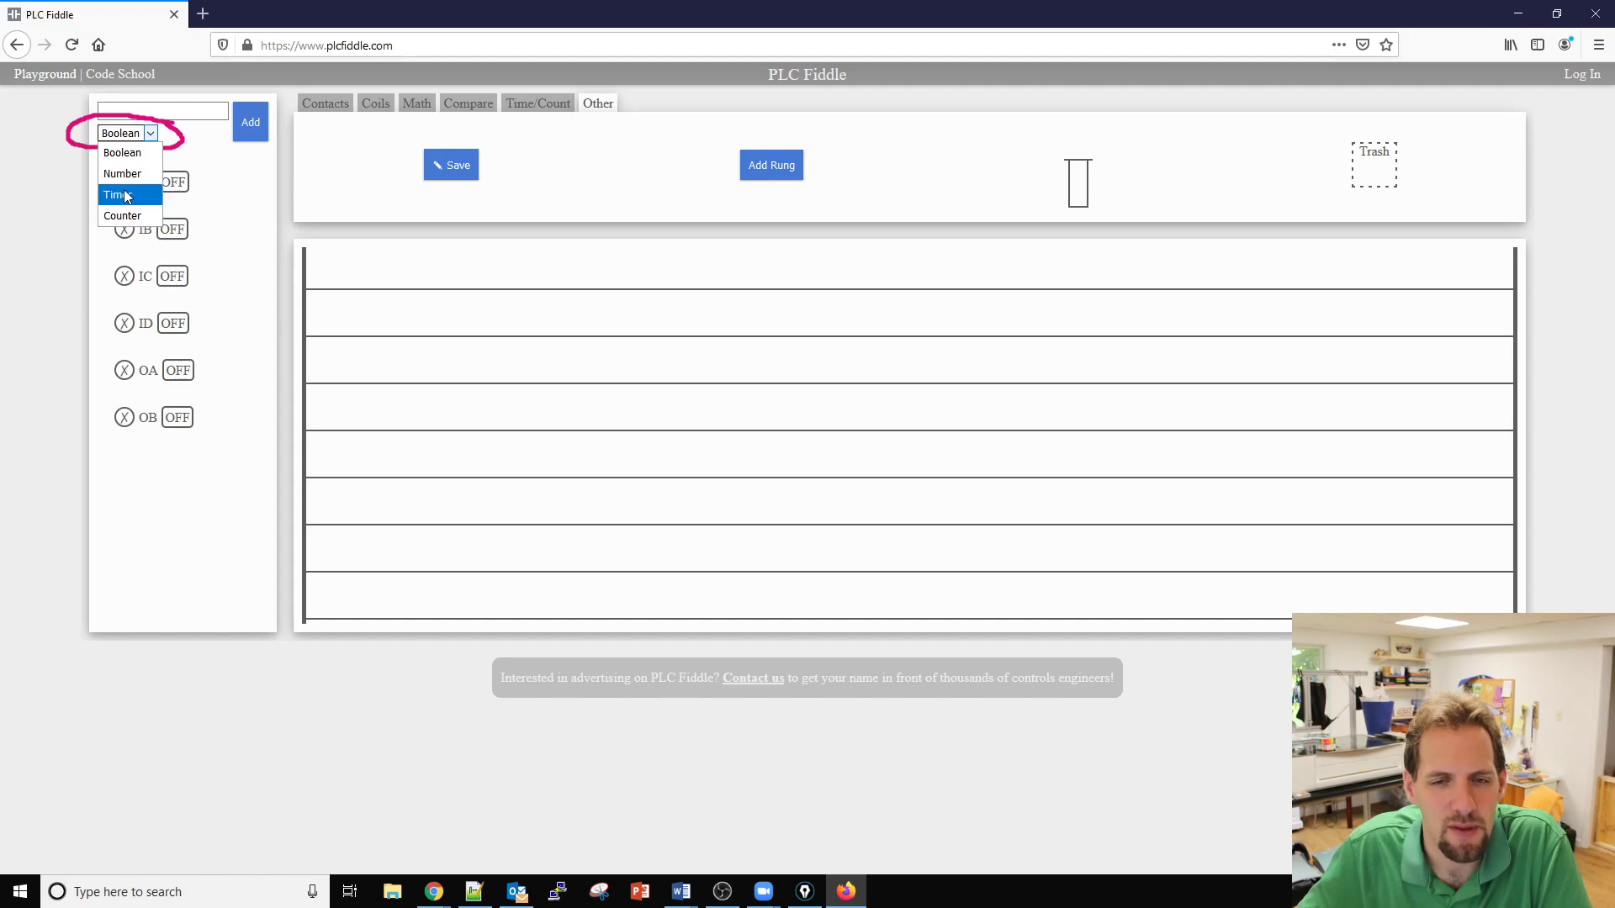
left_click(116, 195)
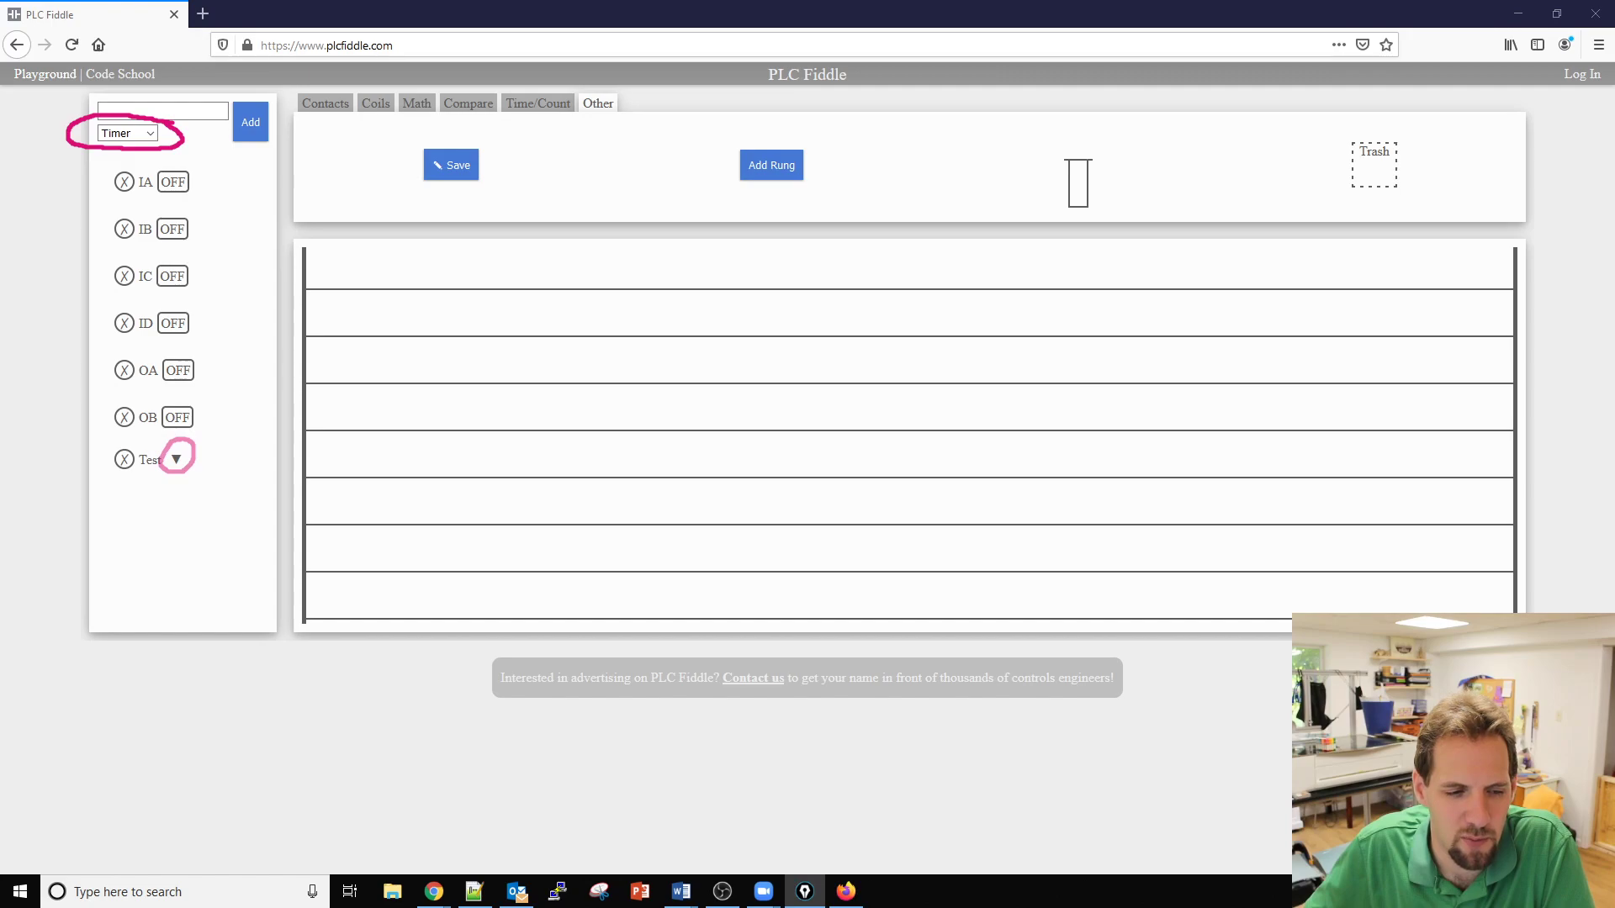
left_click(177, 459)
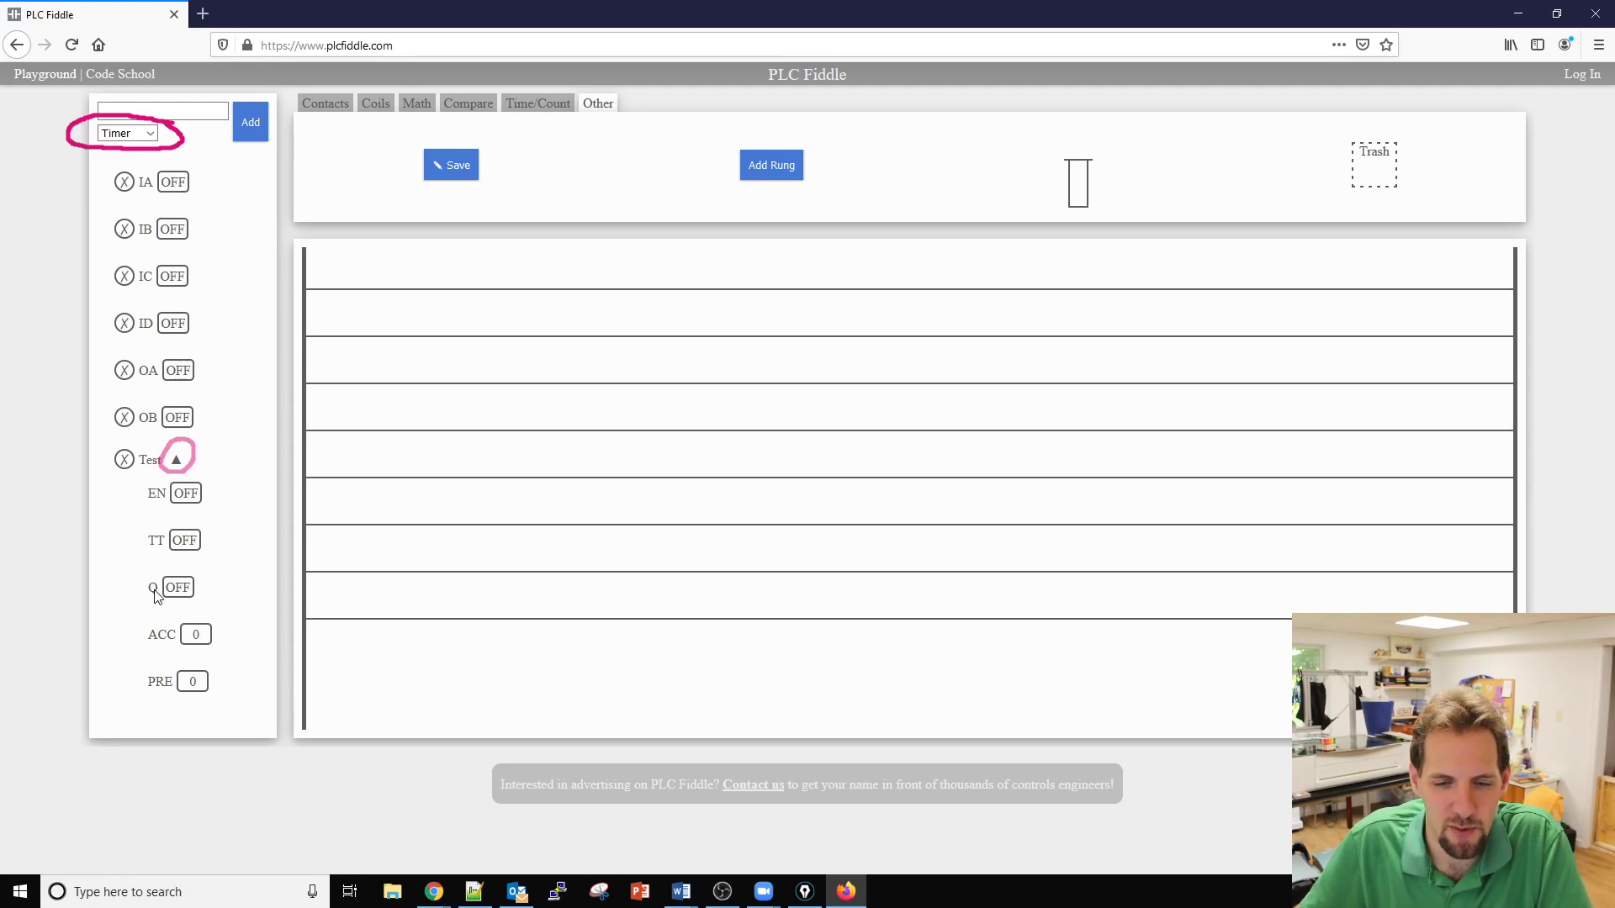
mouse_move(163, 684)
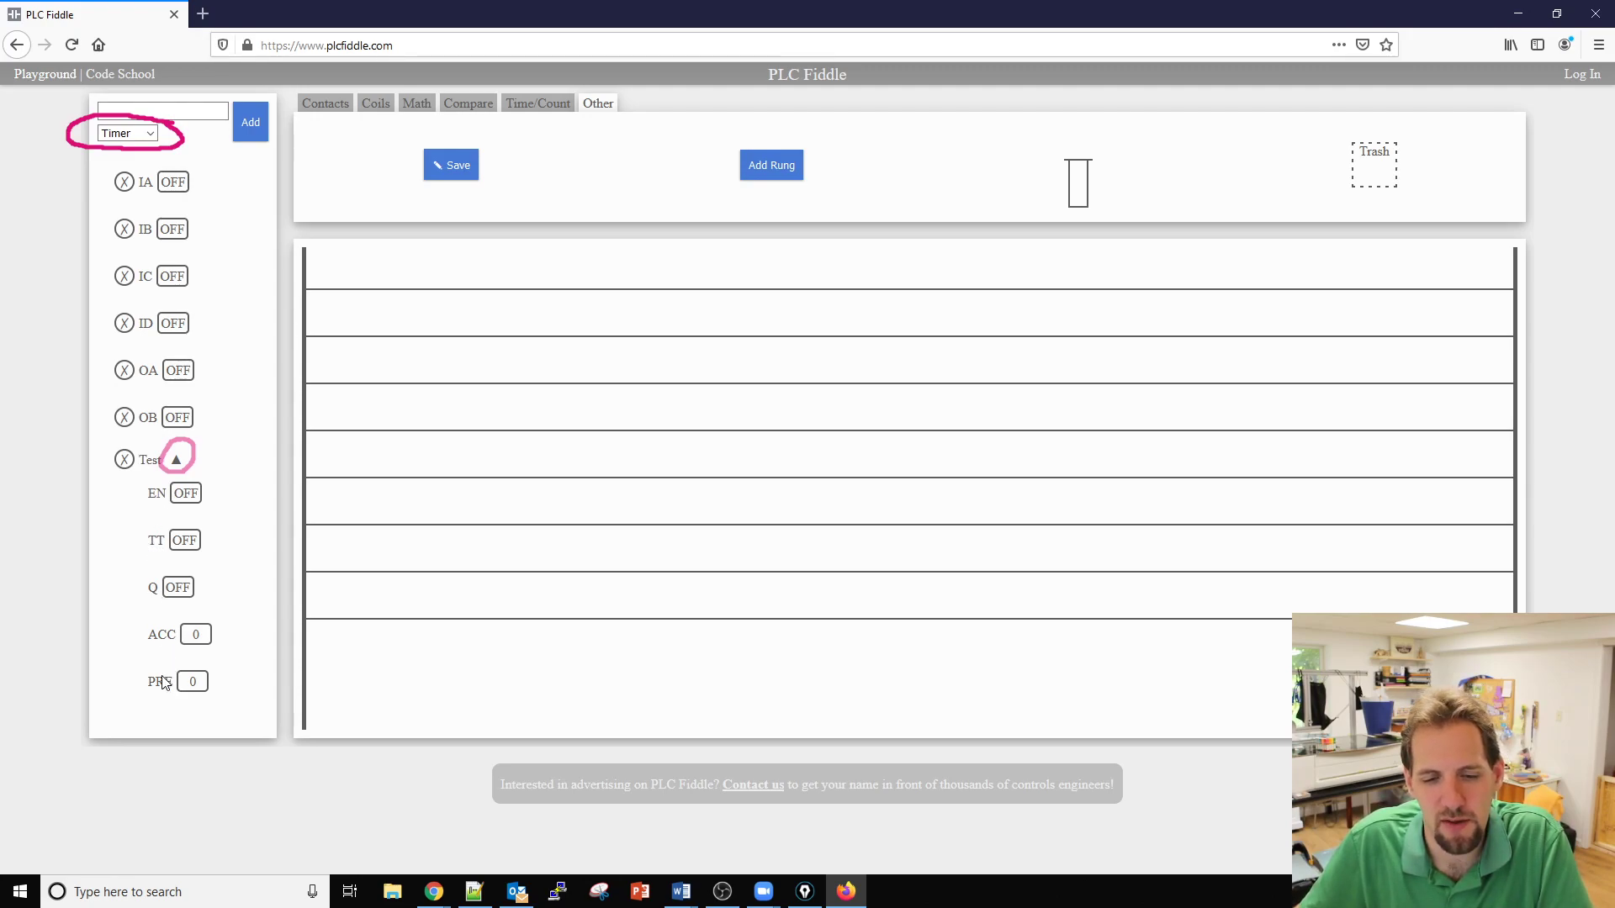
mouse_move(157, 527)
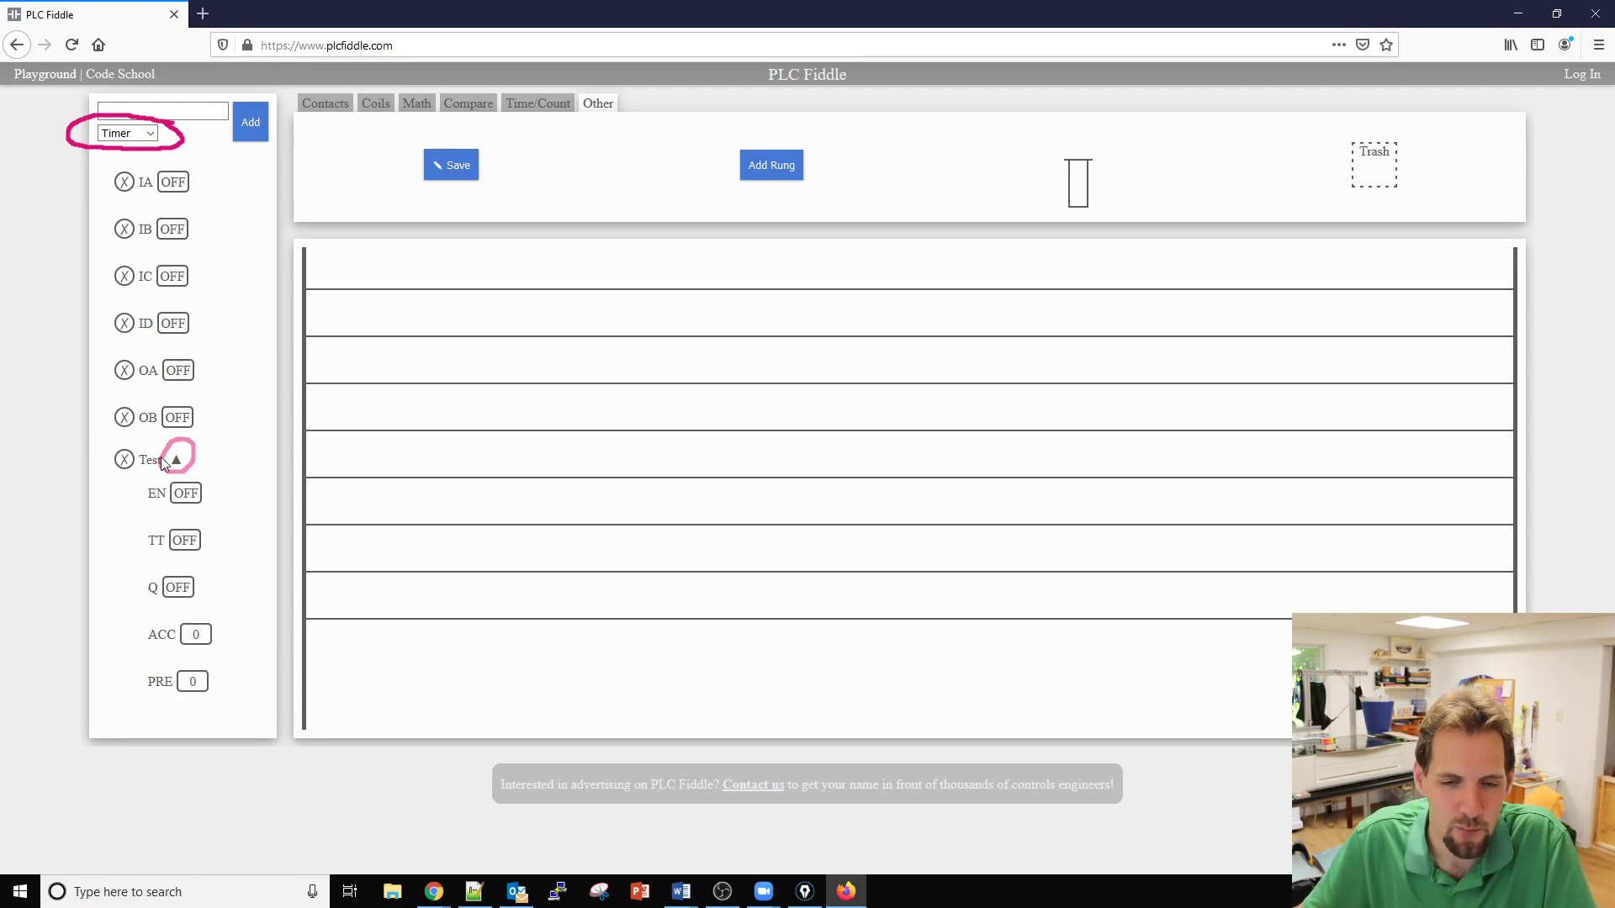
left_click(123, 459)
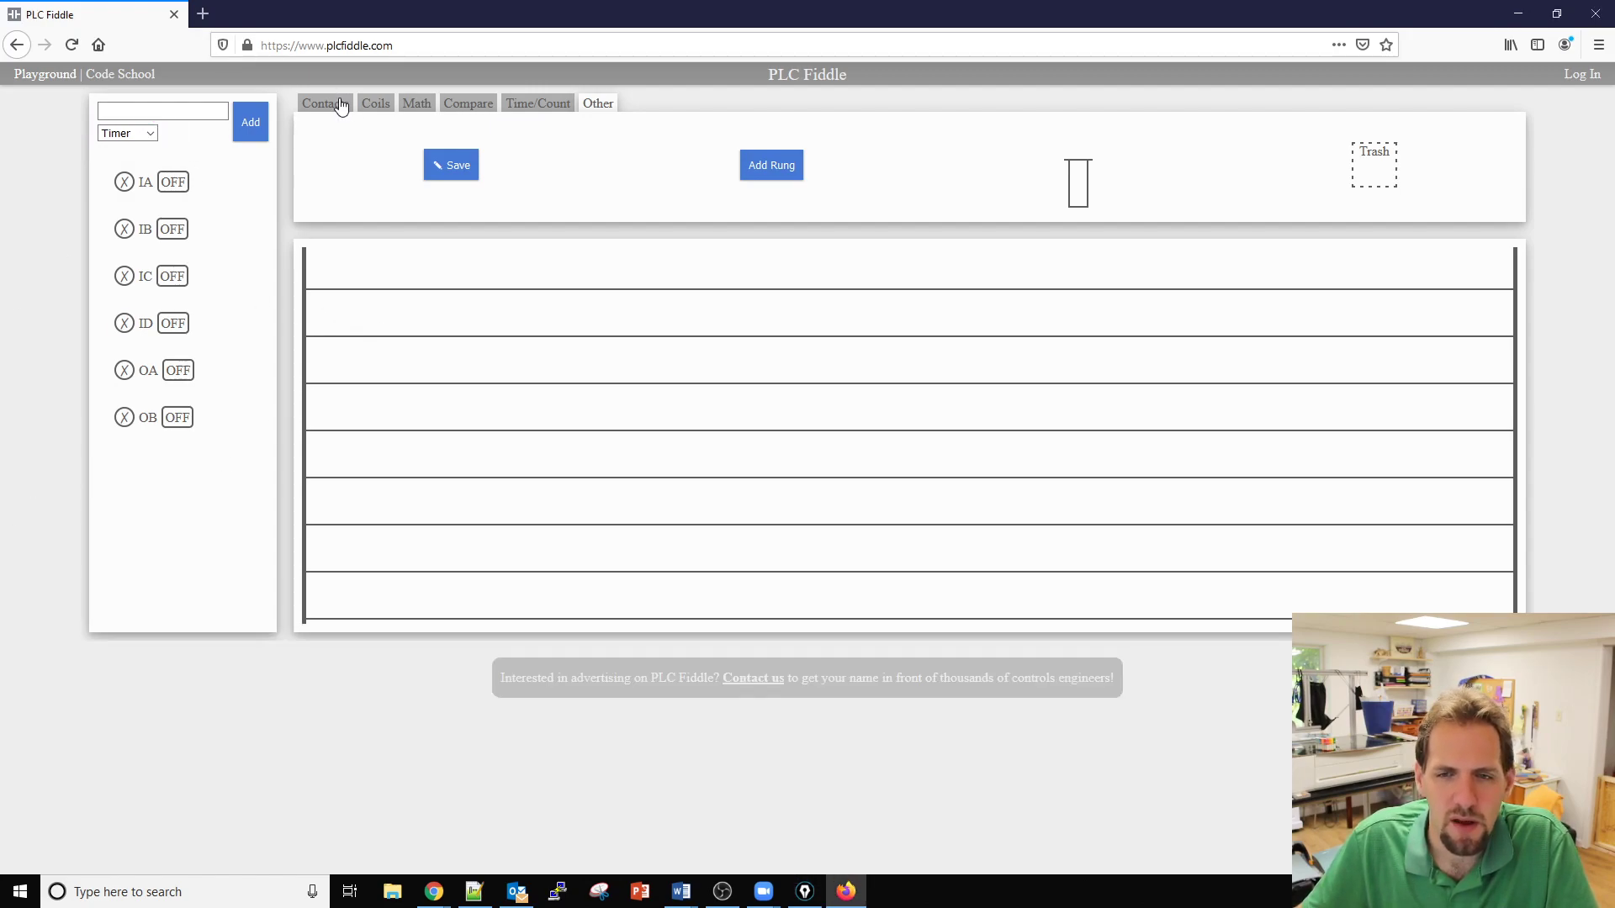
Put two normally open contacts in series and an output coil on rung 1.
left_click(325, 103)
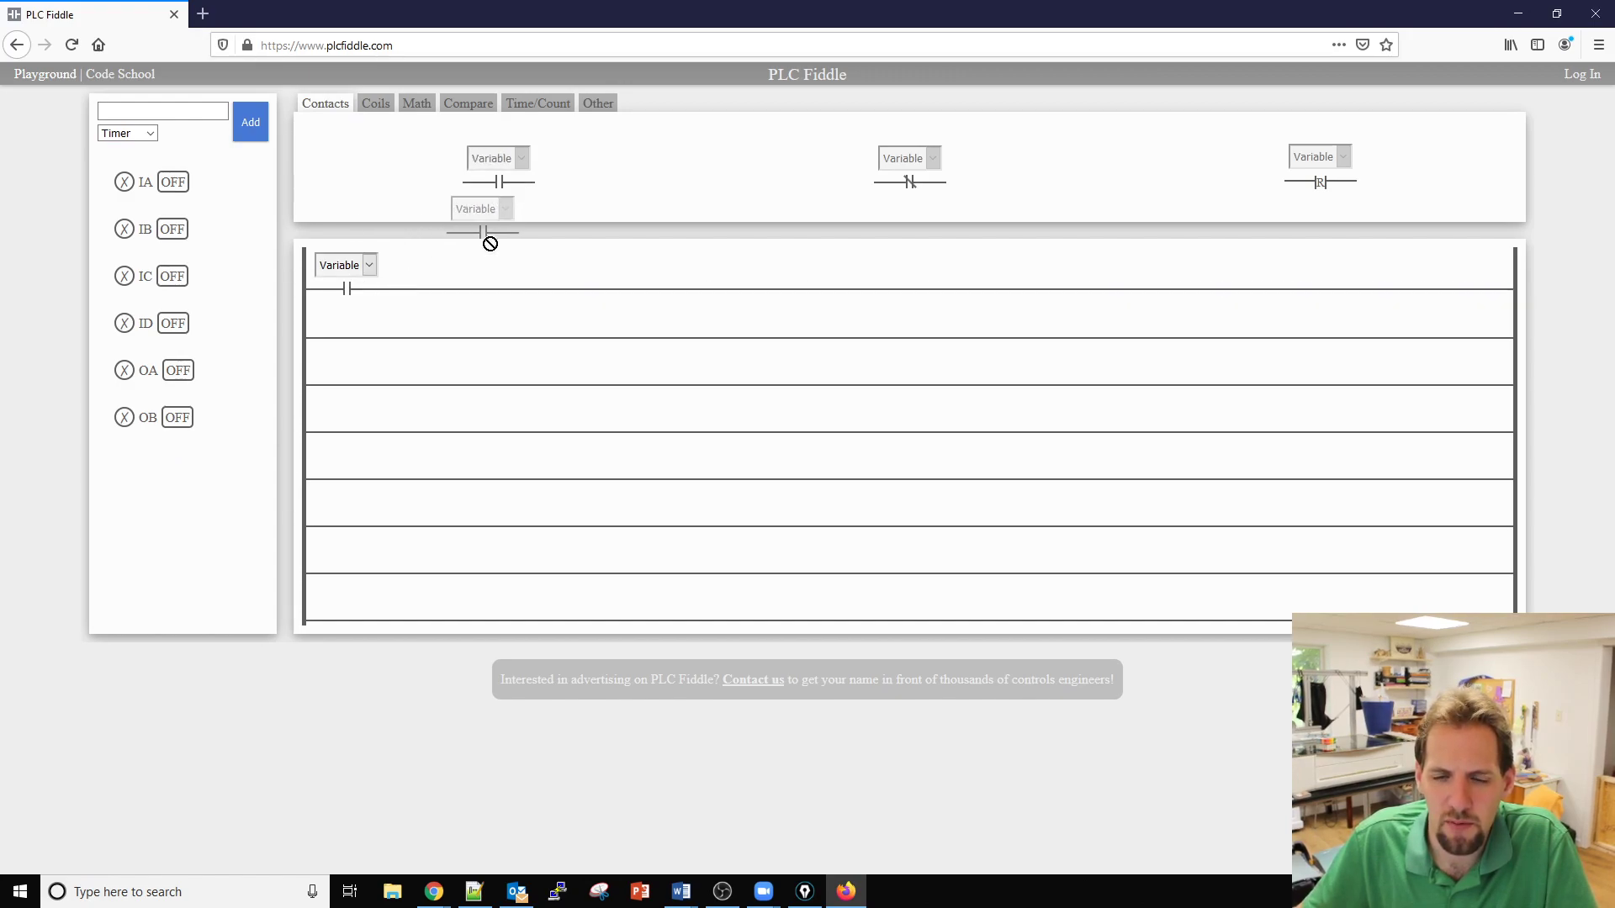
left_click(375, 102)
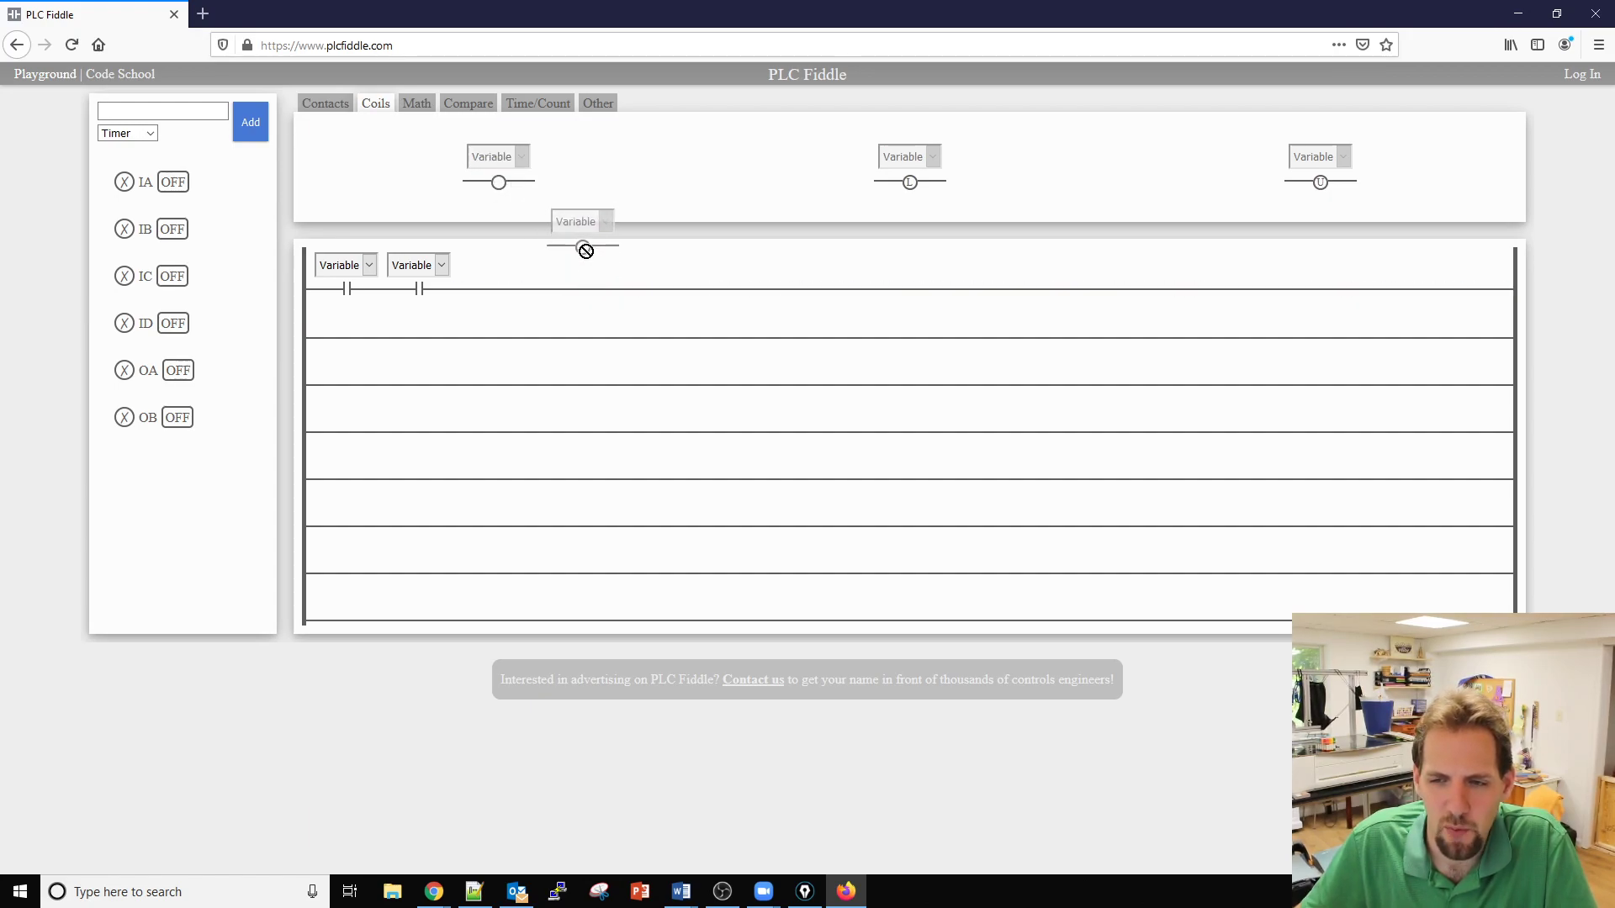
left_click_drag(582, 223, 588, 288)
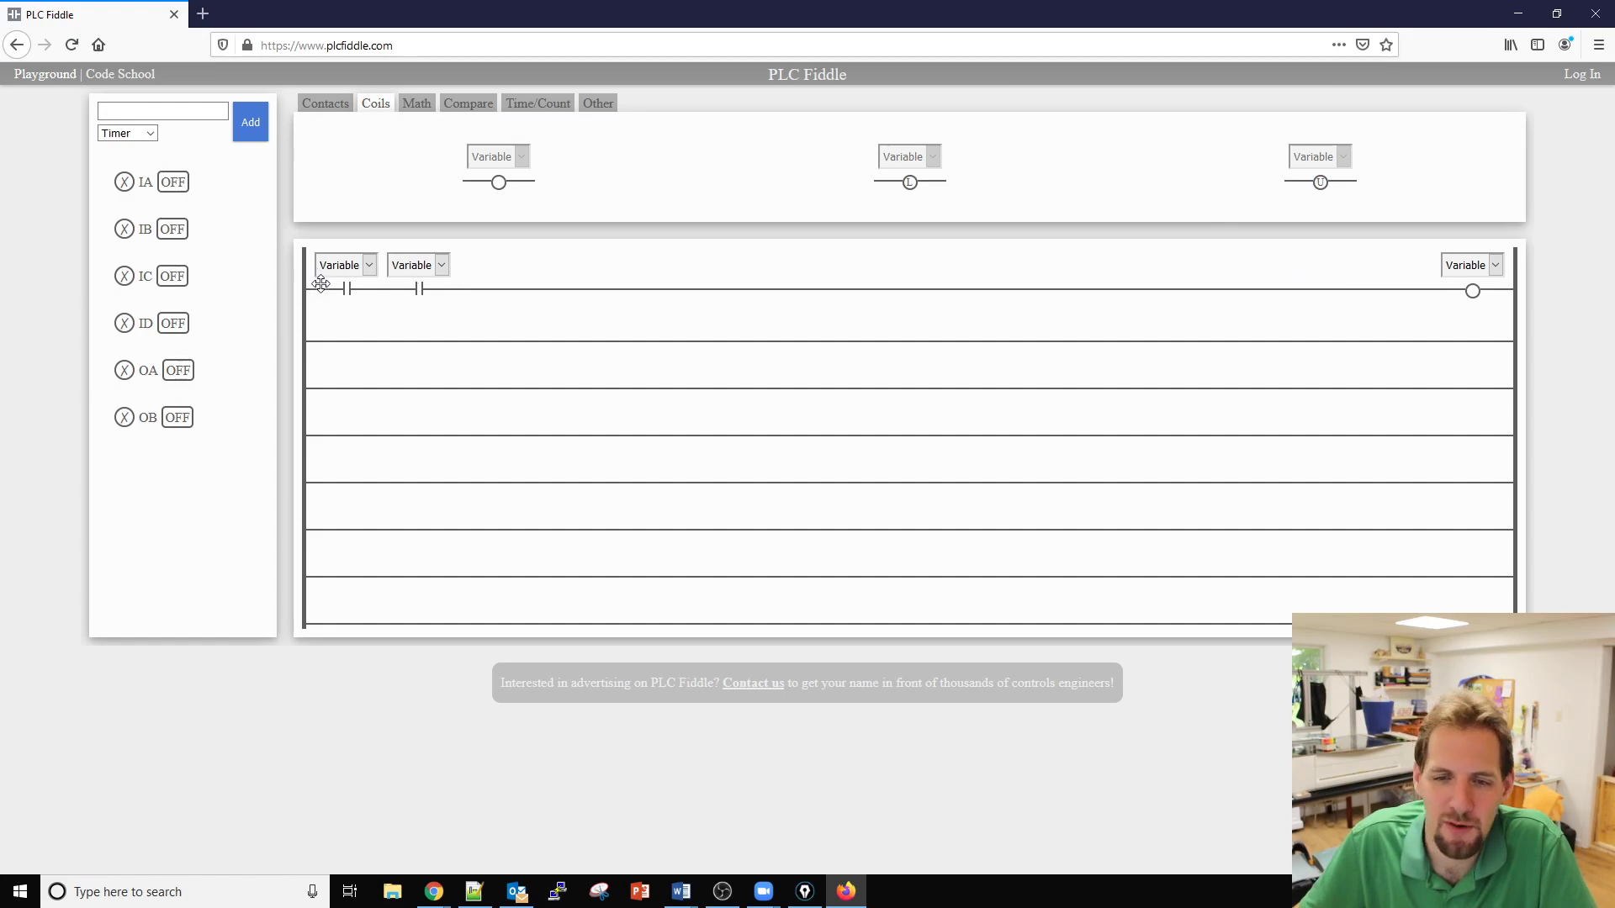
left_click(368, 264)
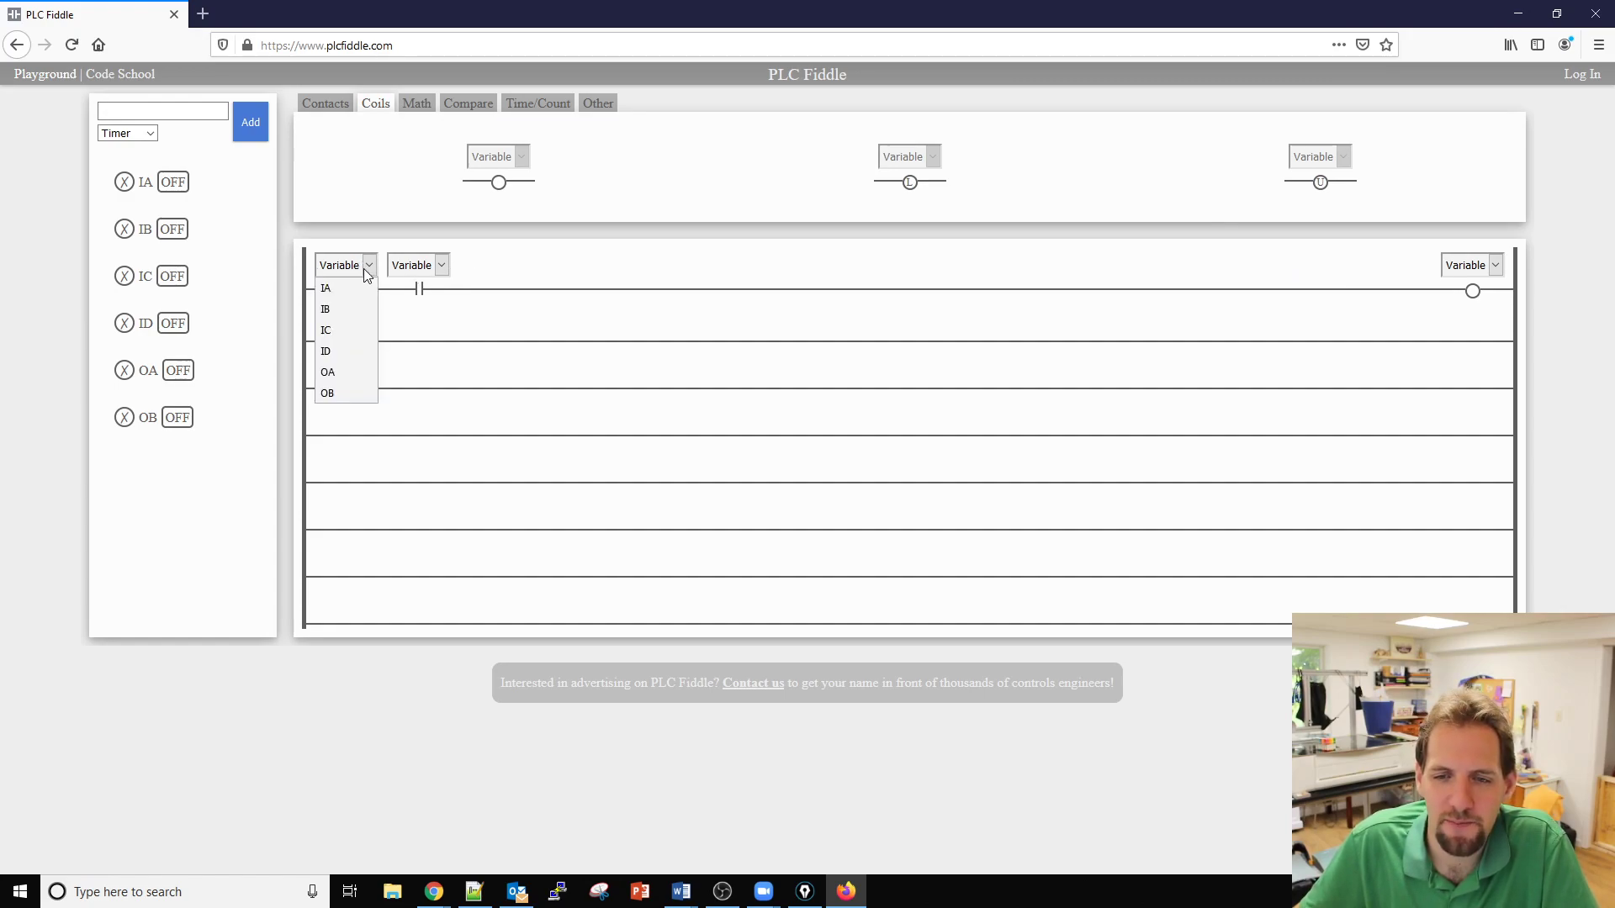
left_click(325, 288)
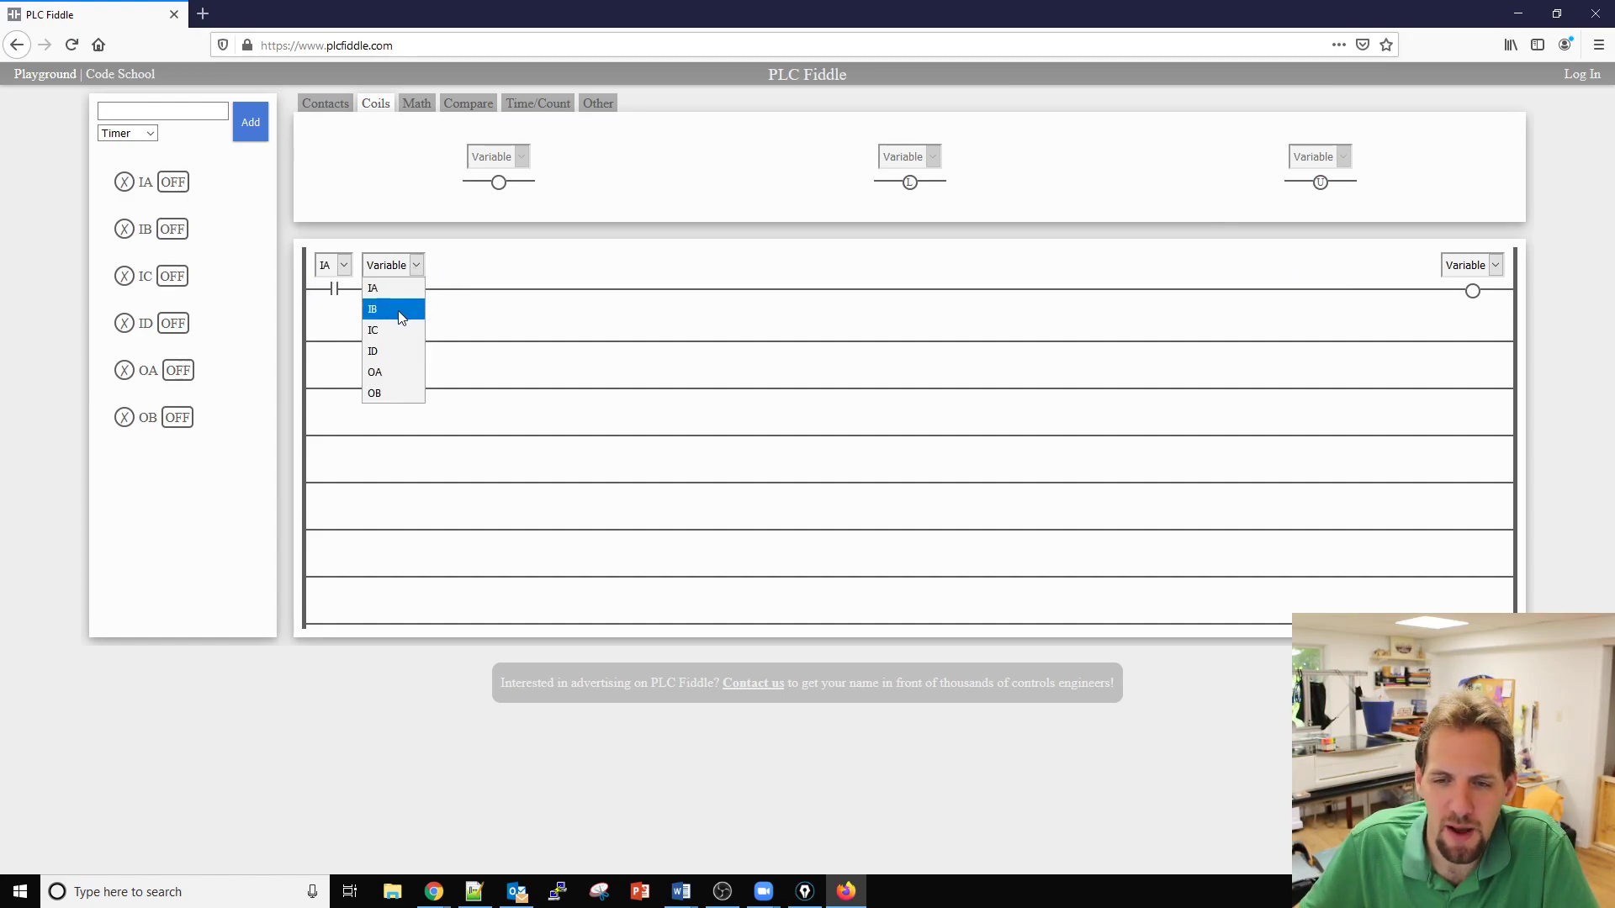
left_click(373, 310)
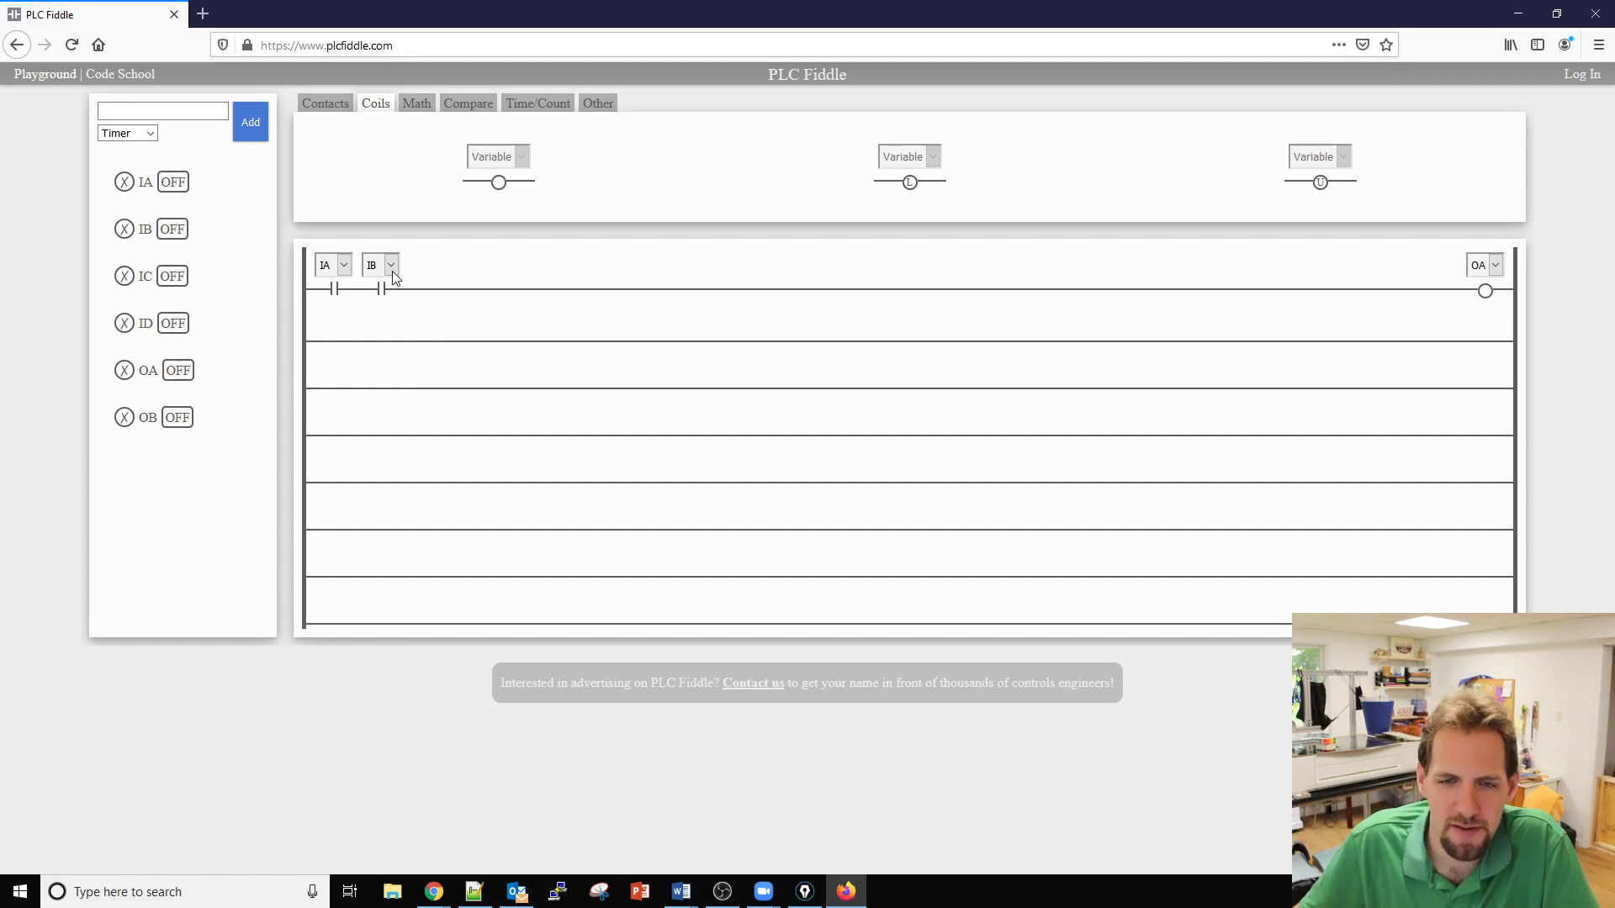
left_click(173, 182)
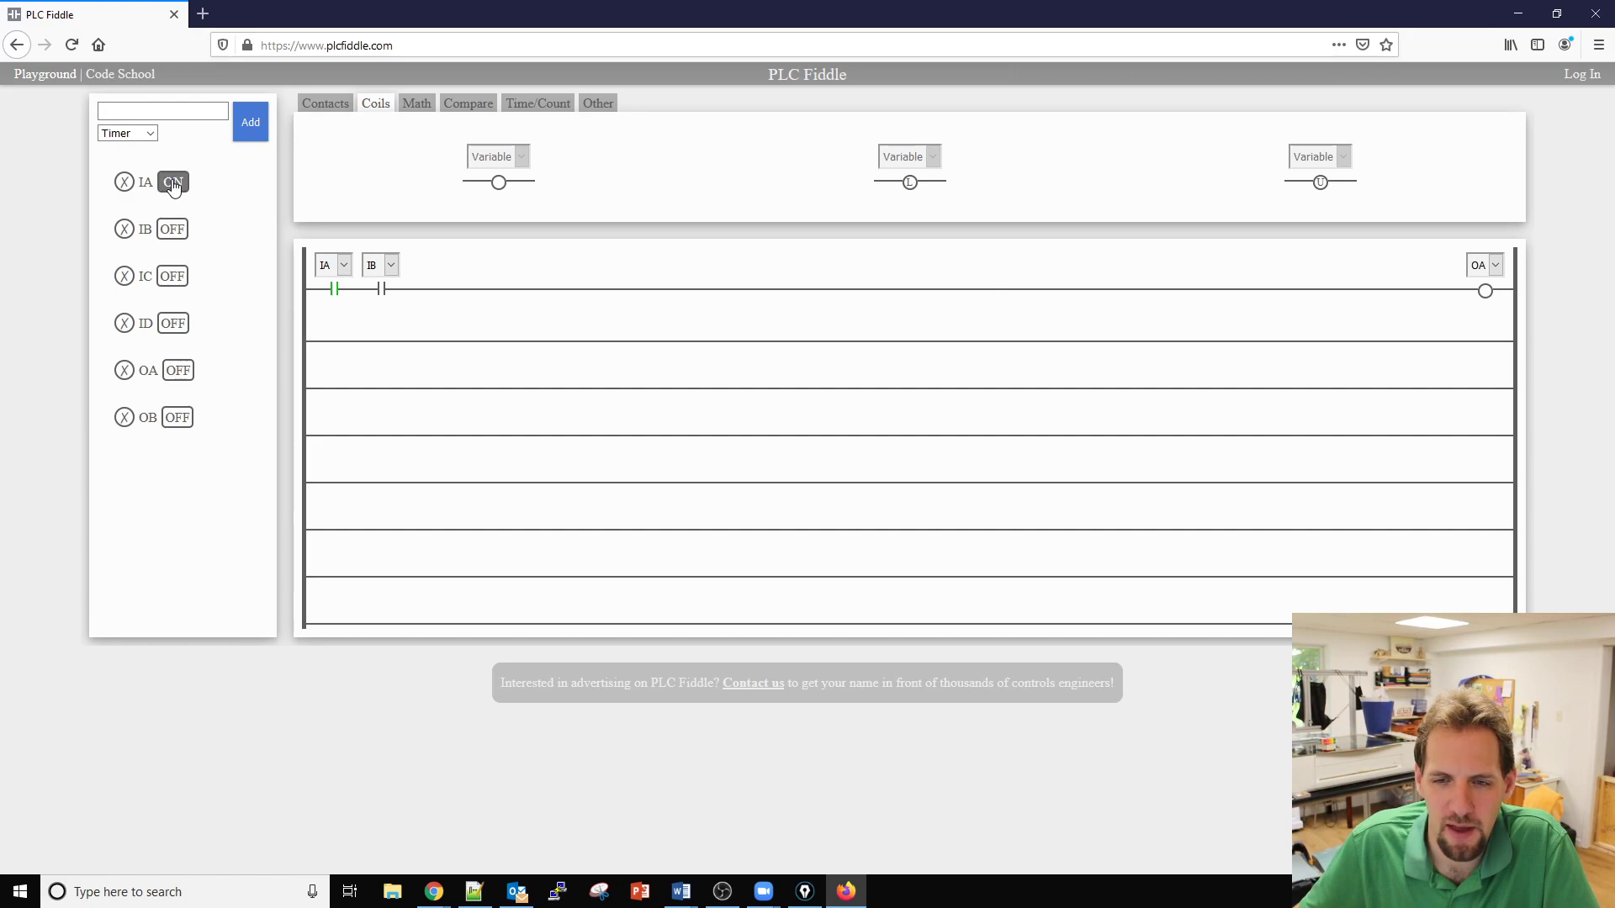
left_click(172, 228)
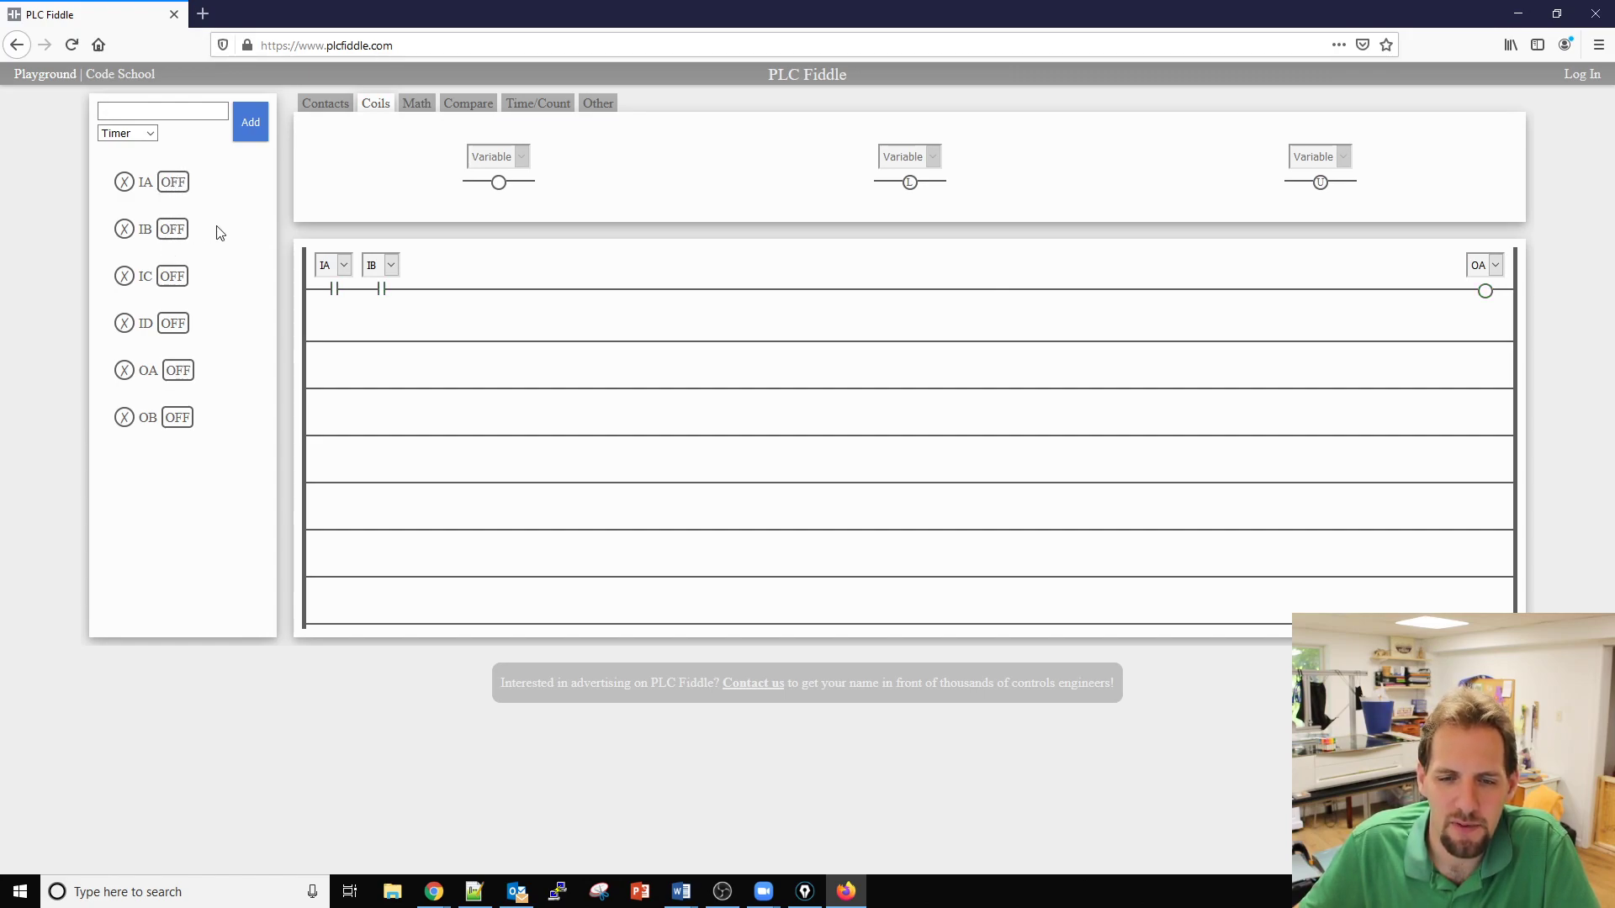
mouse_move(591, 123)
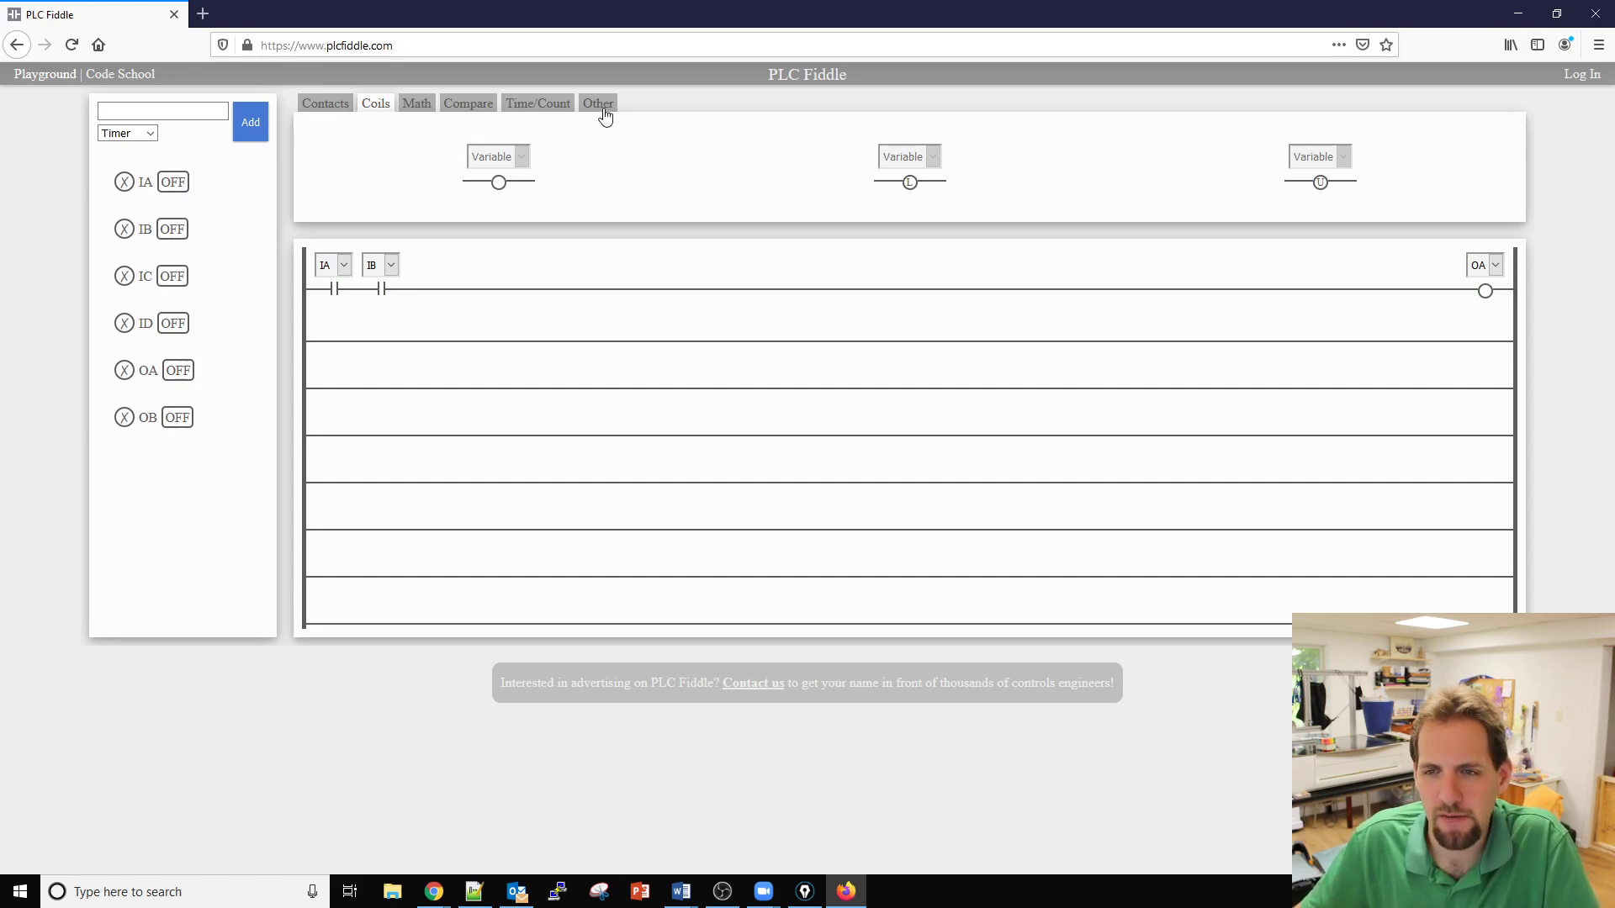
Place a parallel branch with two contacts and a coil on rung 2.
left_click(597, 103)
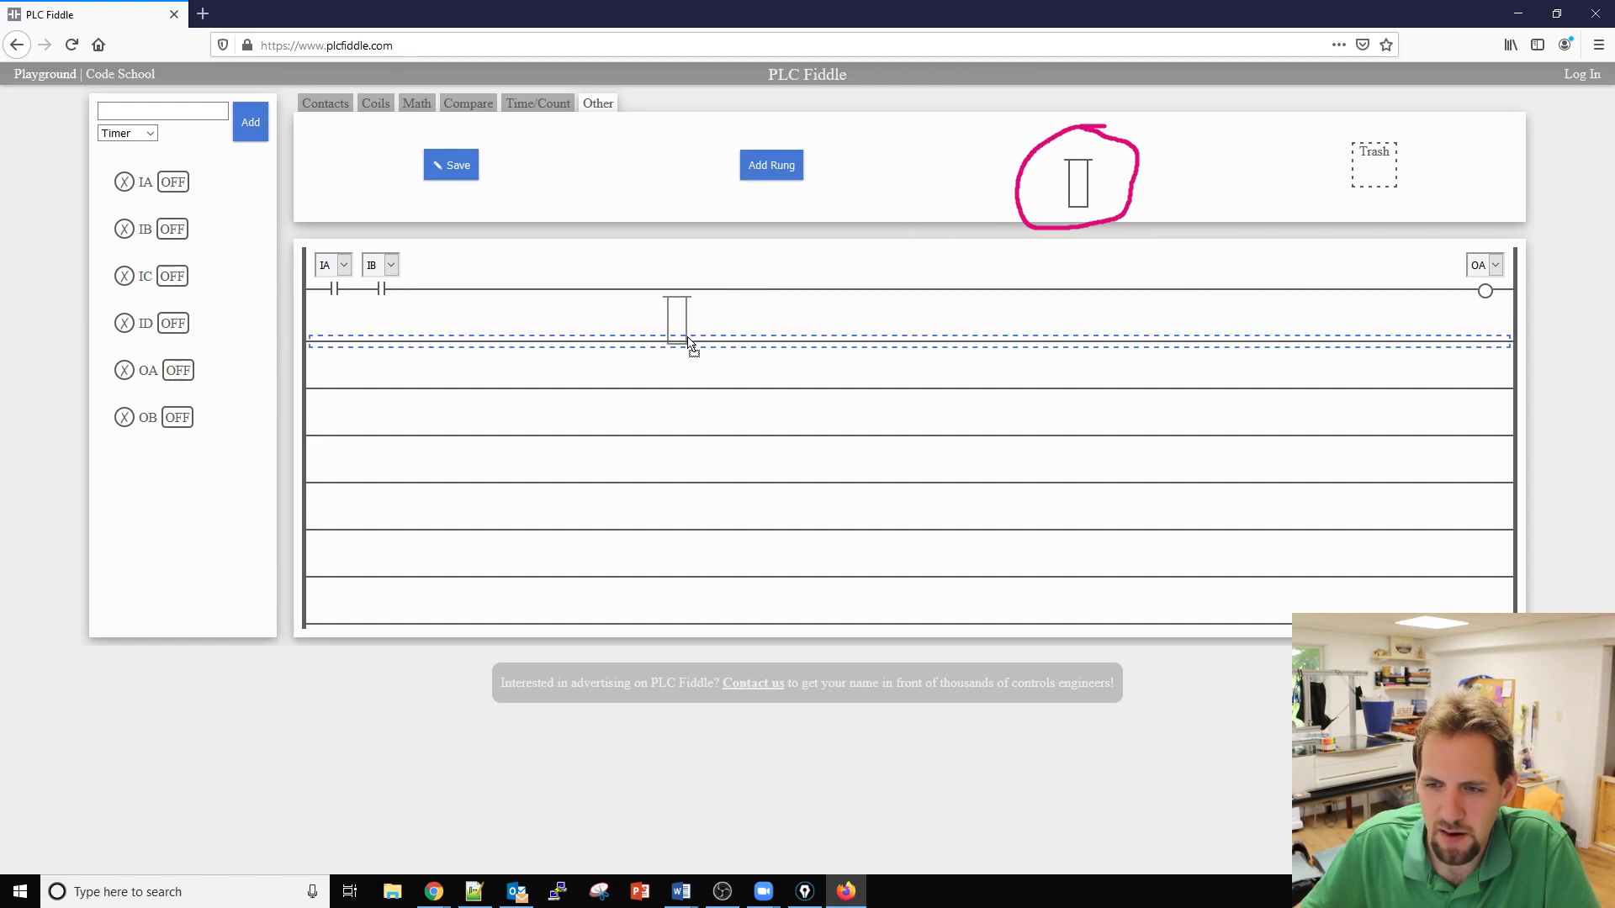
left_click_drag(676, 314, 324, 365)
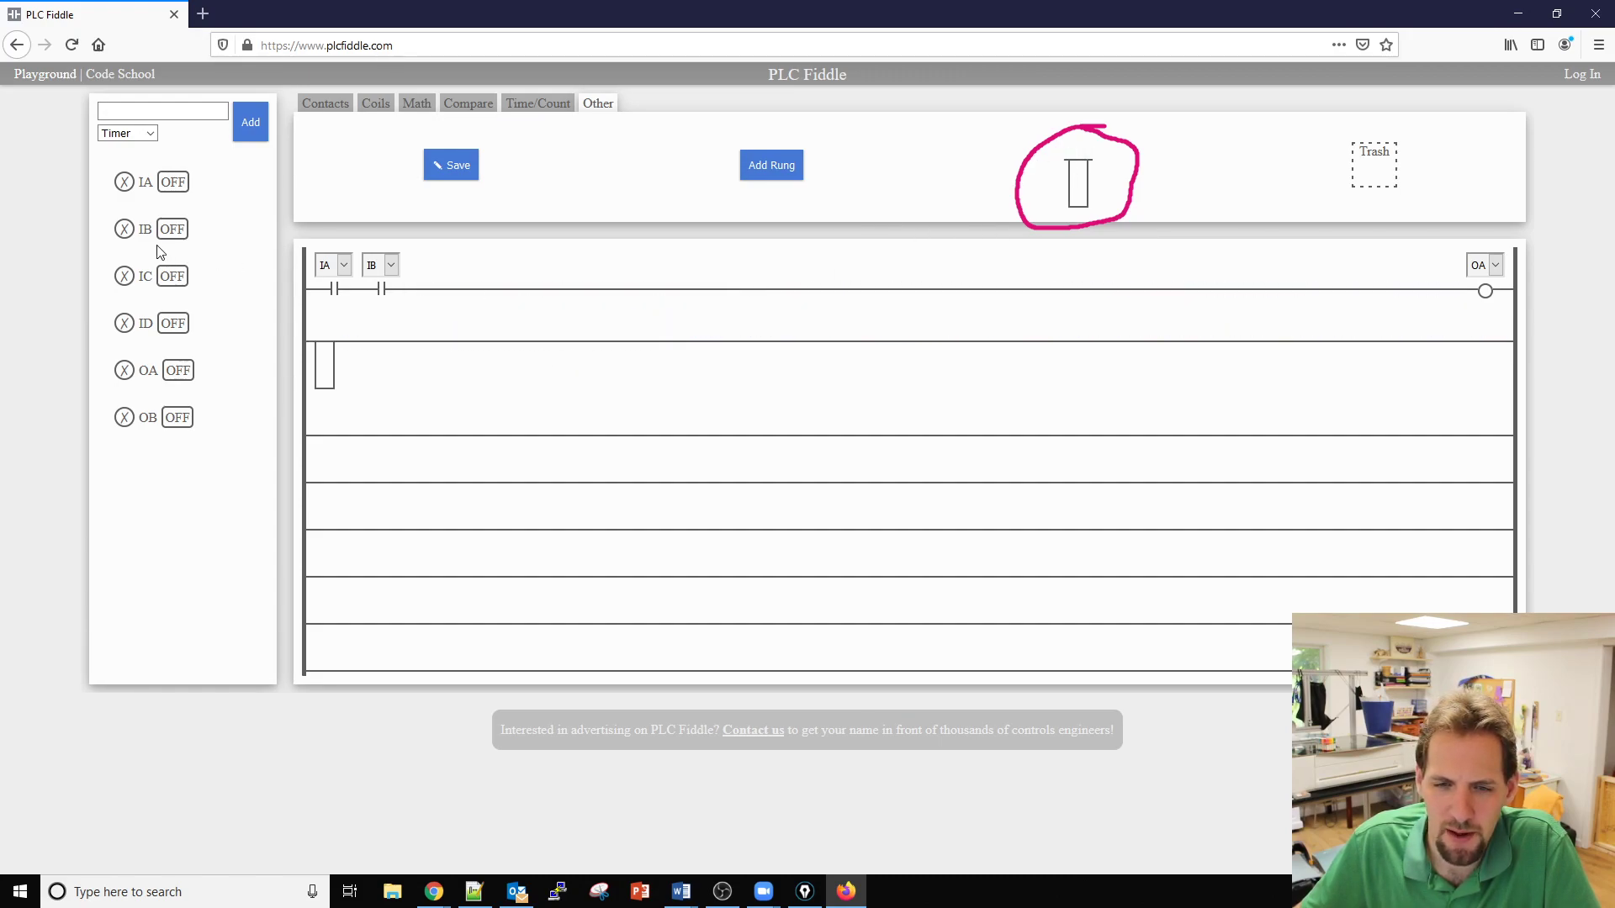
left_click(325, 103)
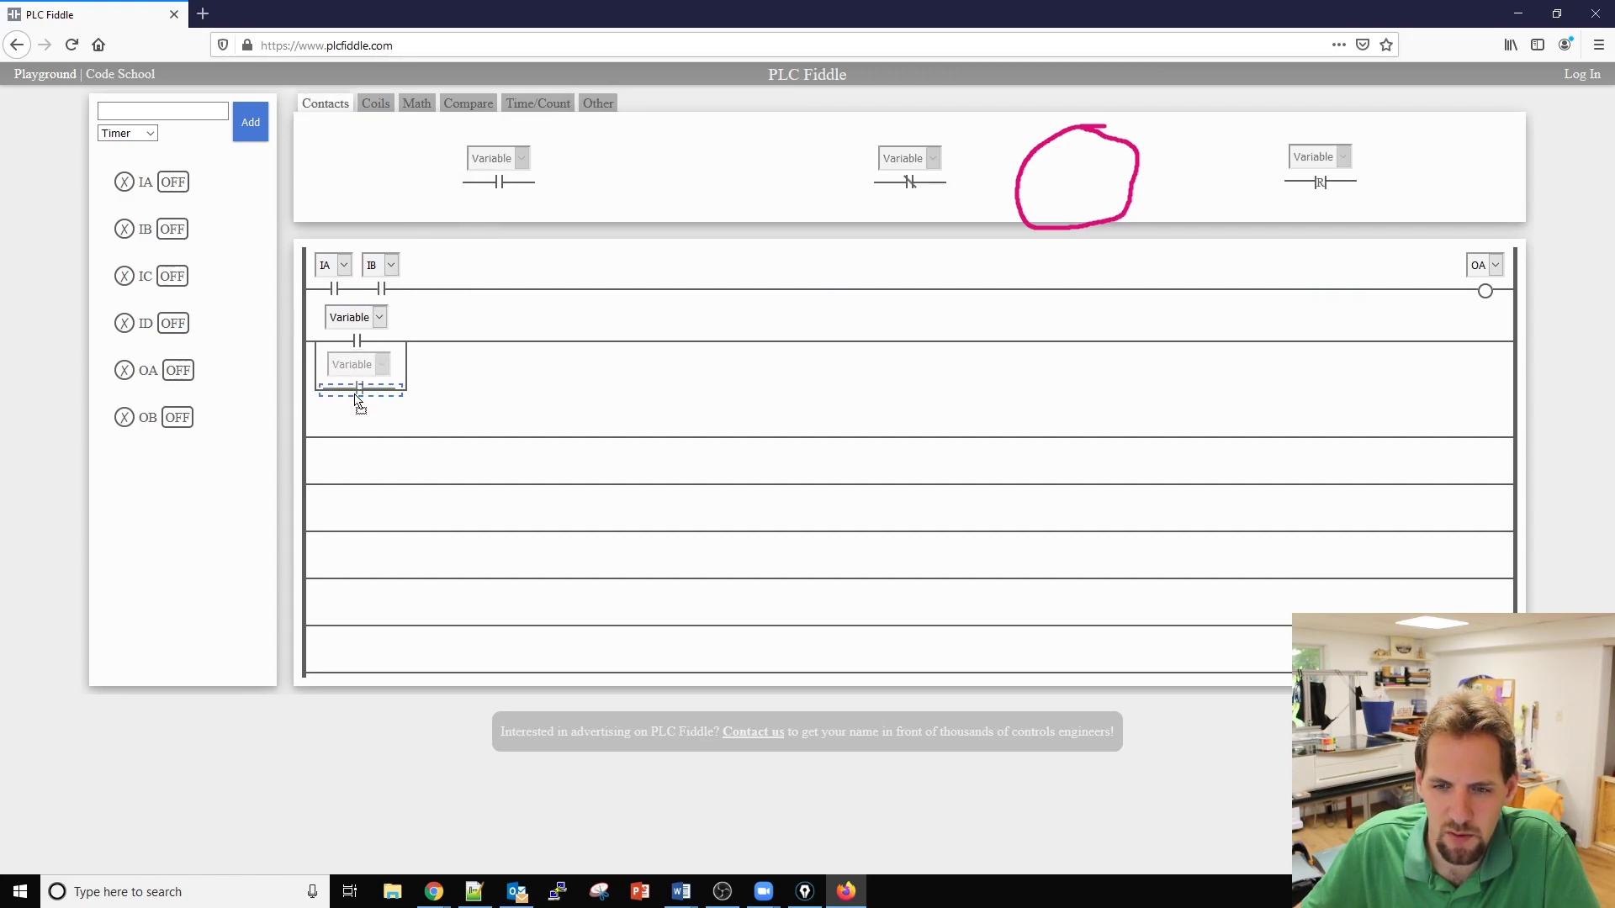
left_click(375, 102)
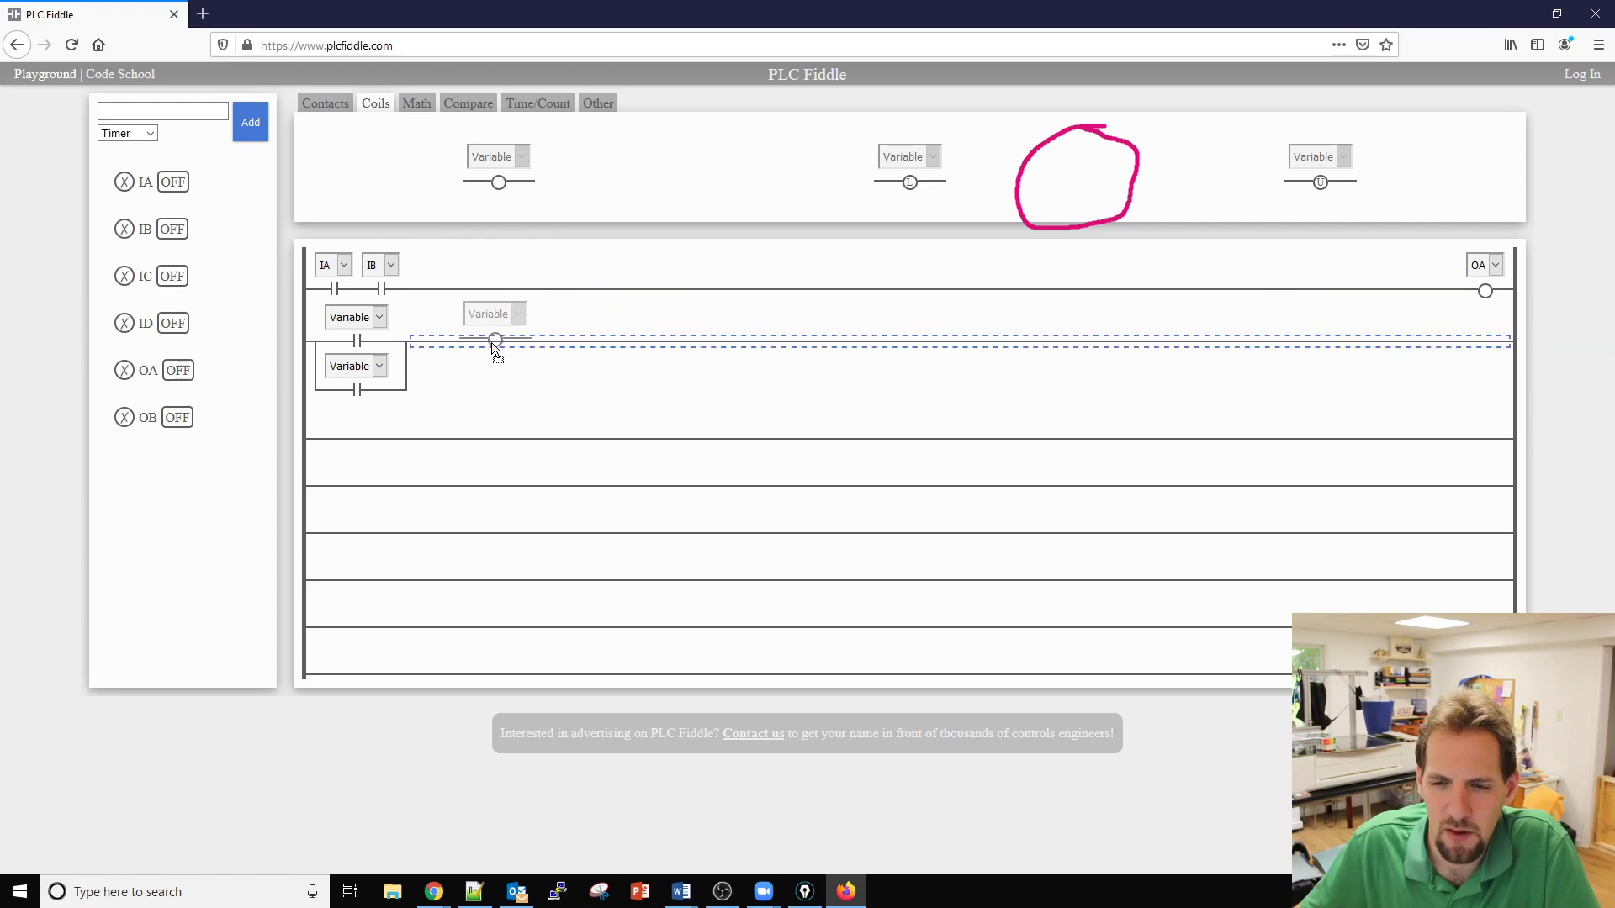
Assign the branch contacts to IC and ID and the coil to OB, then toggle an input to test.
left_click(378, 317)
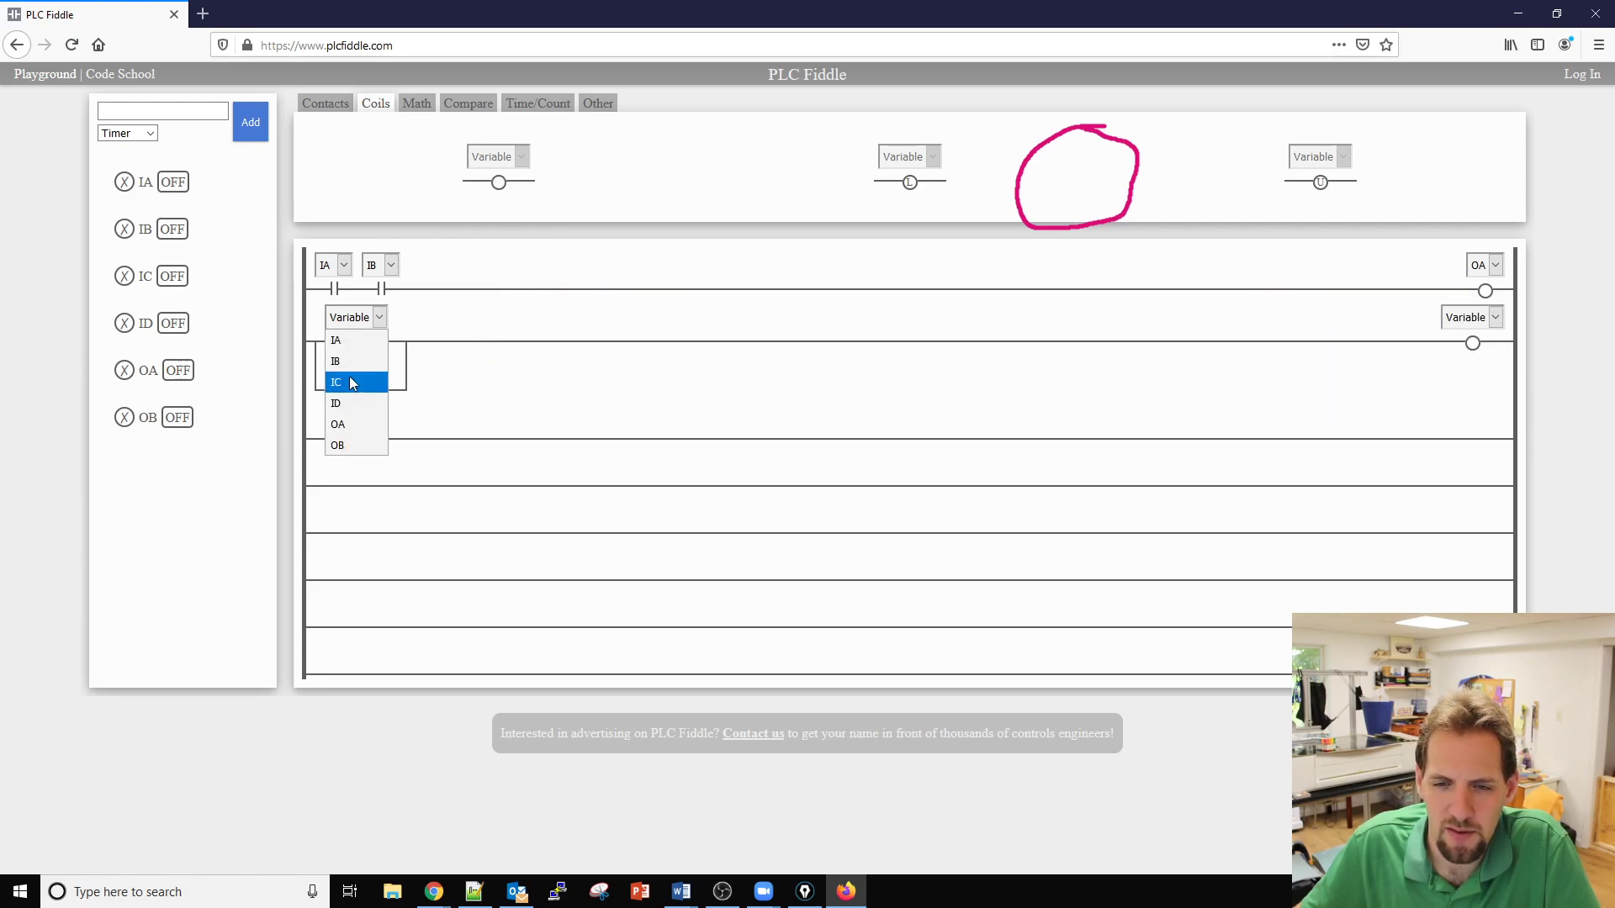
left_click(336, 382)
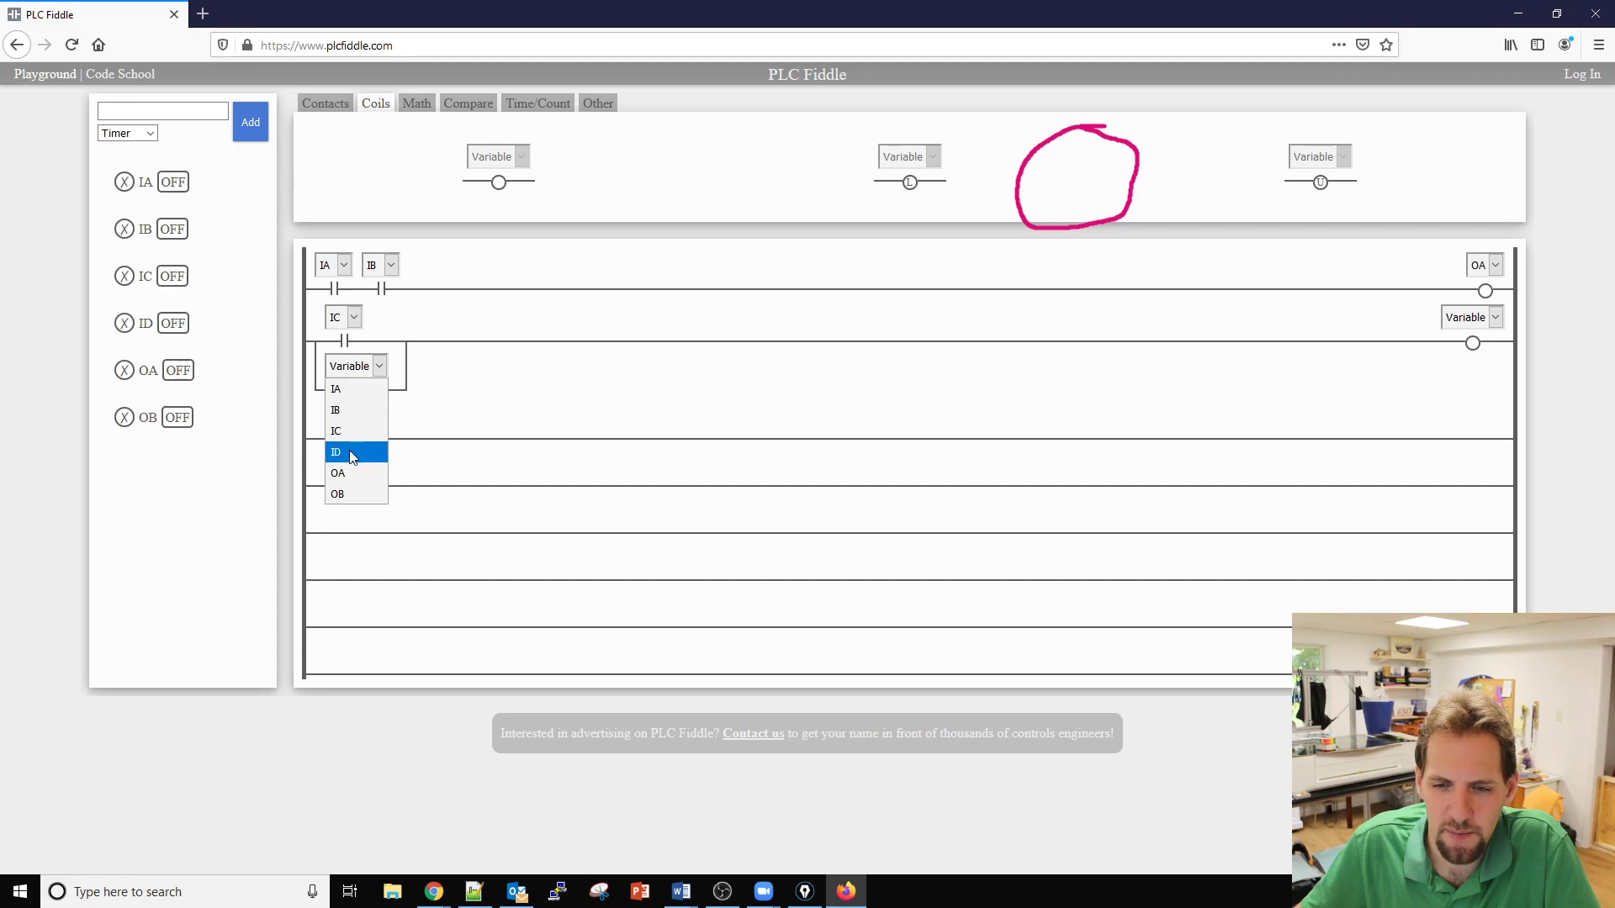
left_click(335, 452)
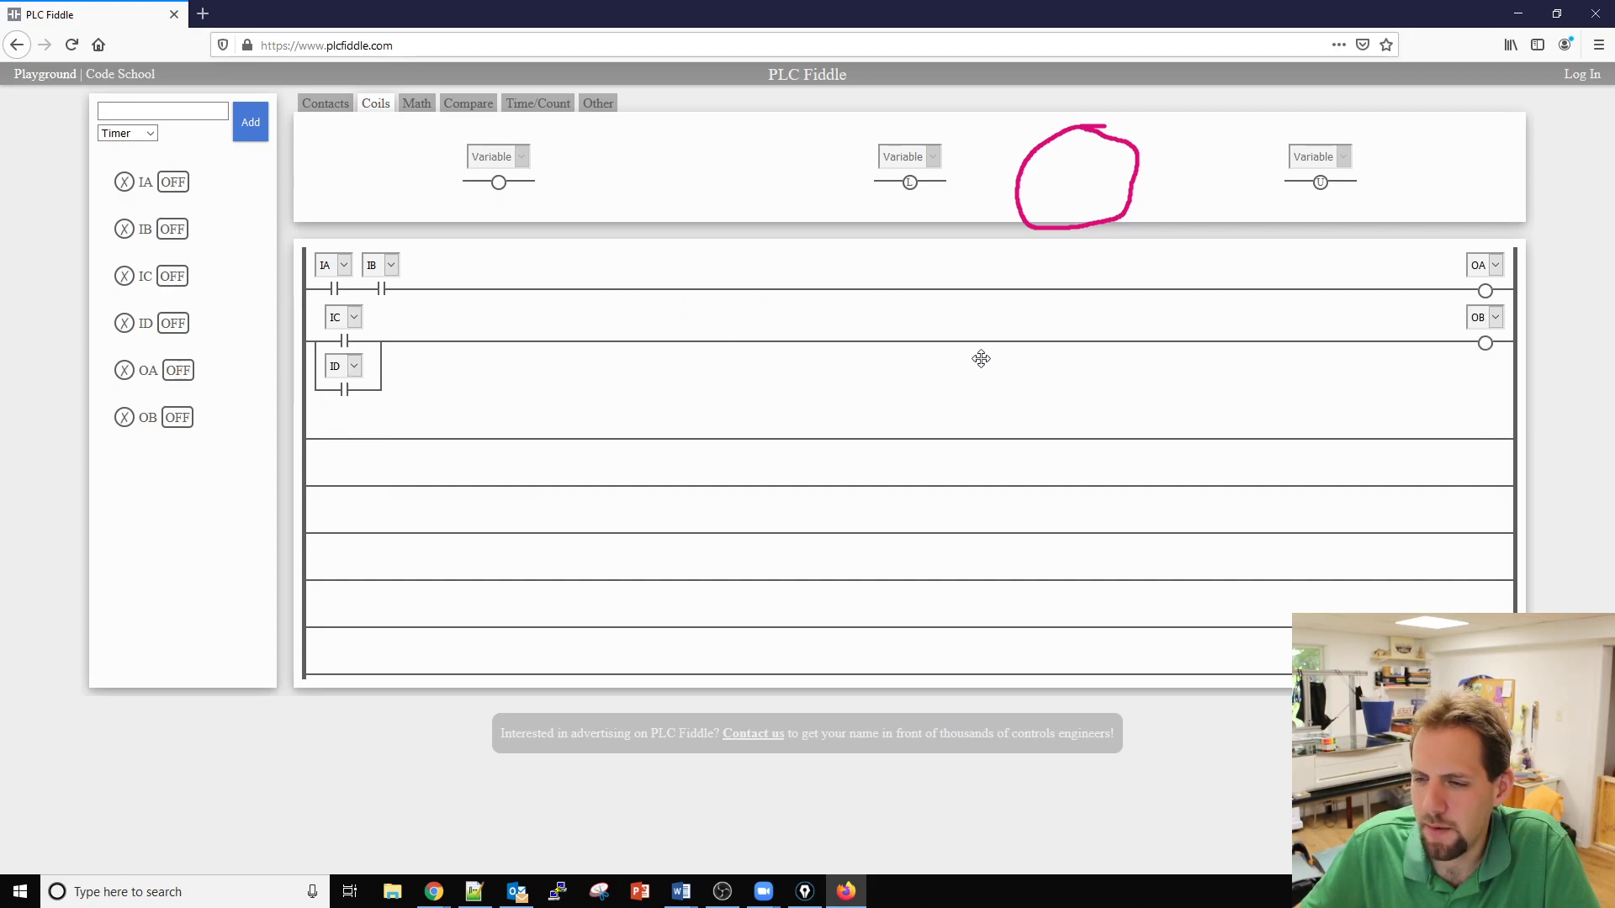
left_click(172, 275)
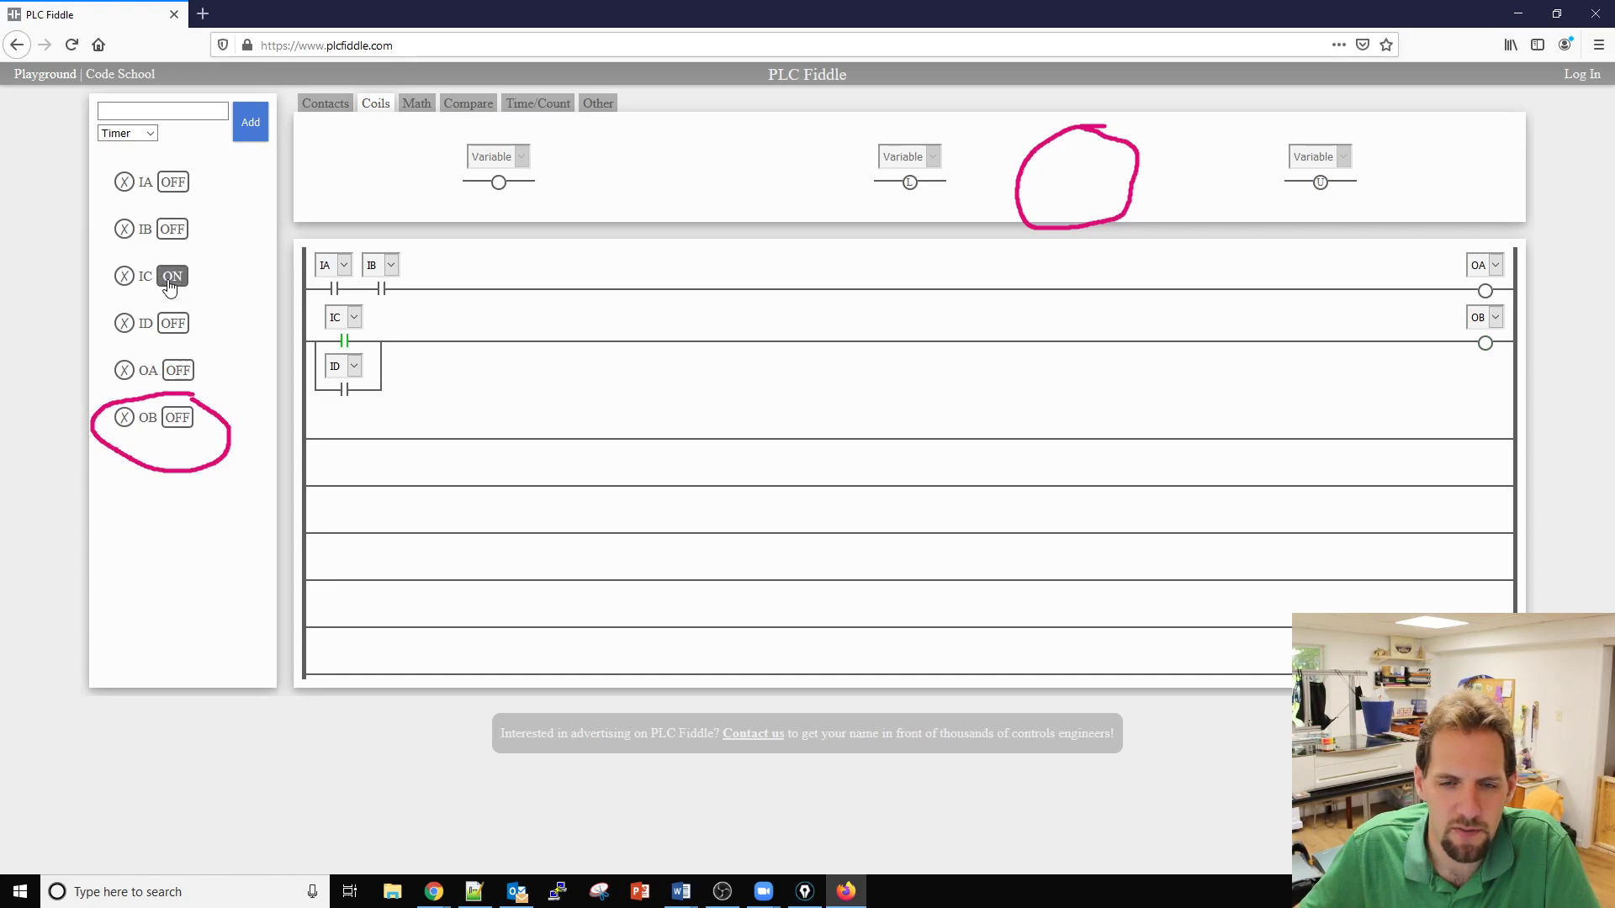
left_click(171, 276)
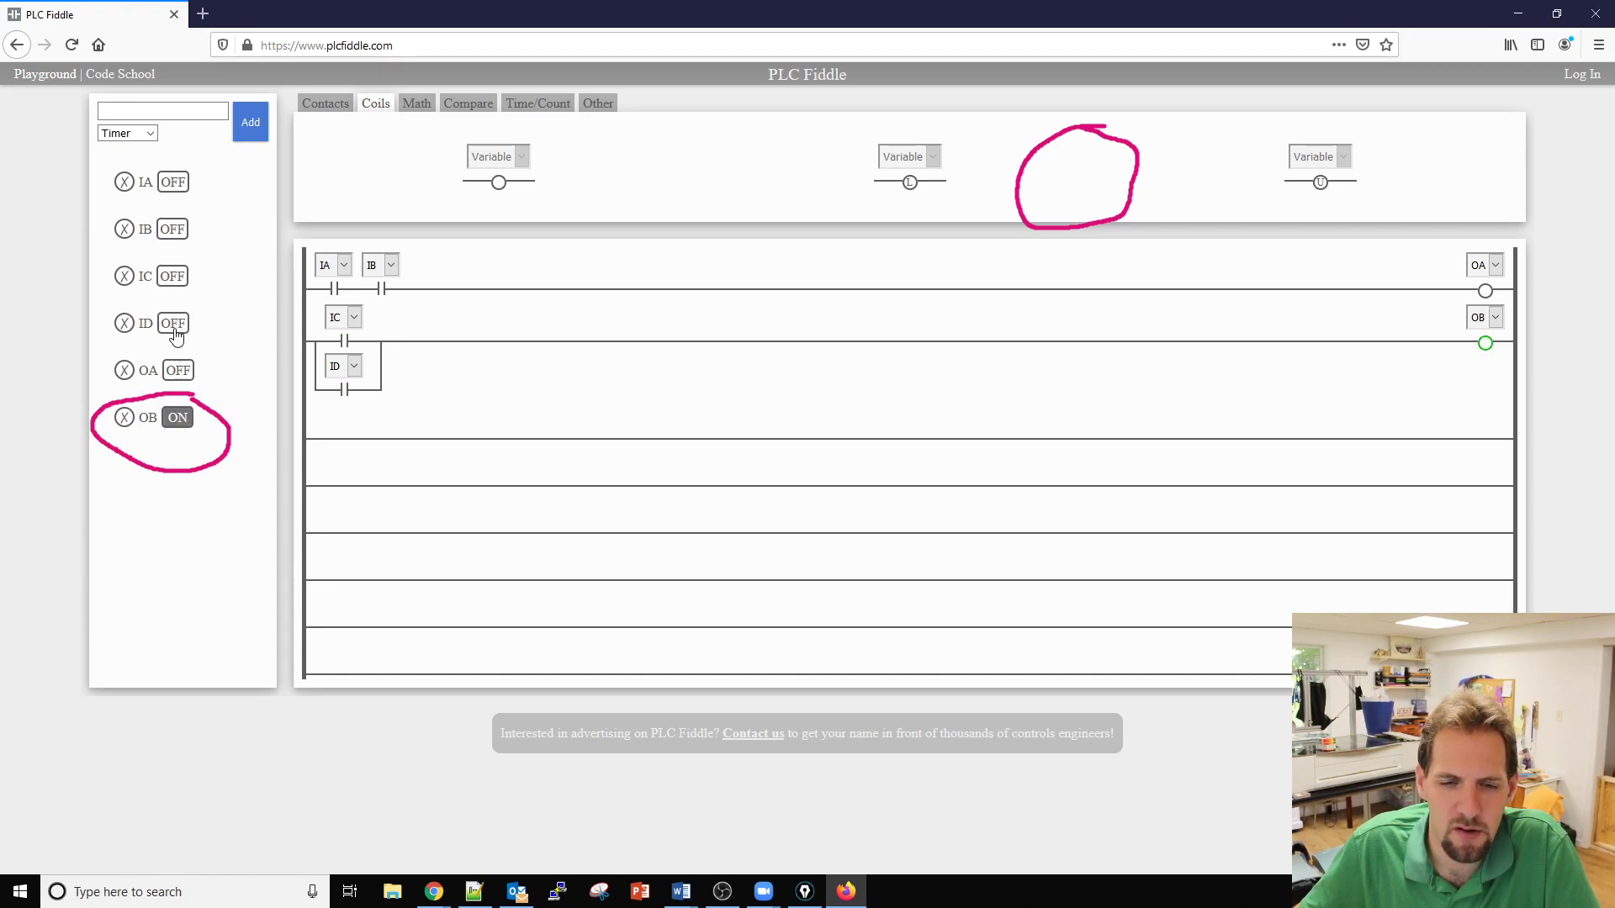
left_click(177, 418)
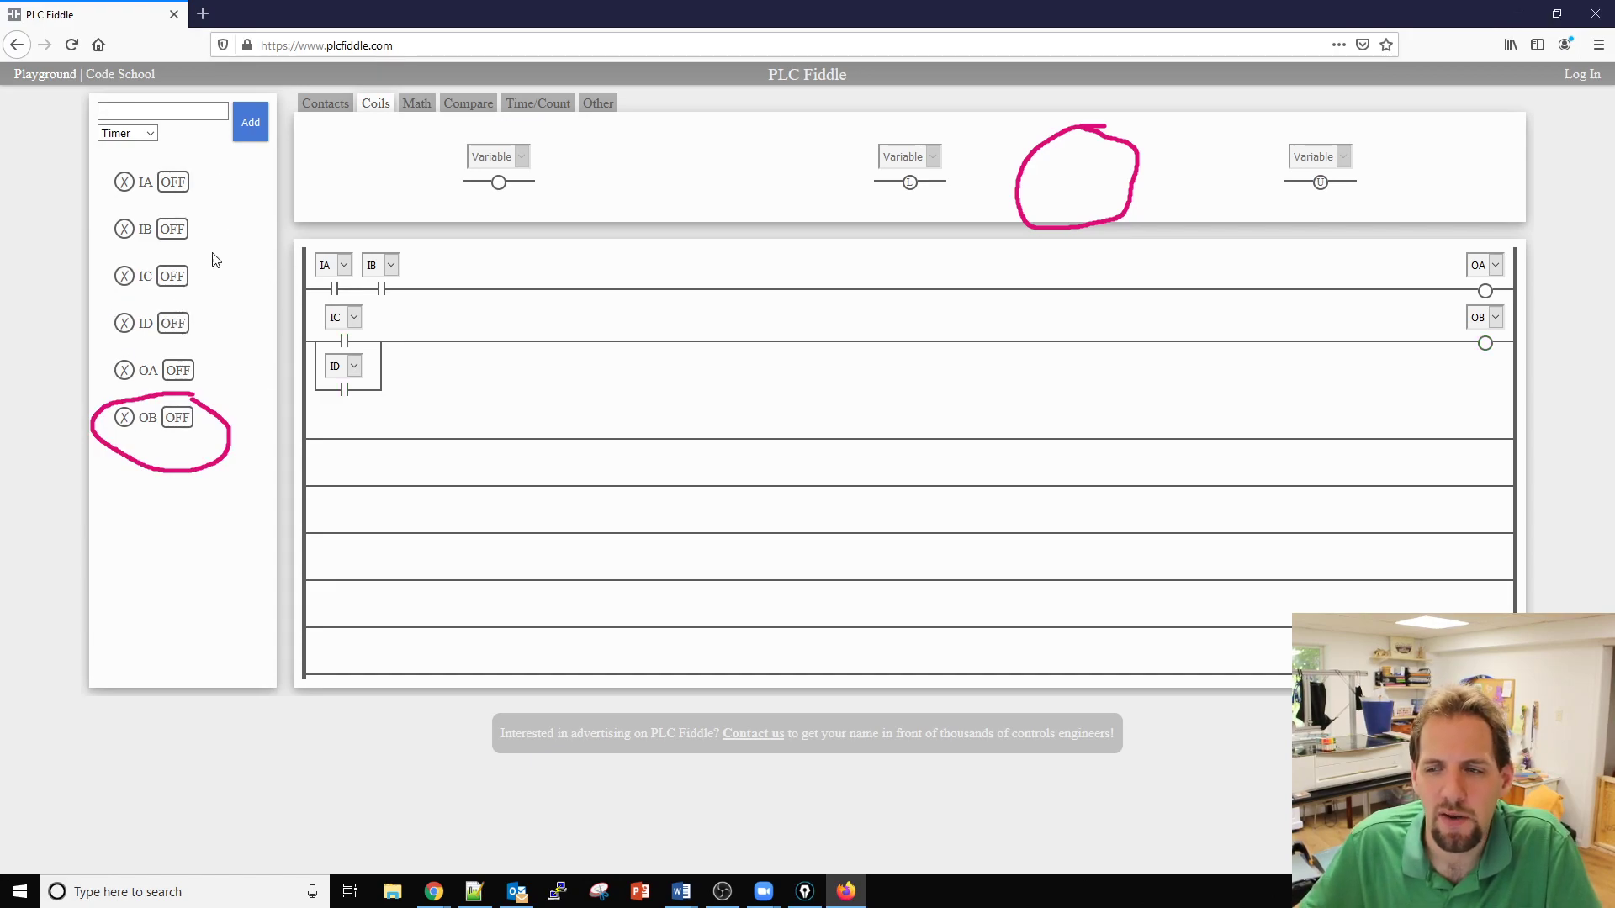
Save the fiddle and select the shareable URL from the confirmation.
left_click(597, 102)
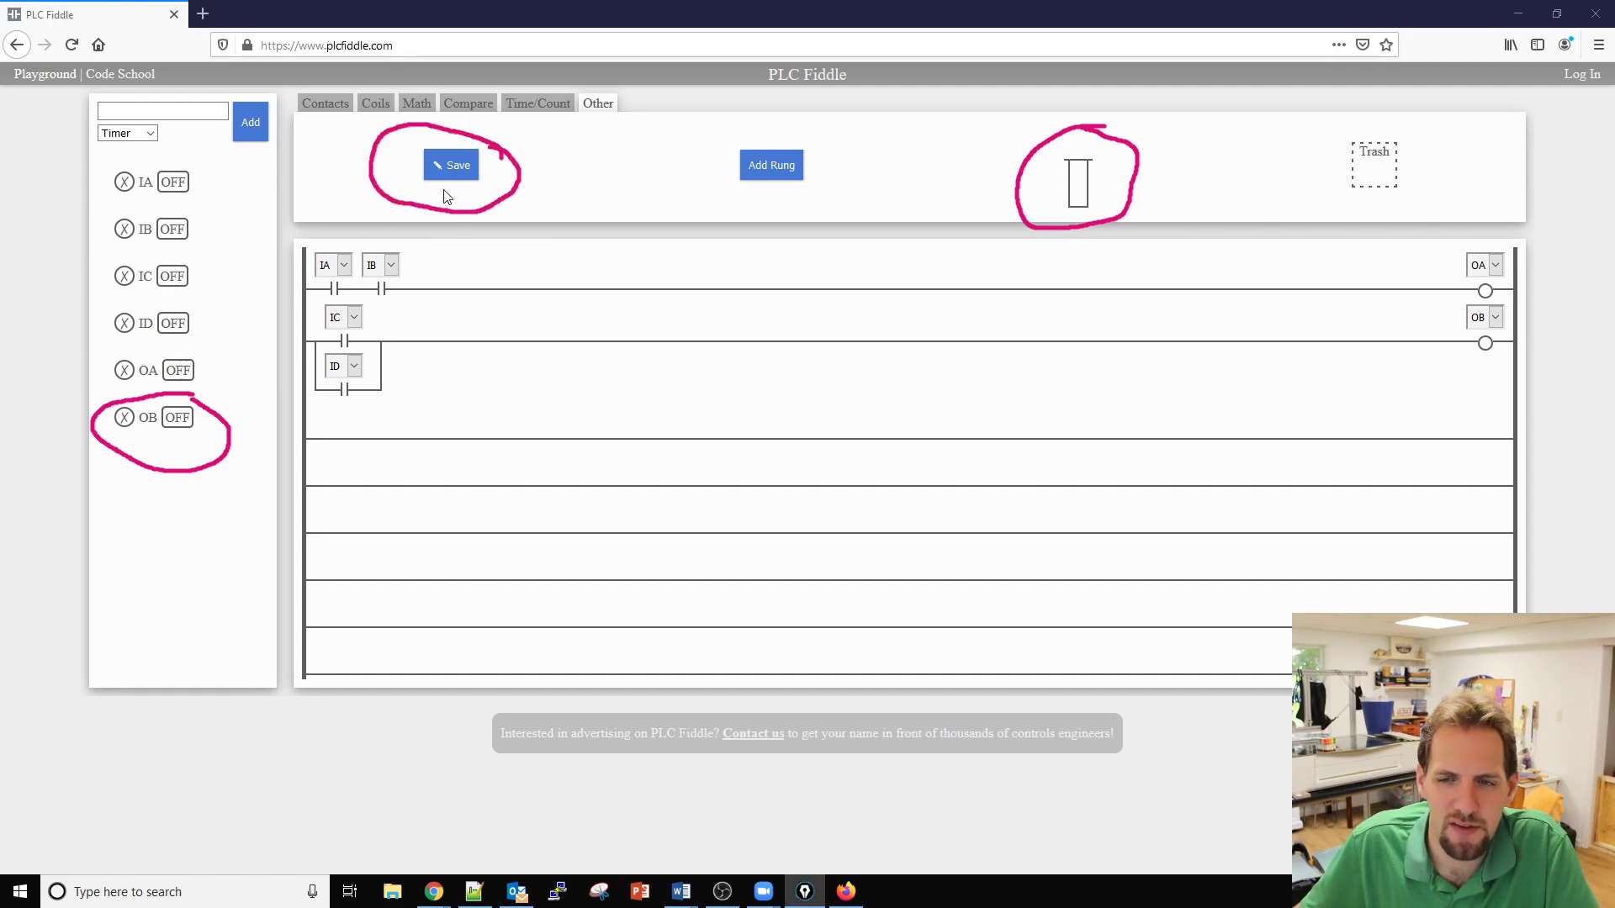
left_click(451, 165)
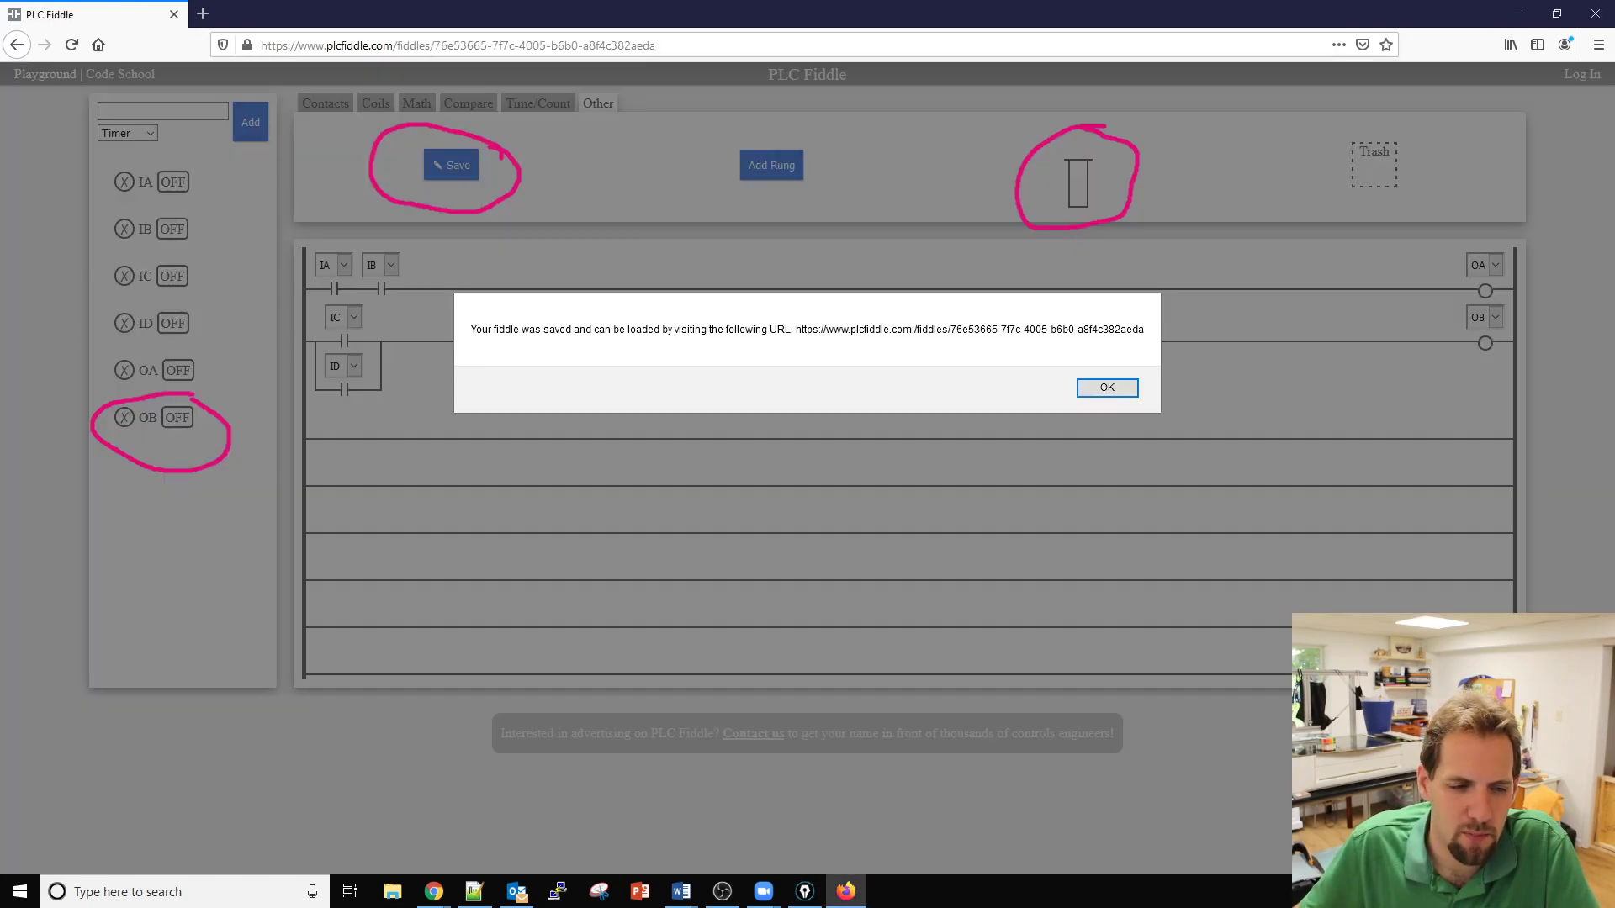
mouse_move(634, 315)
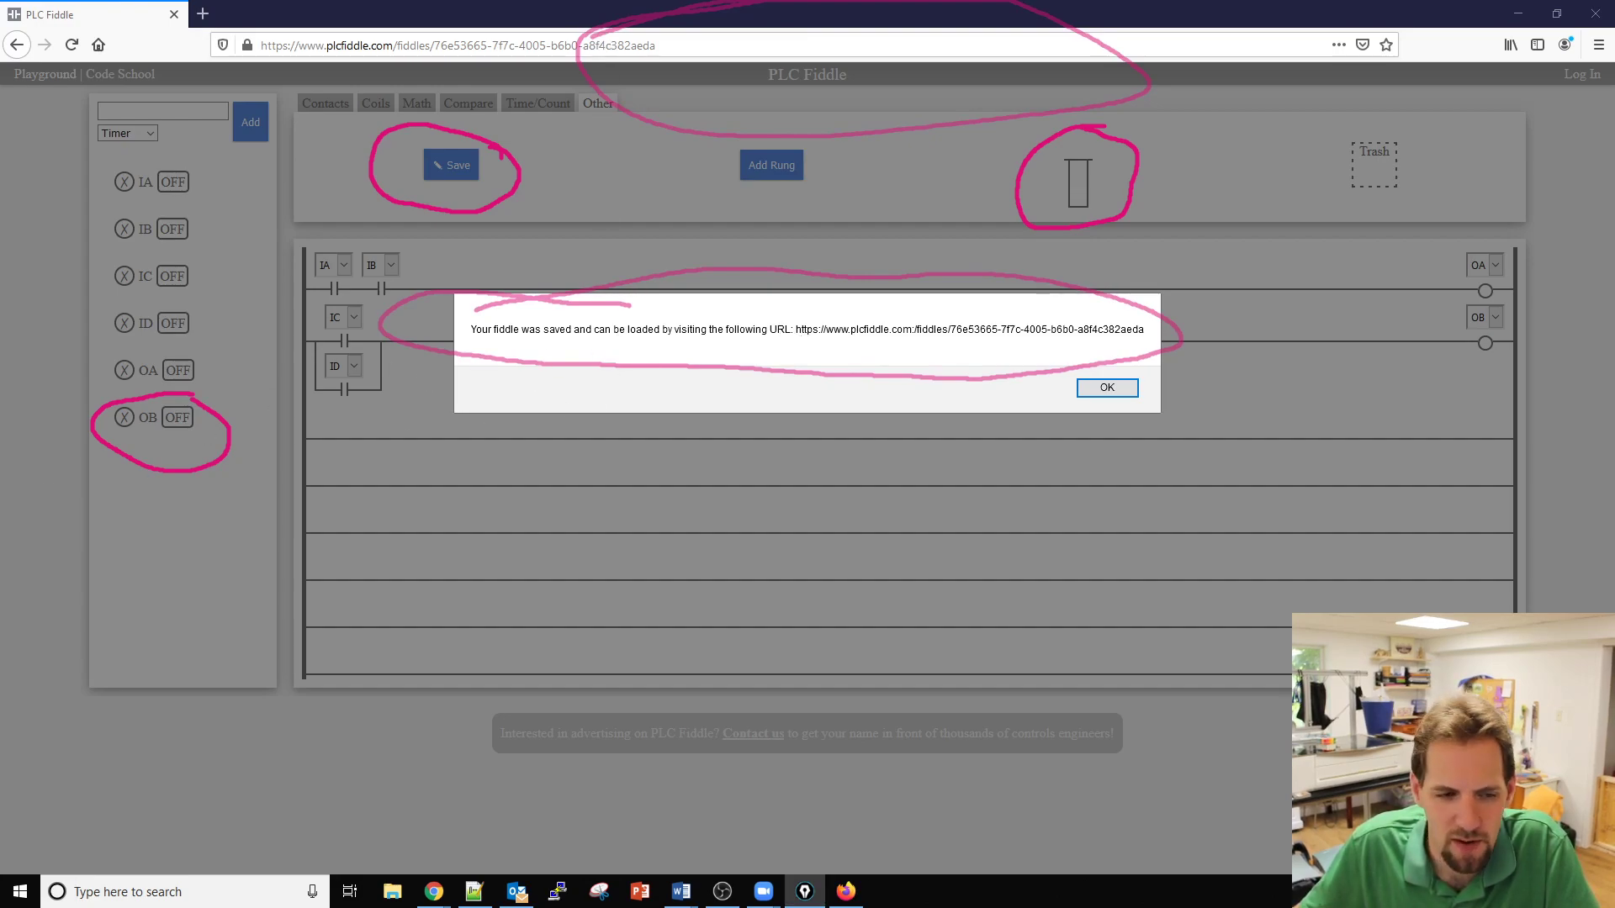
left_click_drag(796, 328, 1010, 328)
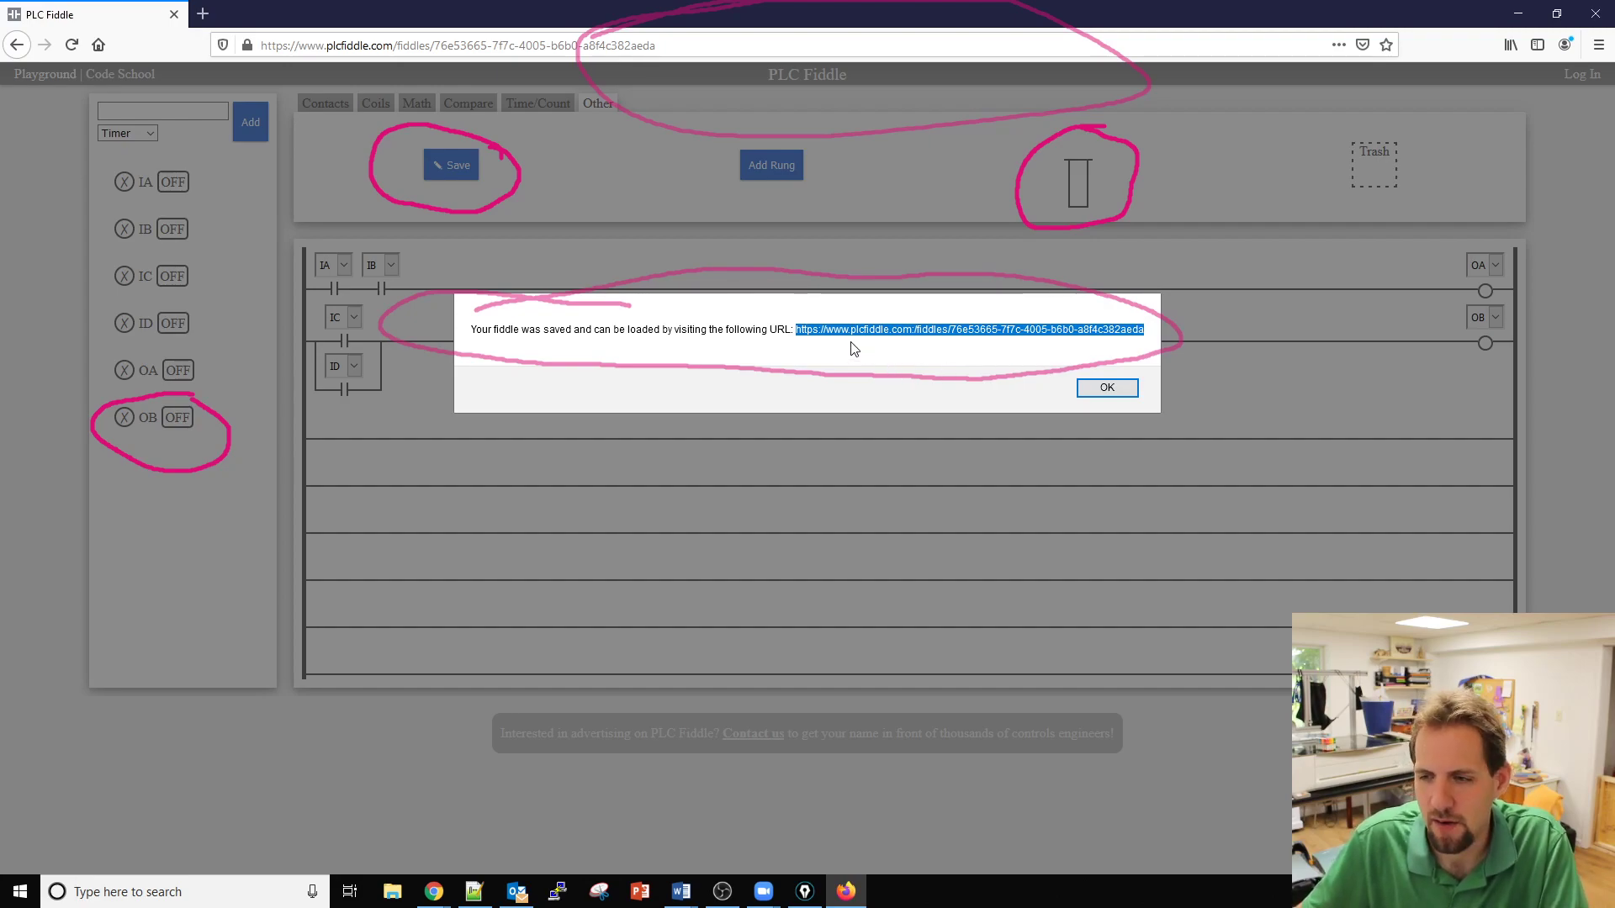
Close the old tab and load the saved fiddle from its plcfiddle.com/fiddles URL.
left_click(391, 14)
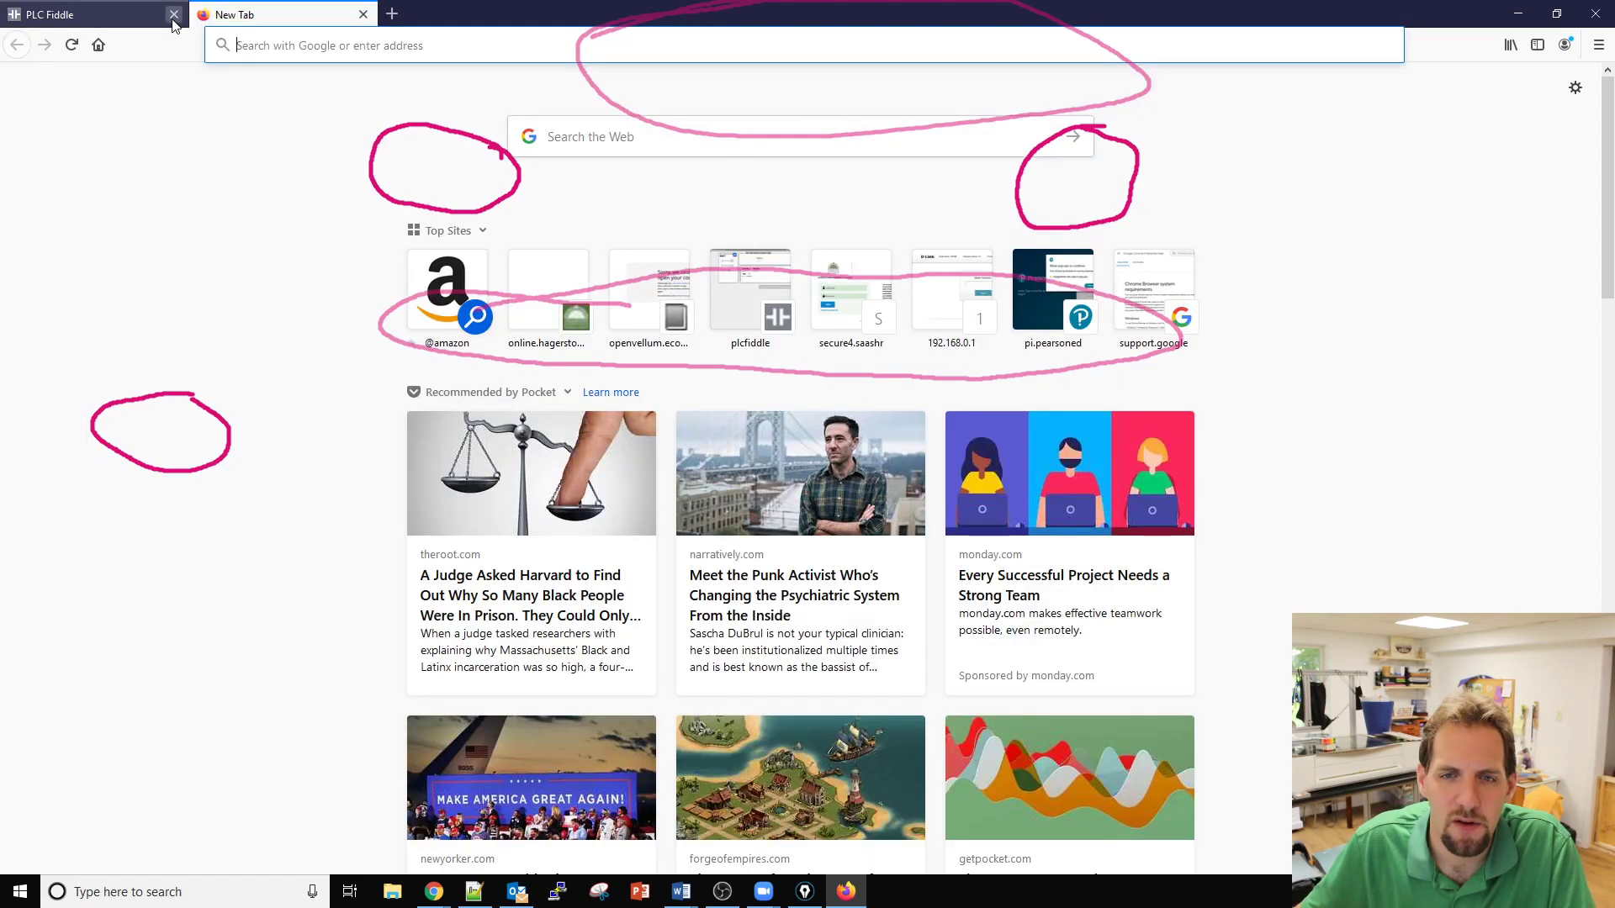
type("https://www.plcfiddle.com/fiddles/76e53665-7f7c-4005-b6b0-a8f4c382aeda")
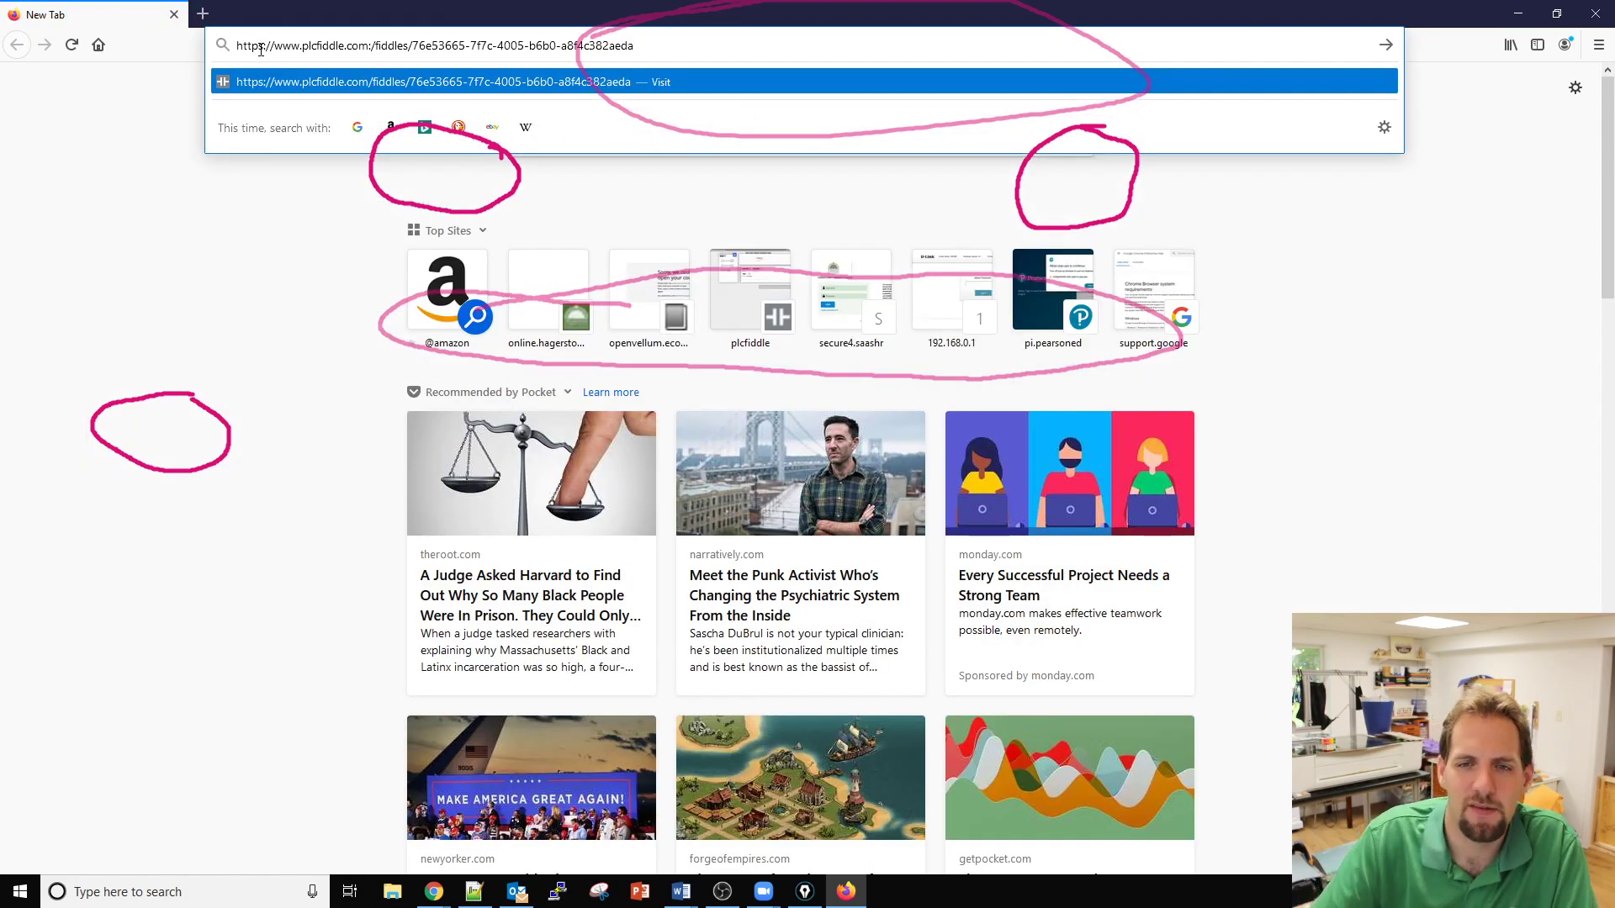
key("Enter")
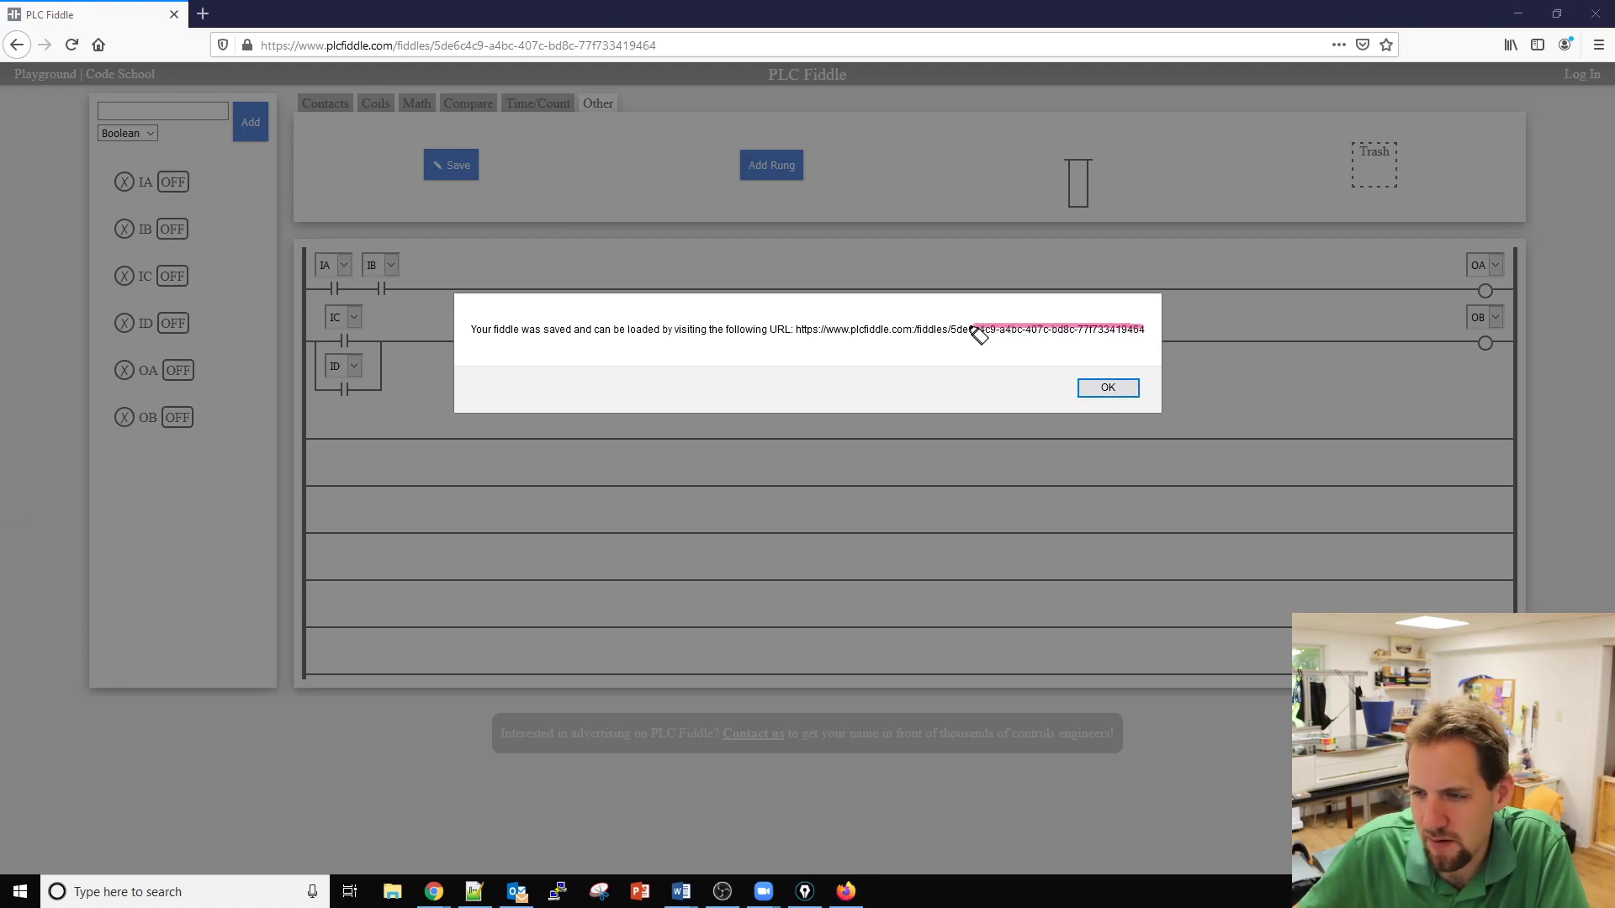
Save the program repeatedly, each save producing a new unique fiddle URL.
left_click_drag(948, 328, 1132, 328)
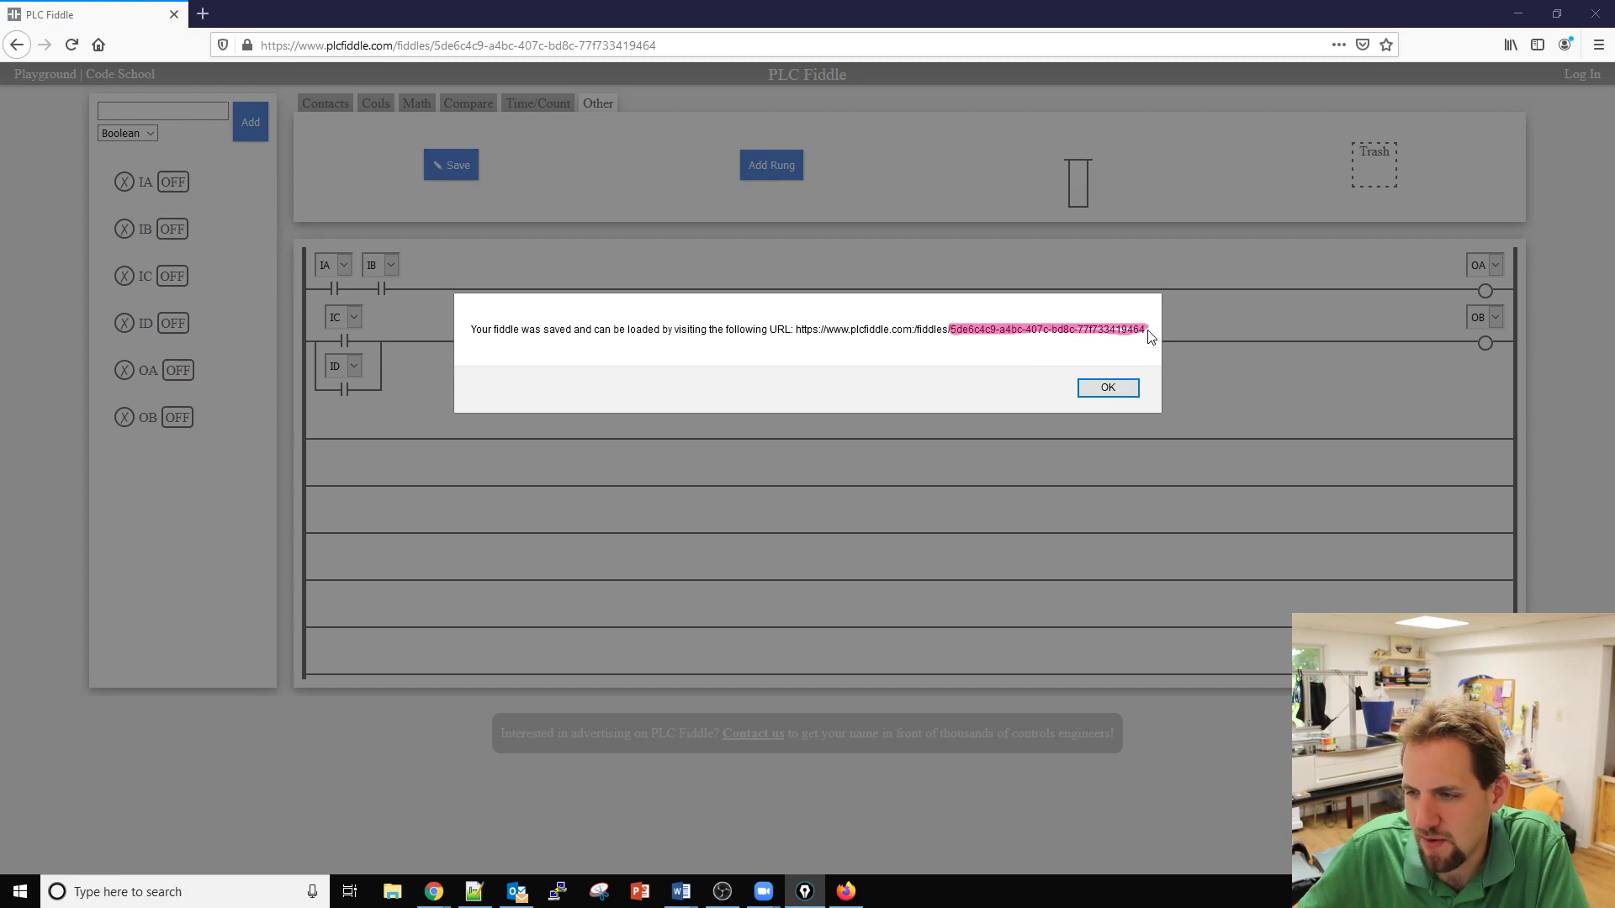
left_click(451, 165)
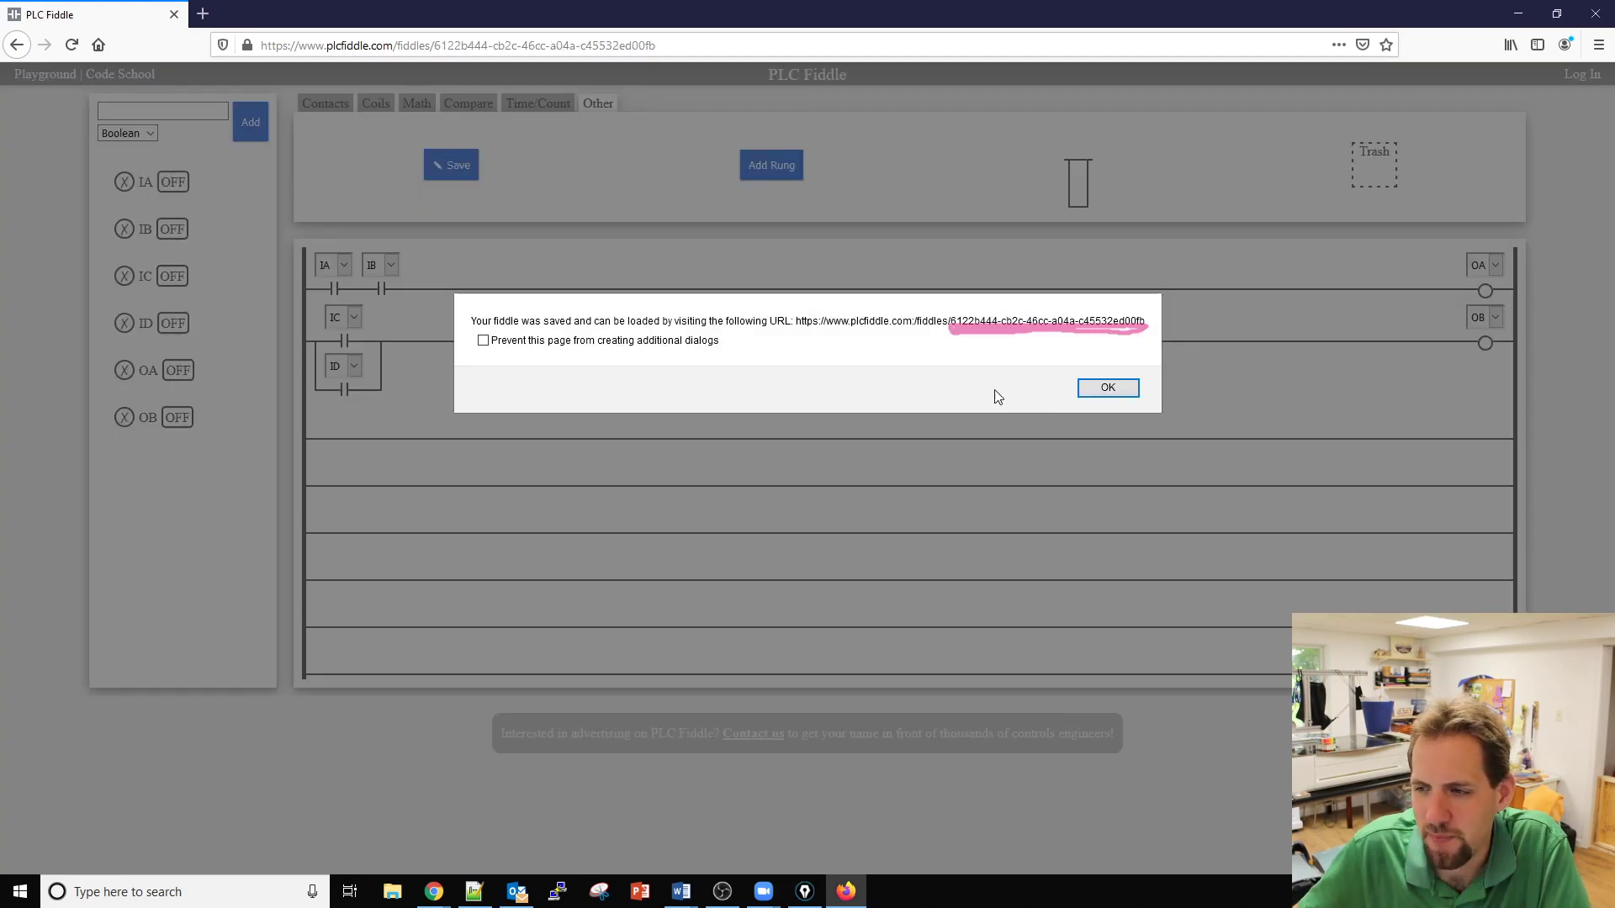
left_click(1107, 387)
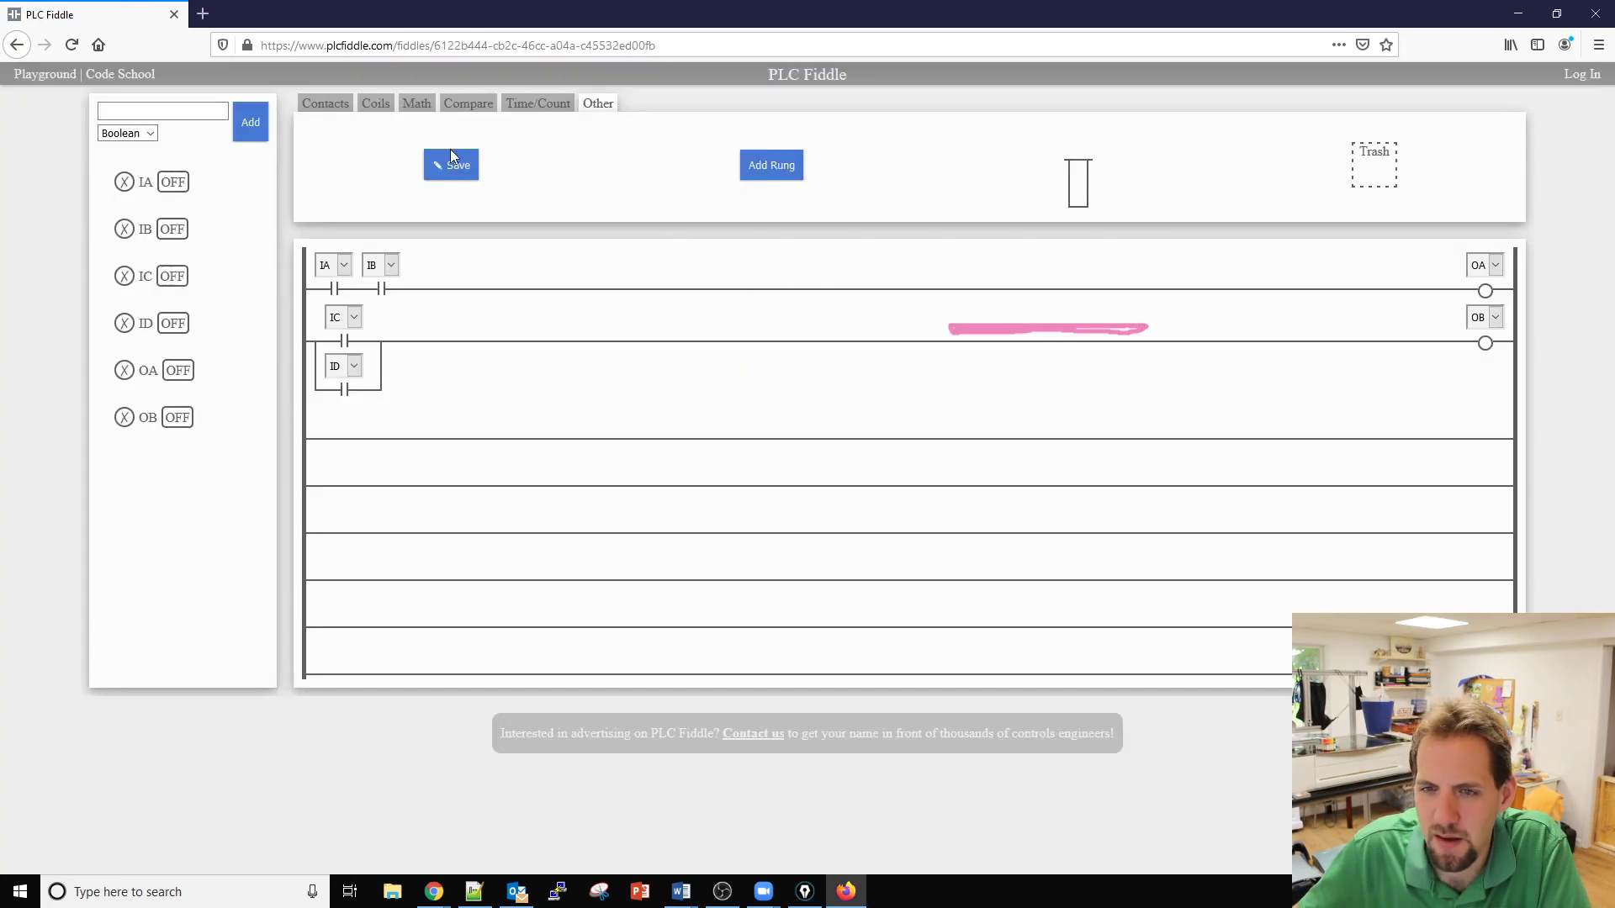
left_click(451, 165)
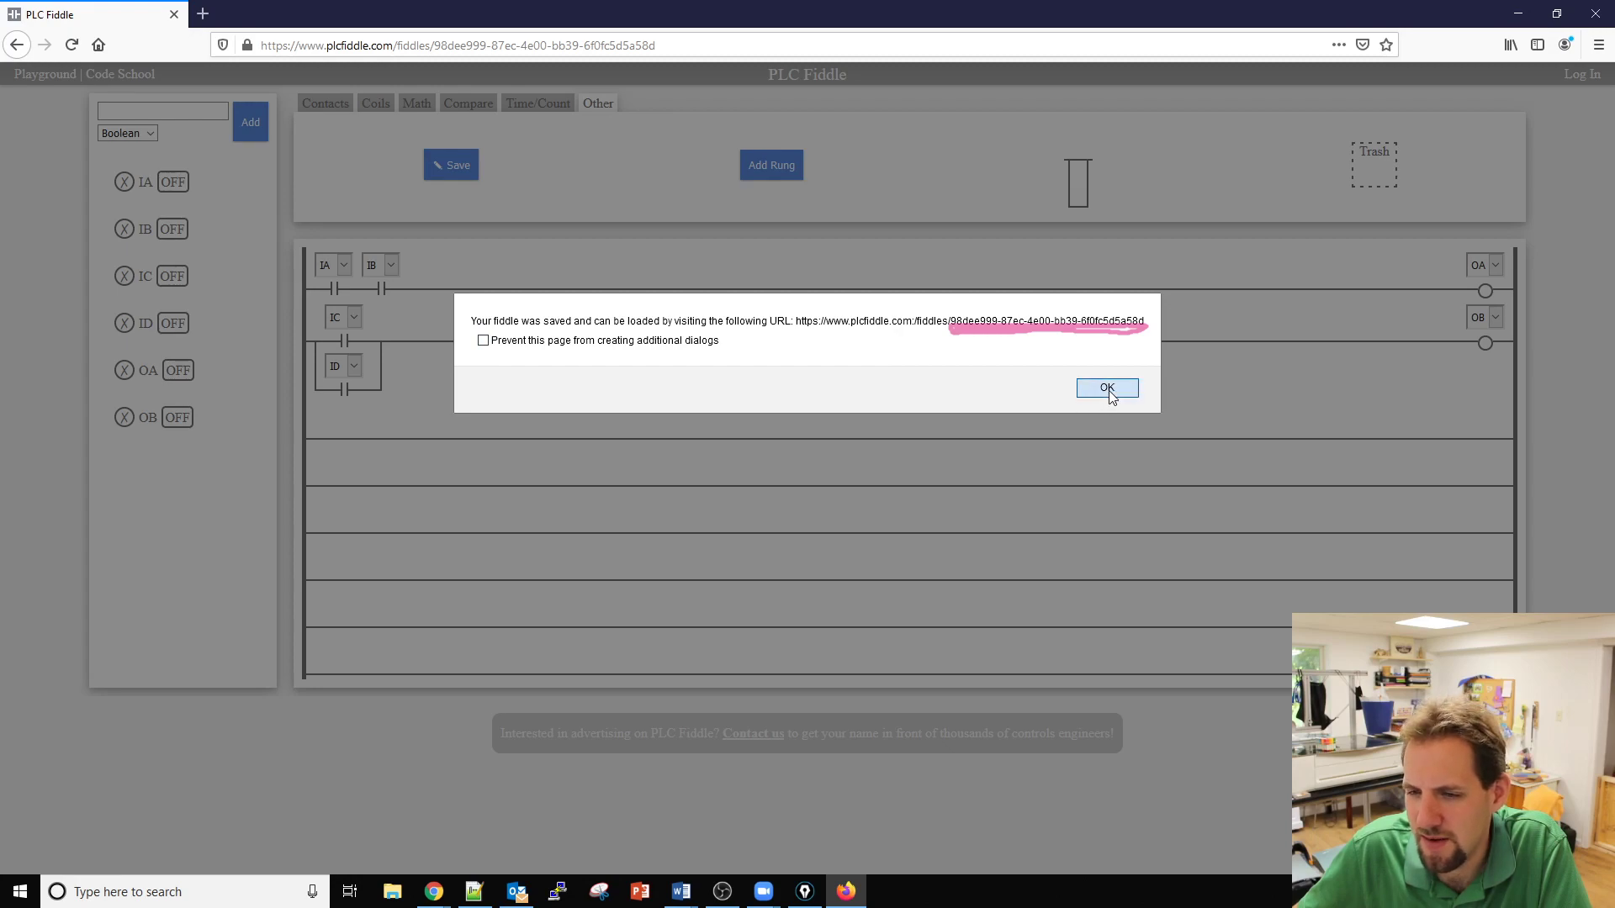
left_click(1107, 387)
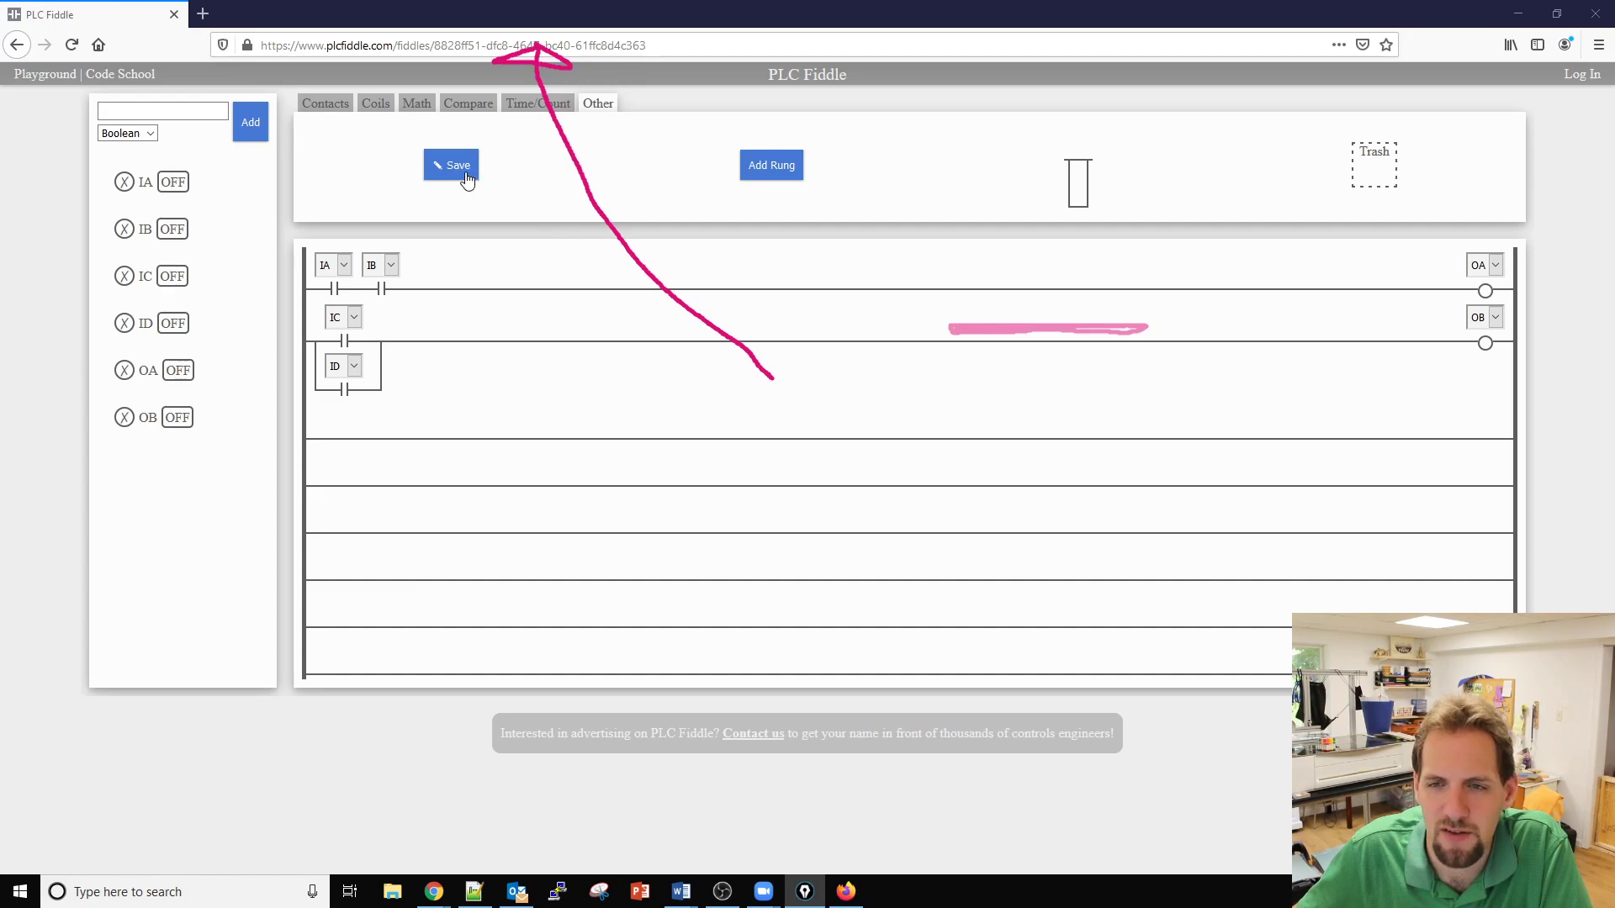
left_click(451, 165)
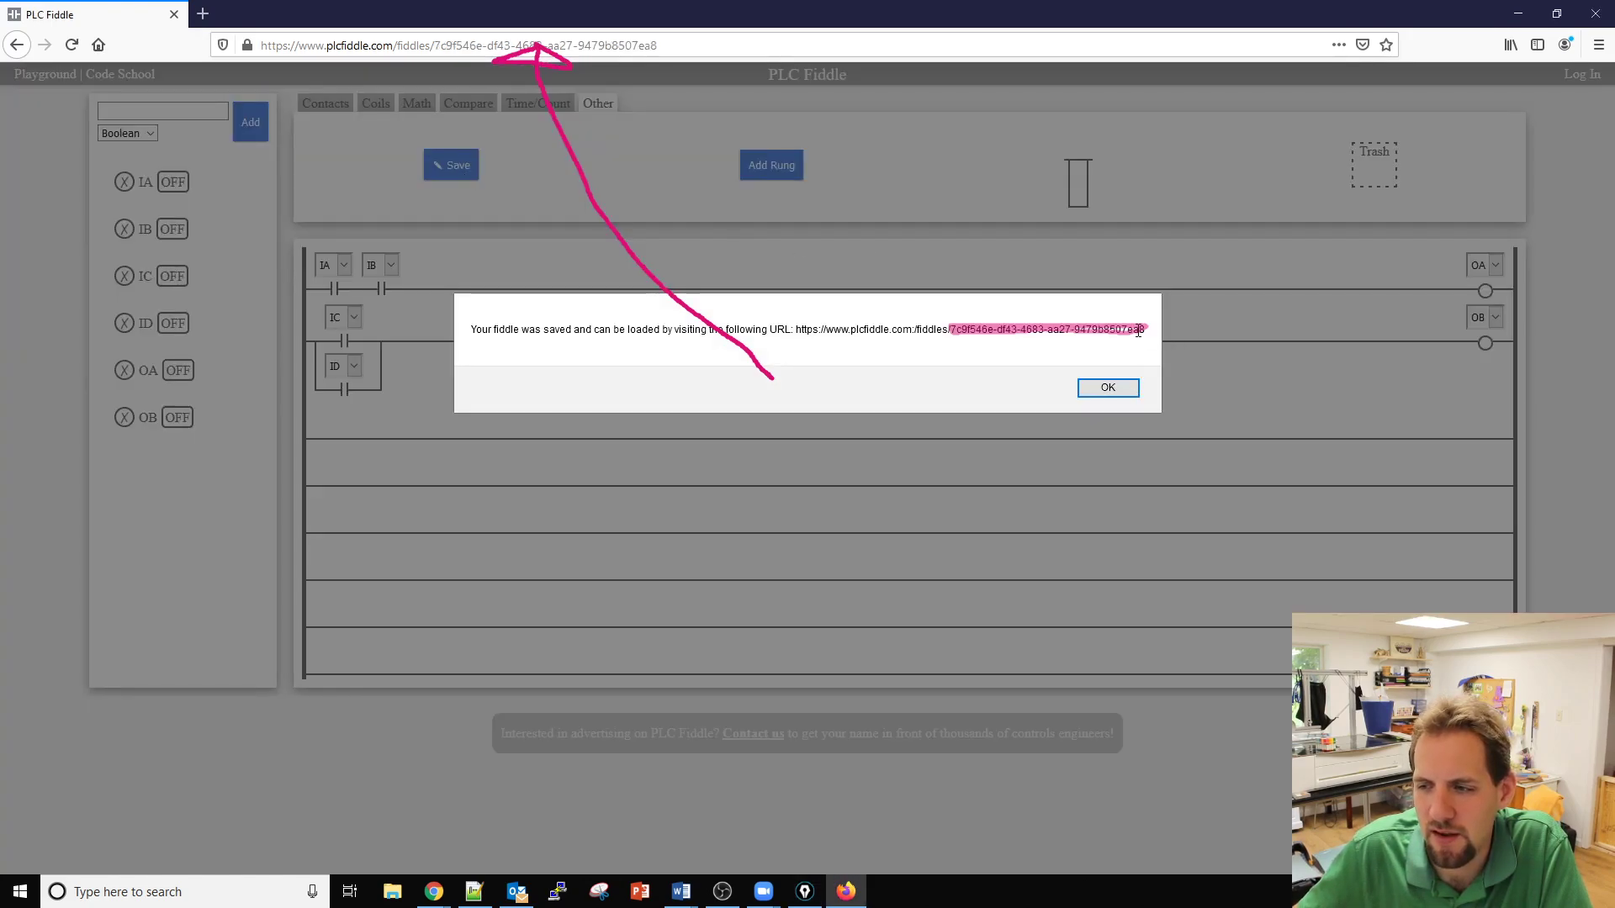
left_click(464, 44)
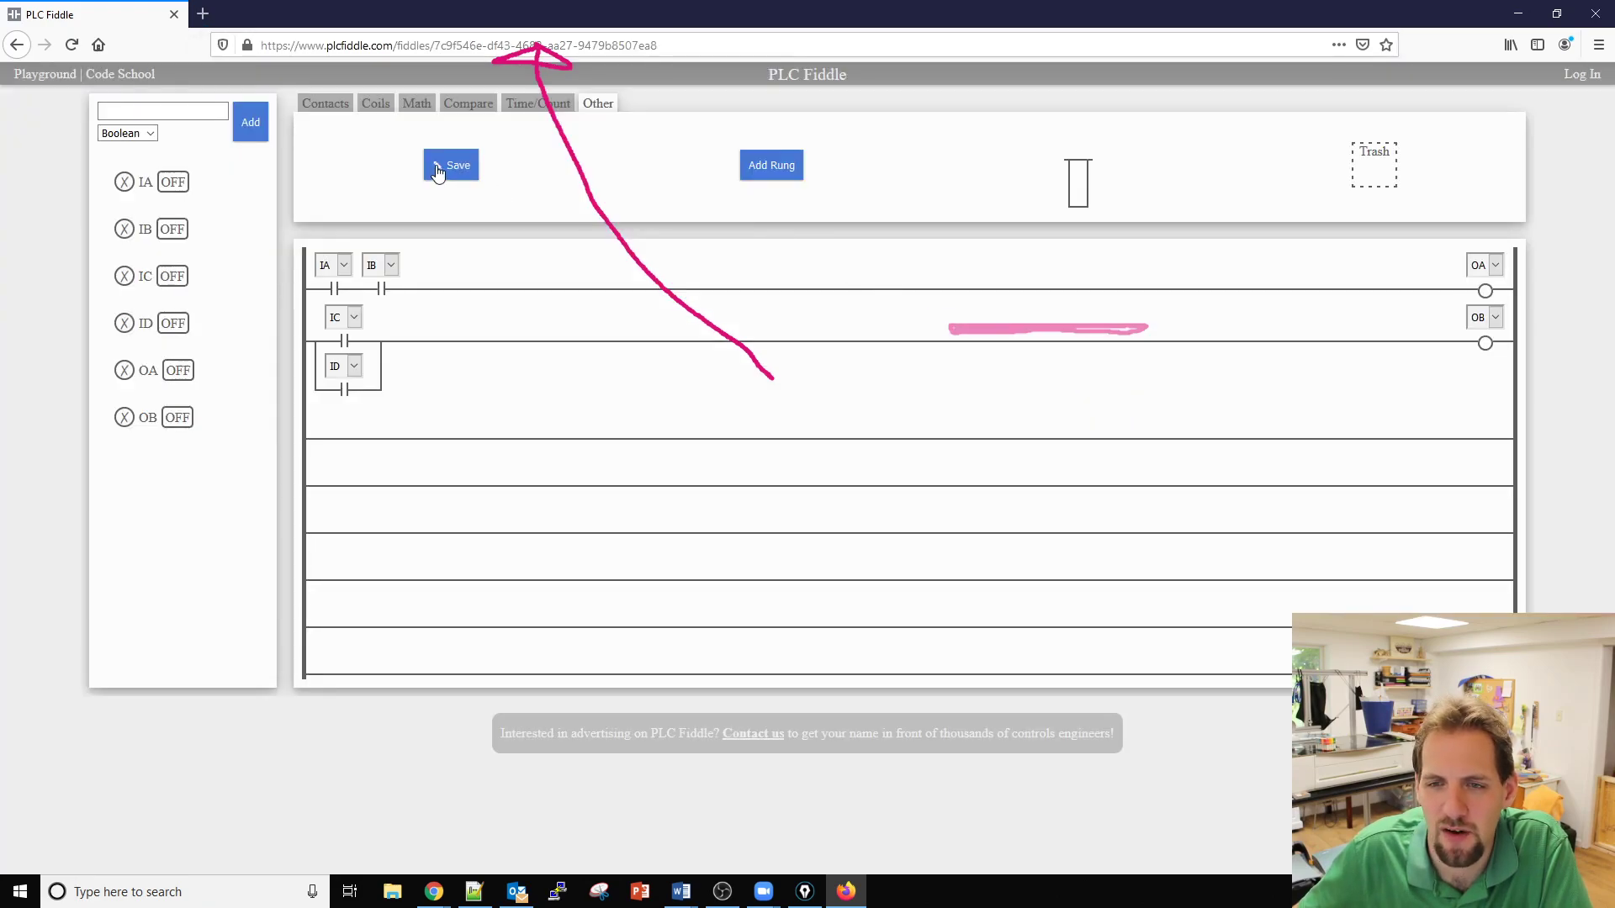
left_click(451, 165)
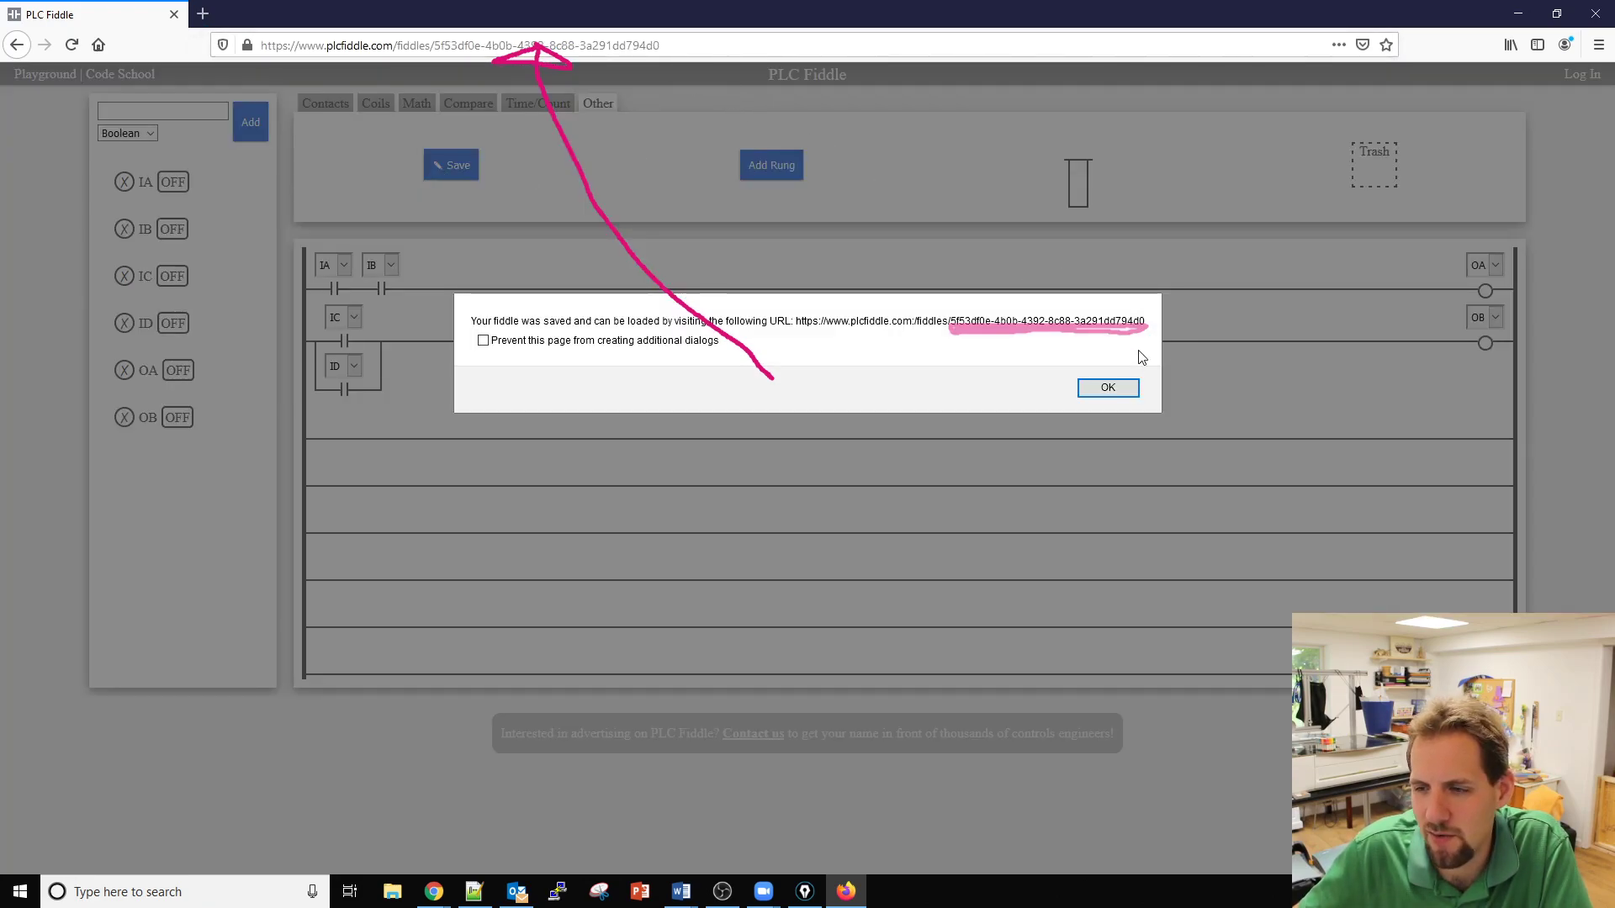
left_click(1107, 387)
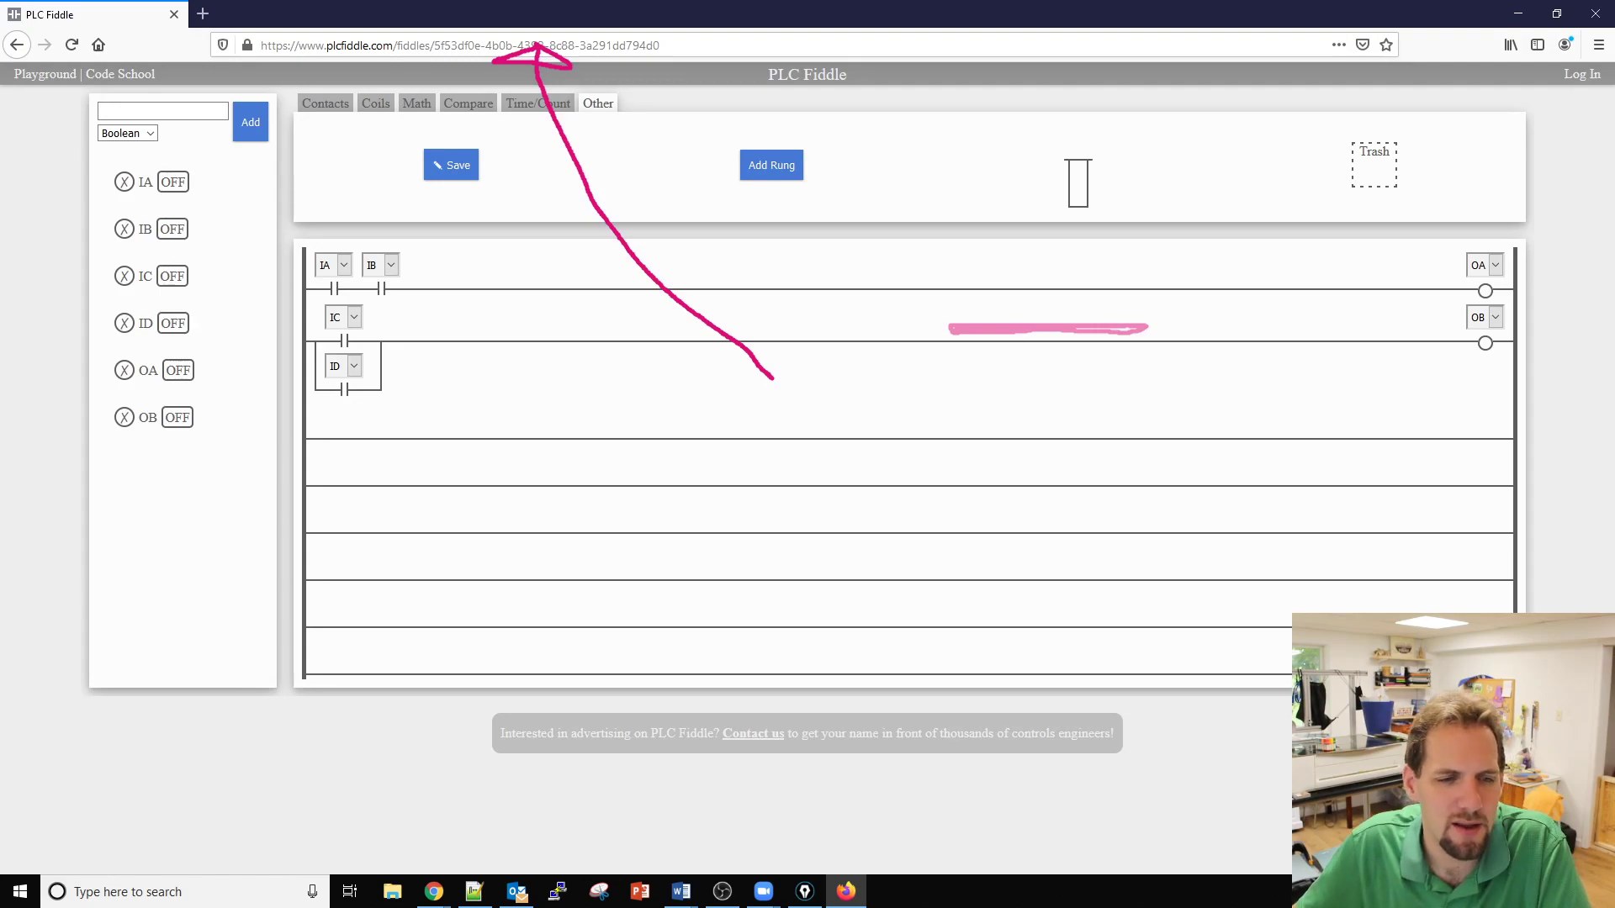